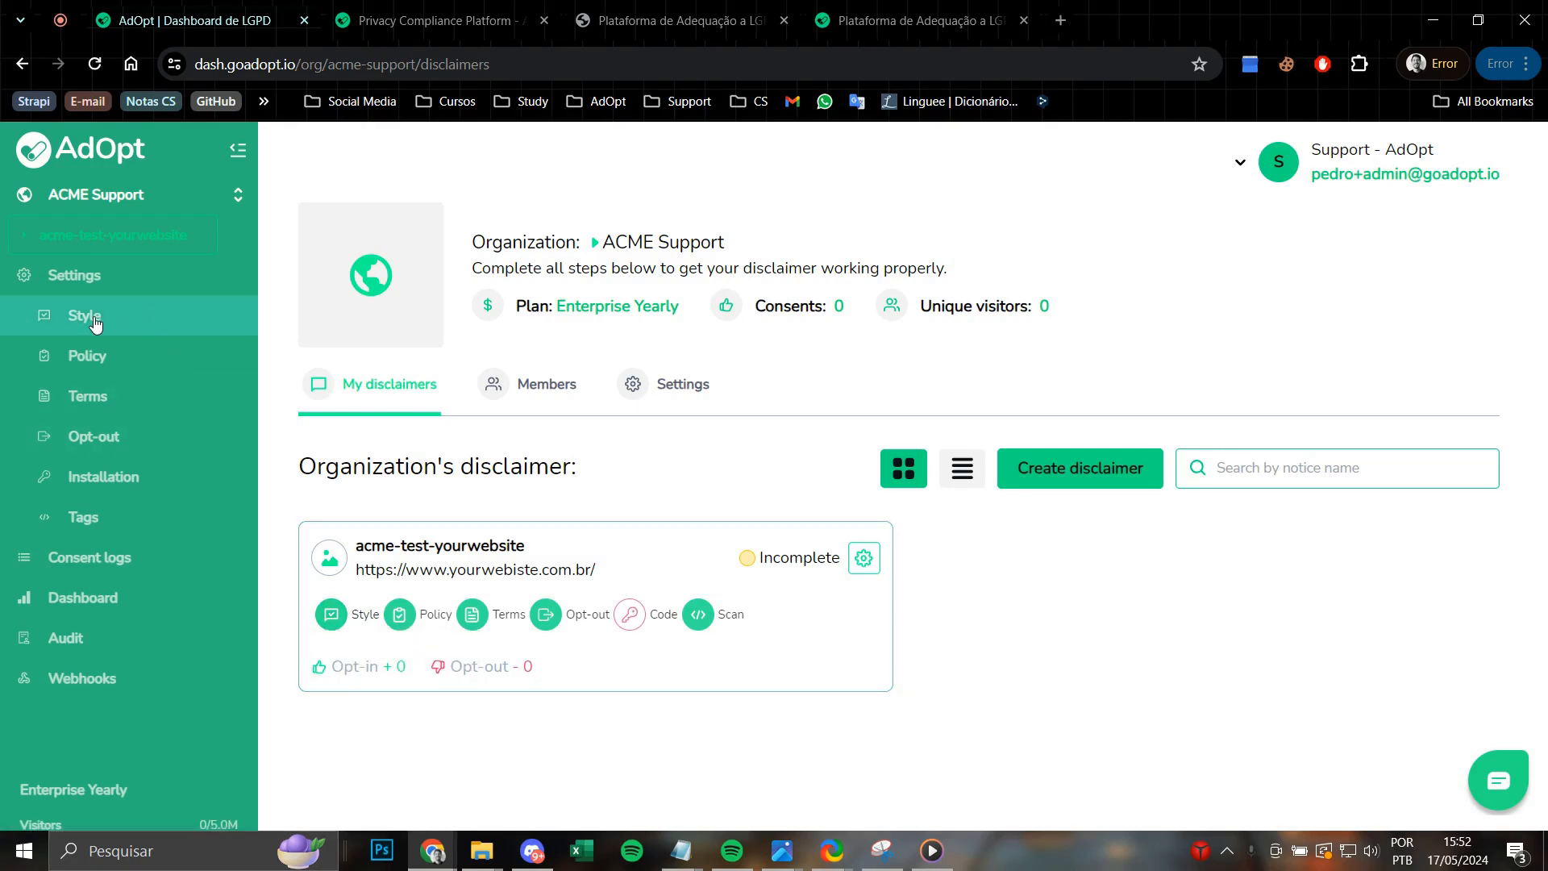
# Open the Style page for the acme-test-yourwebsite disclaimer from the Settings sidebar.
pyautogui.click(84, 315)
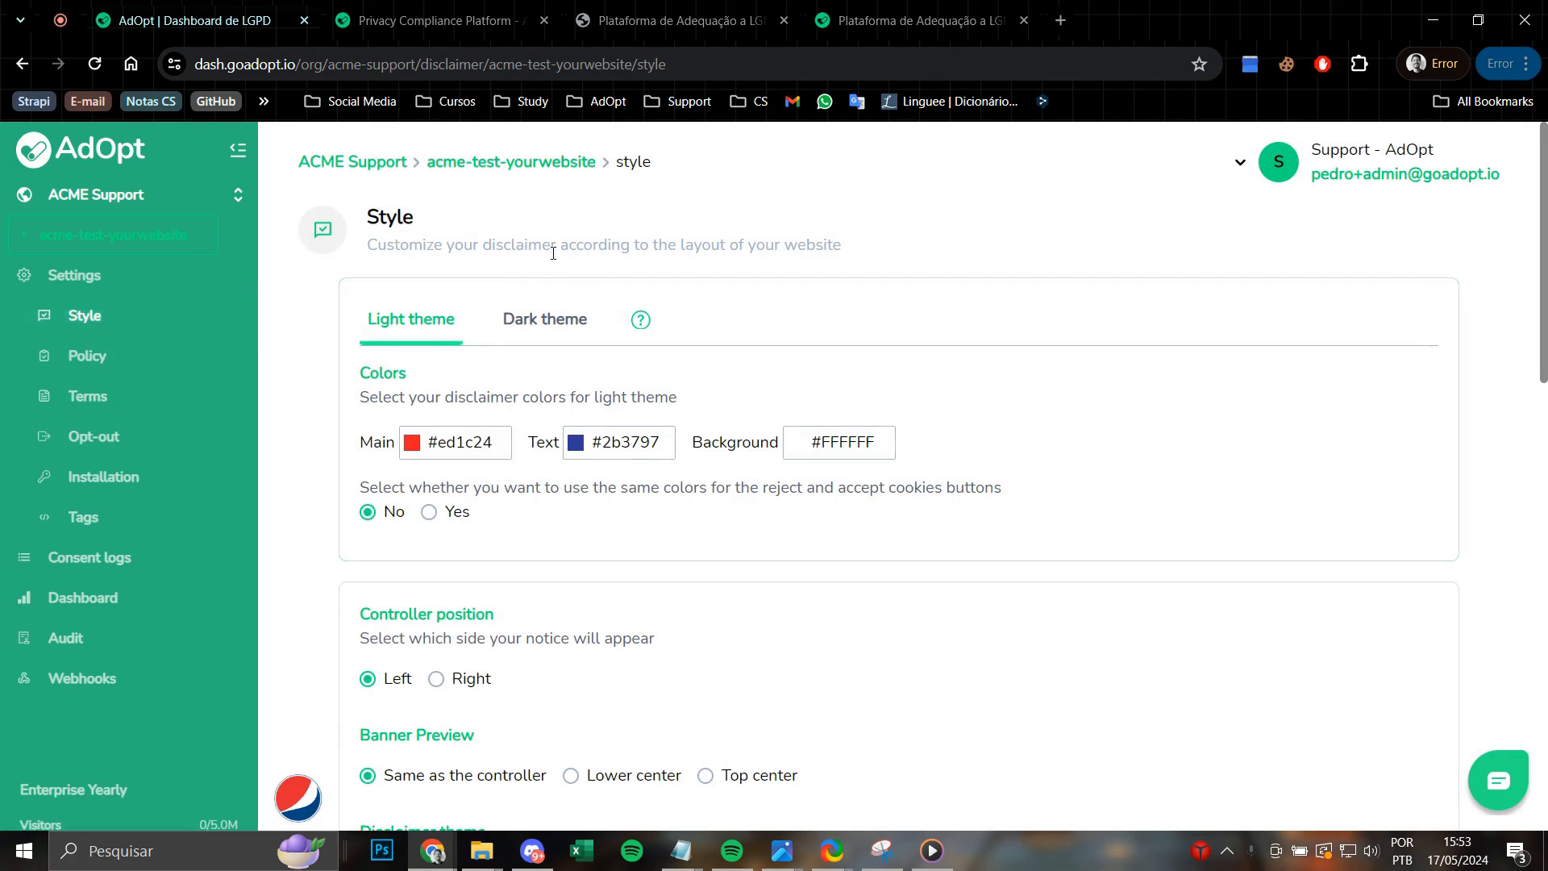
pyautogui.moveTo(841, 252)
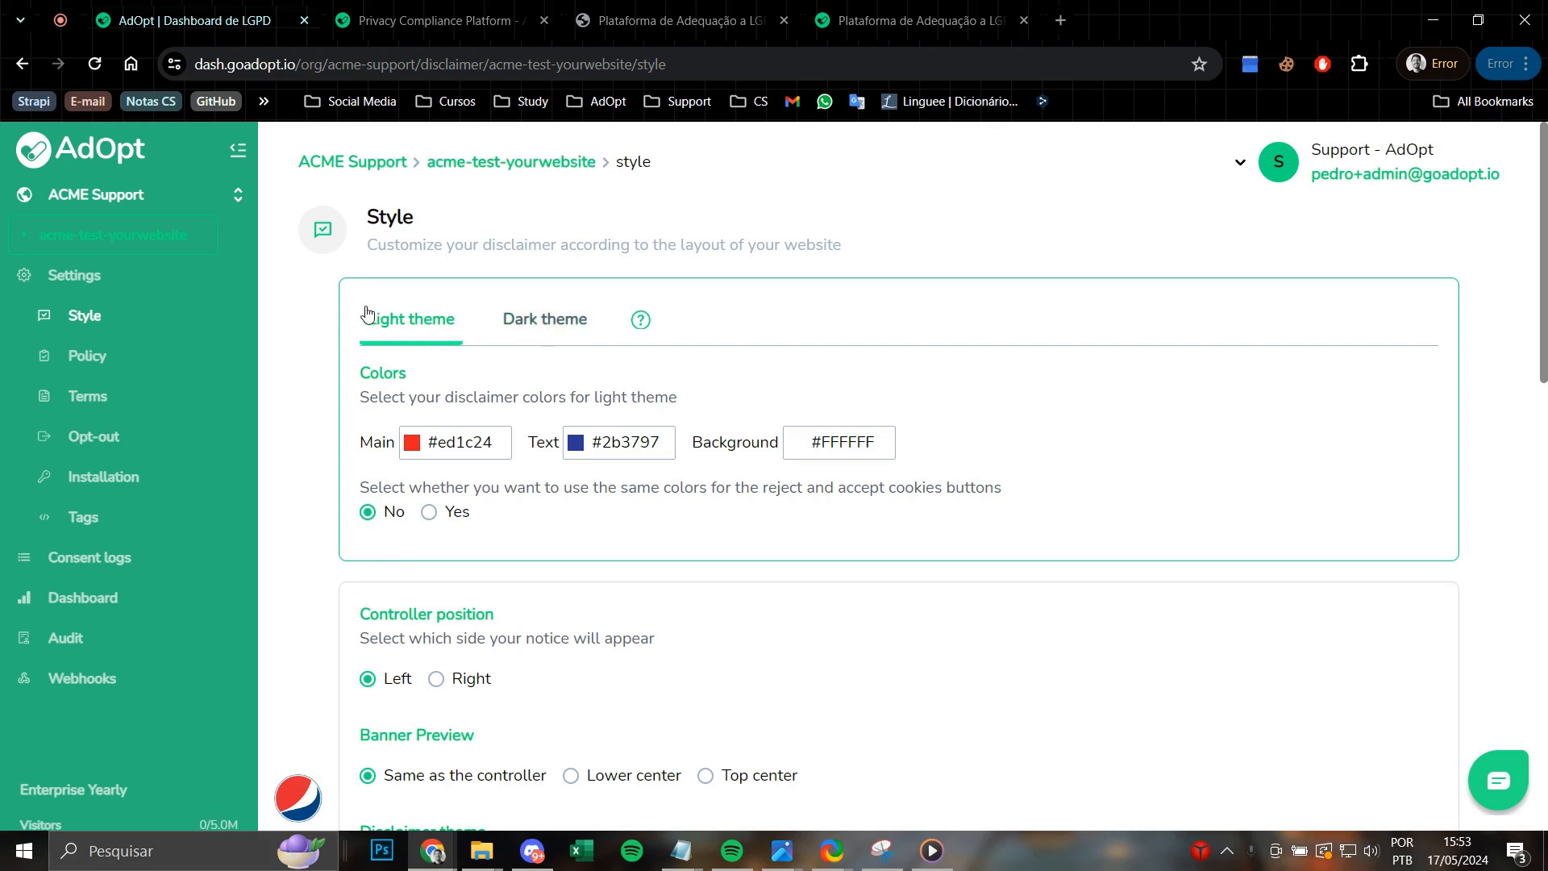
pyautogui.moveTo(437, 303)
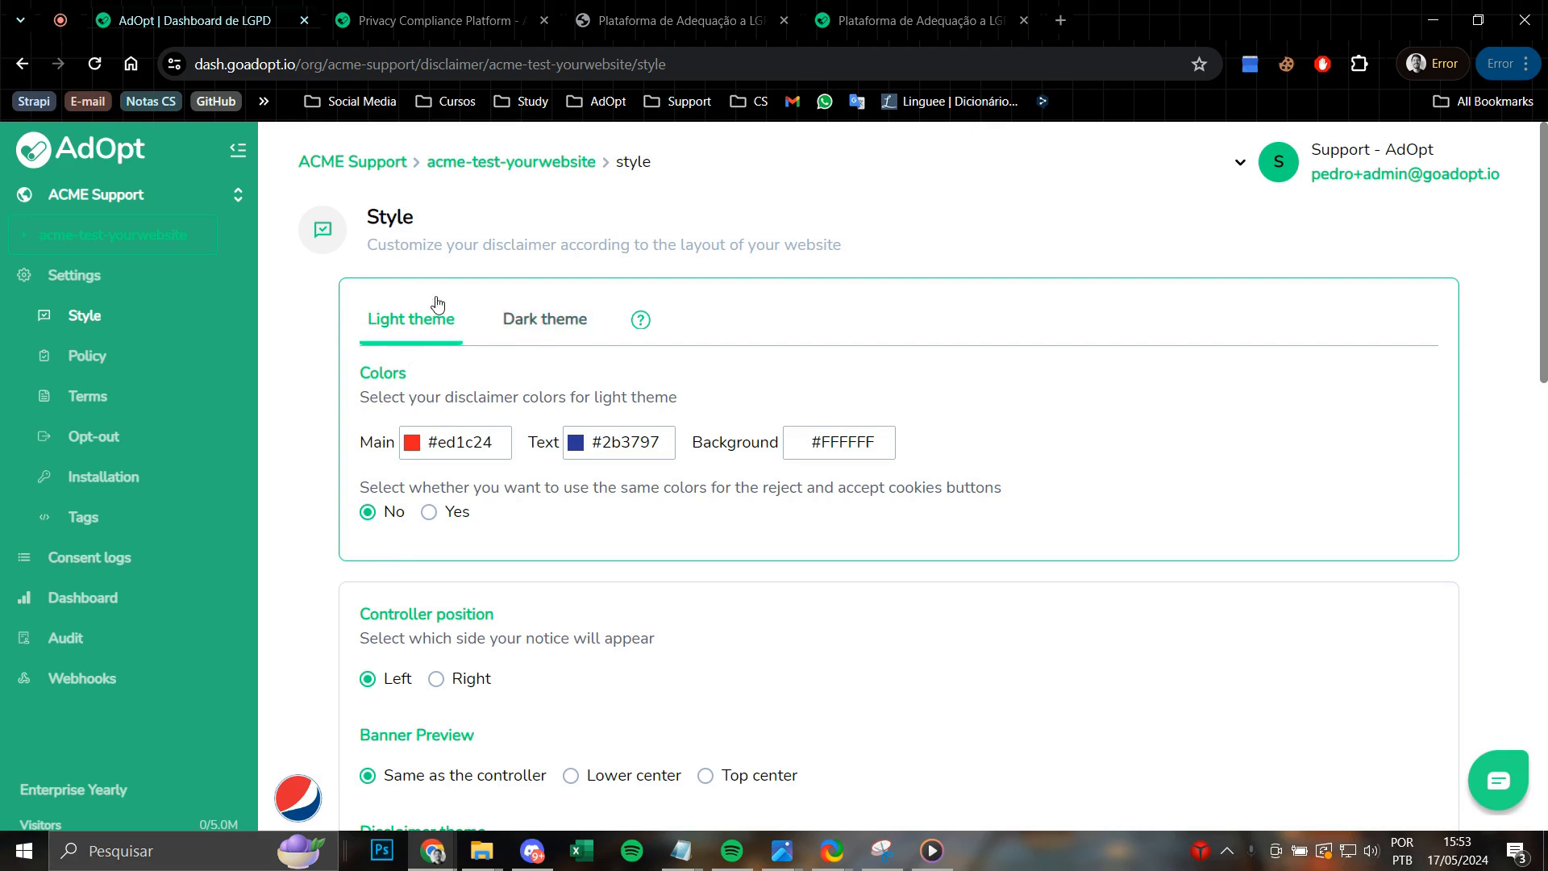
pyautogui.moveTo(333, 271)
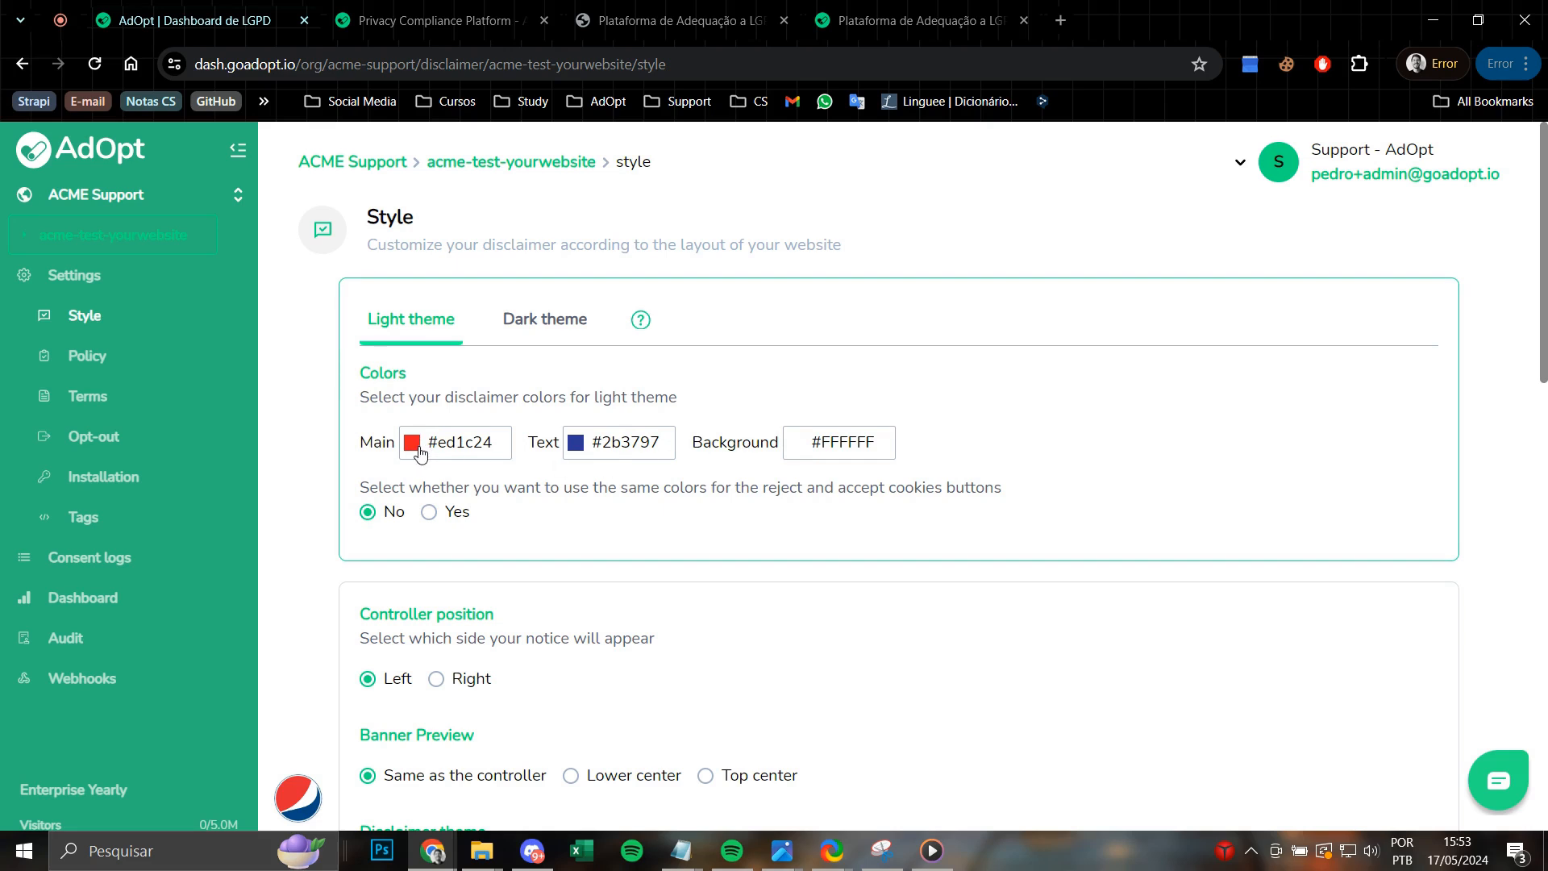
# Open the Main color picker to check its #ed1c24 (RGB 237, 28, 36) values.
pyautogui.click(412, 443)
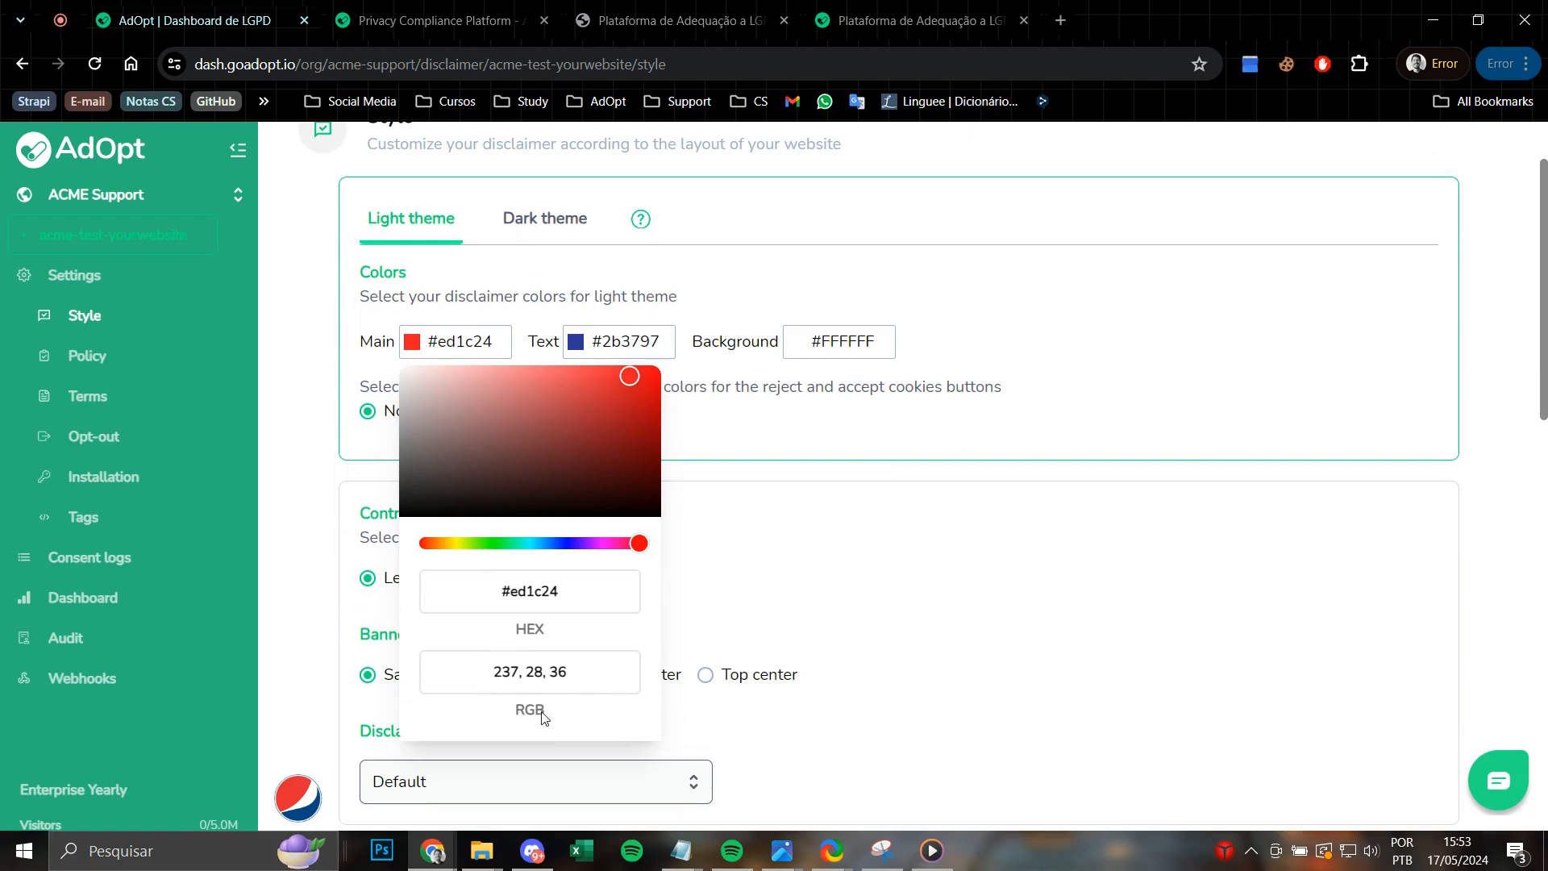
pyautogui.moveTo(548, 632)
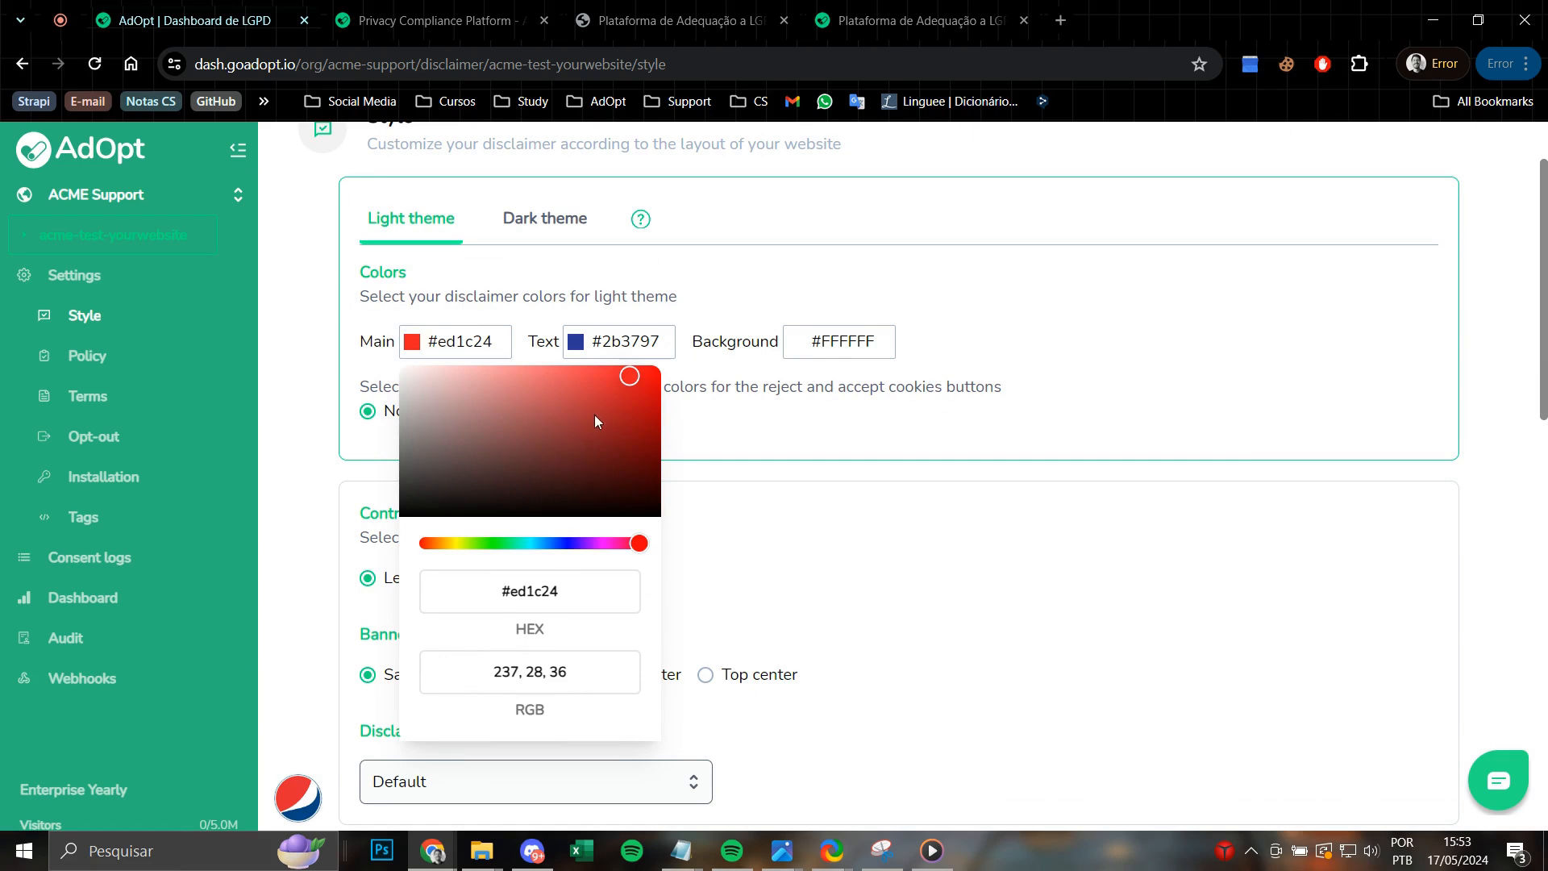
pyautogui.moveTo(514, 434)
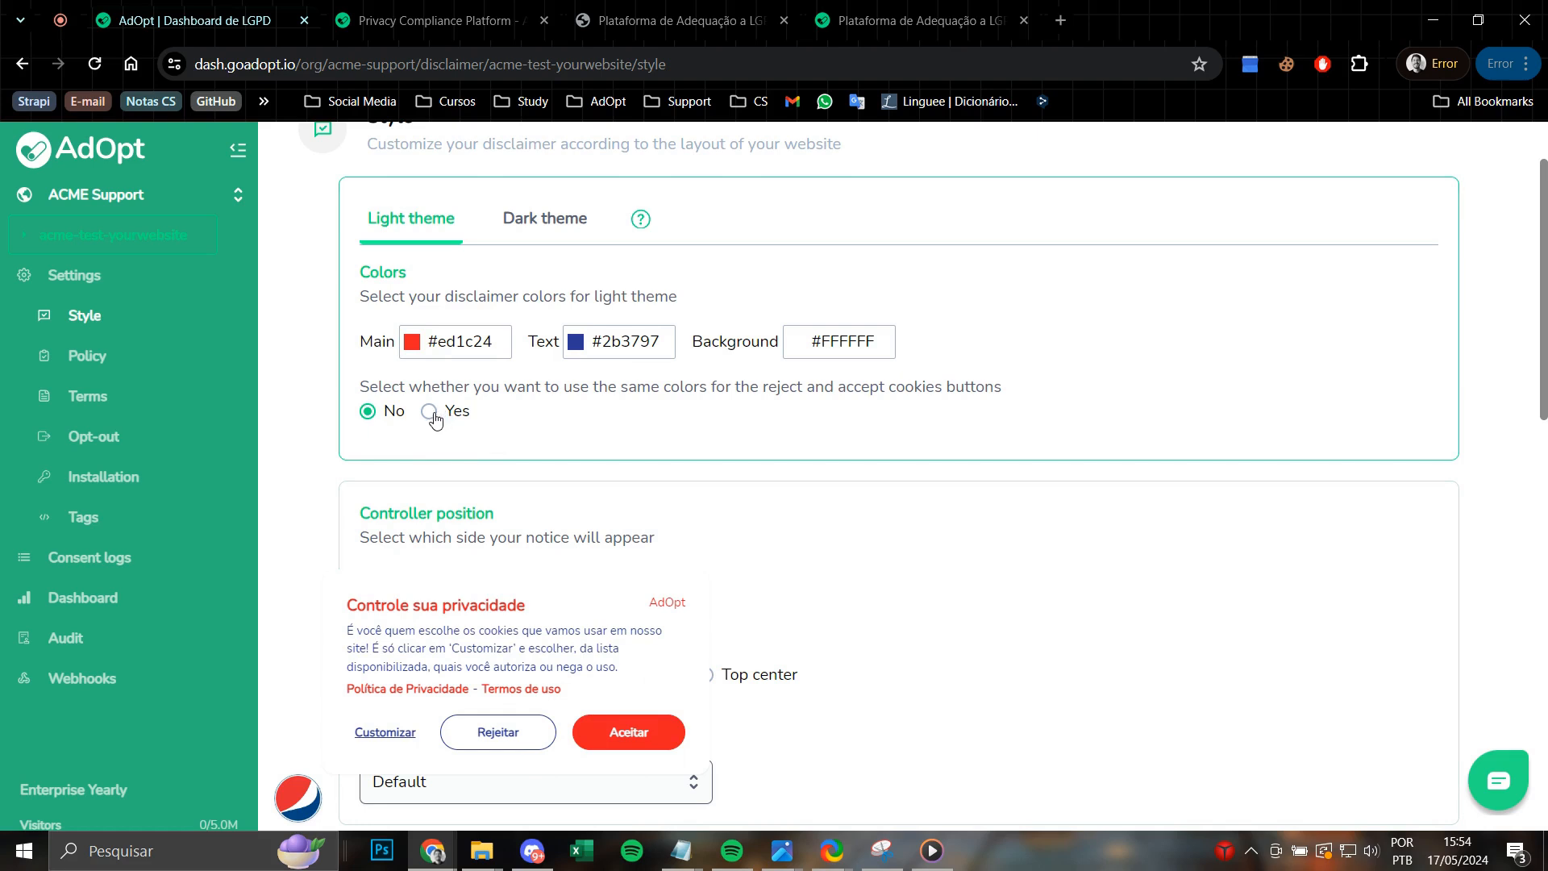
# Set 'same colors for reject and accept buttons' to Yes, making both buttons red.
pyautogui.click(428, 411)
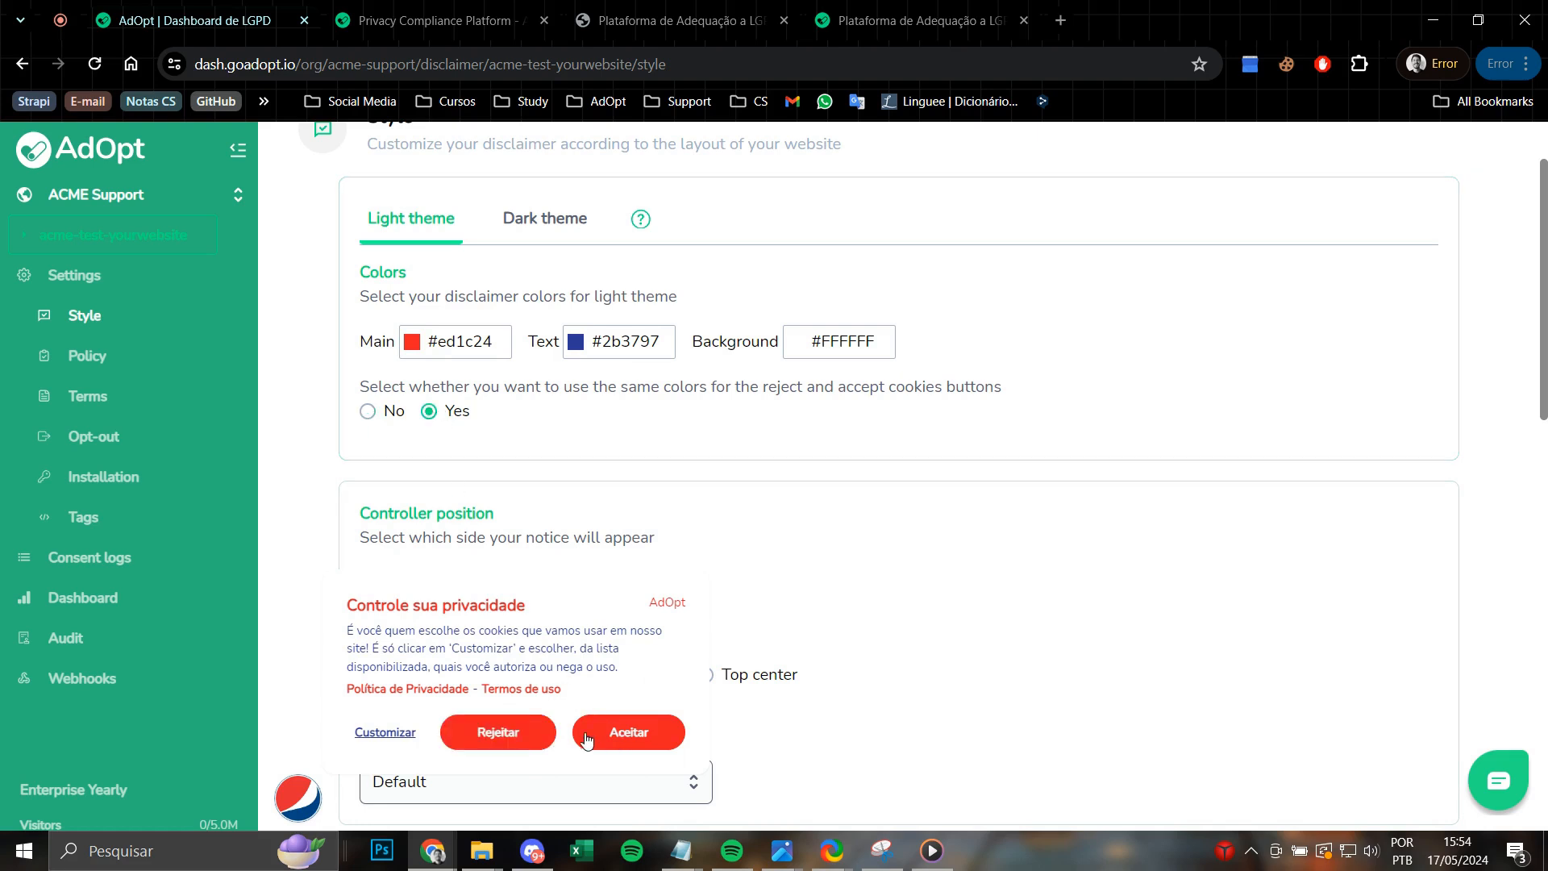
pyautogui.moveTo(639, 749)
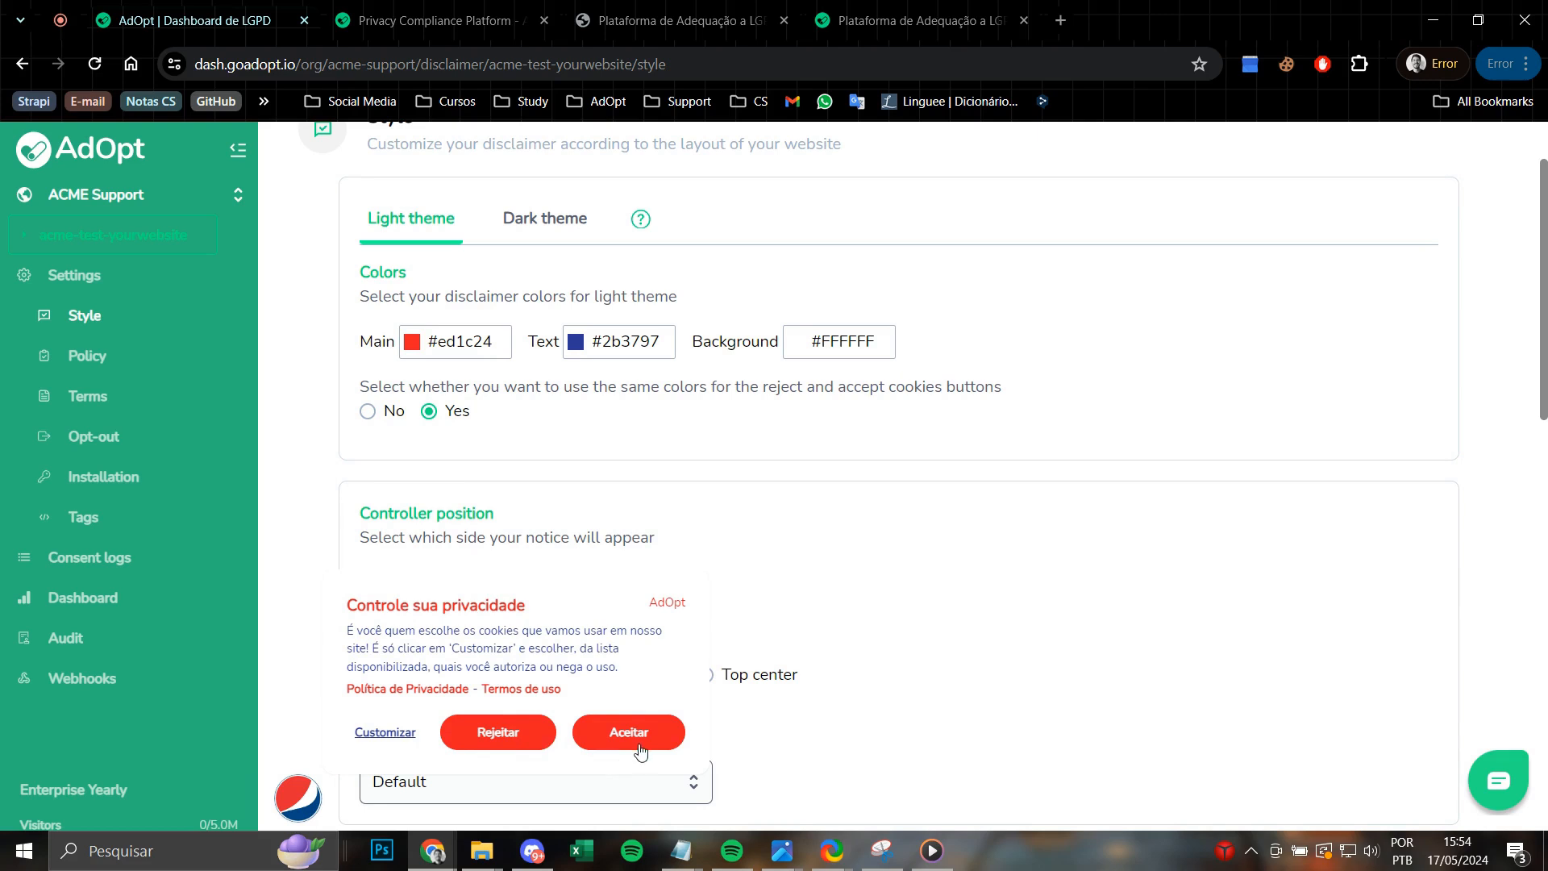
pyautogui.moveTo(346, 493)
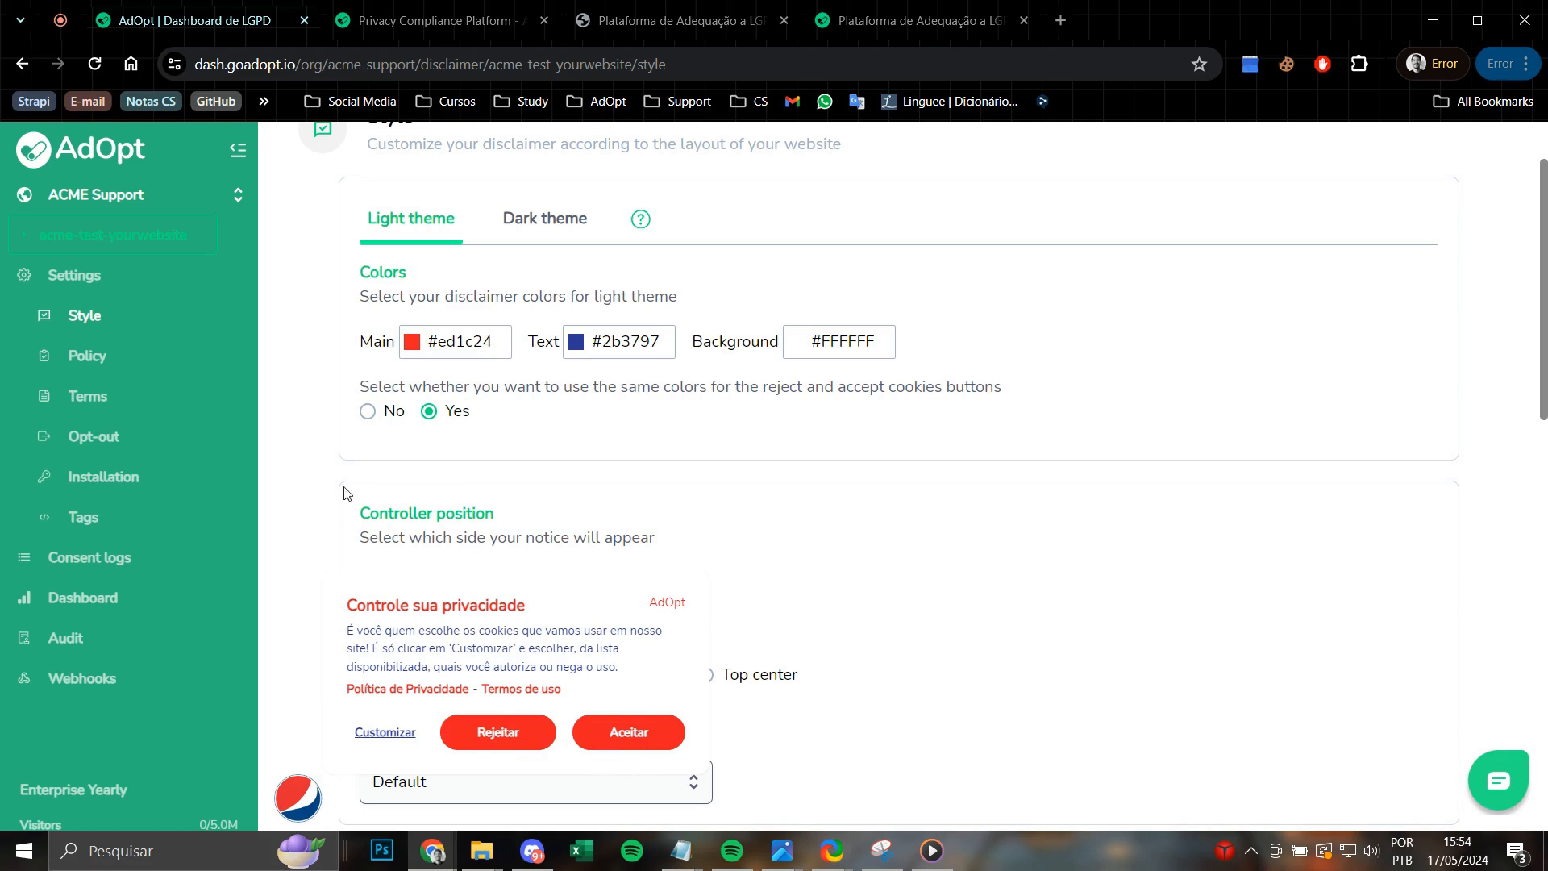
pyautogui.scroll(-3)
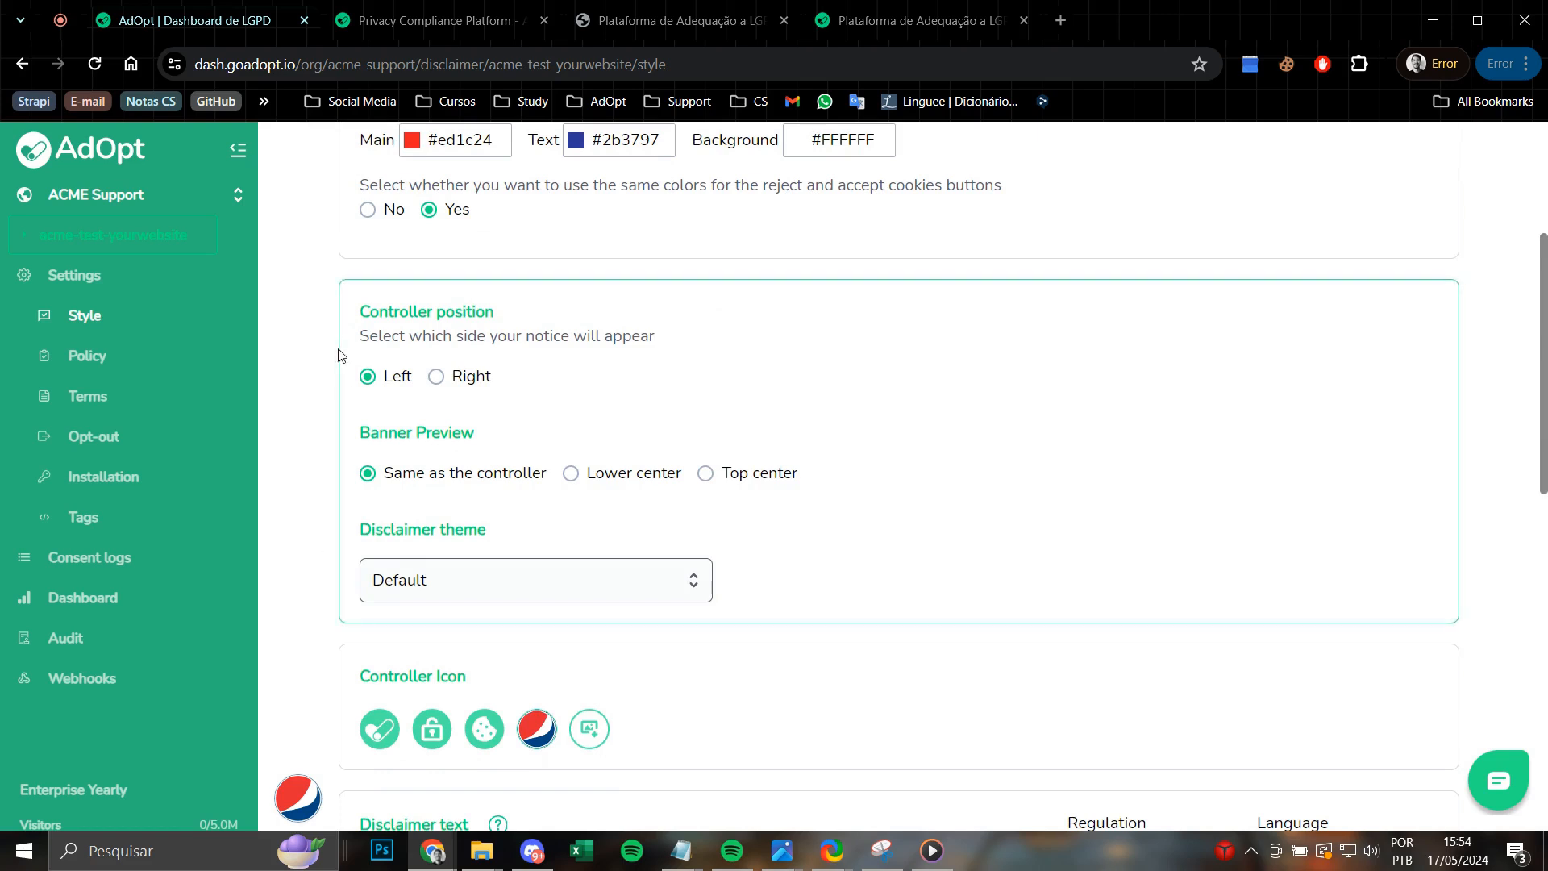
pyautogui.moveTo(437, 377)
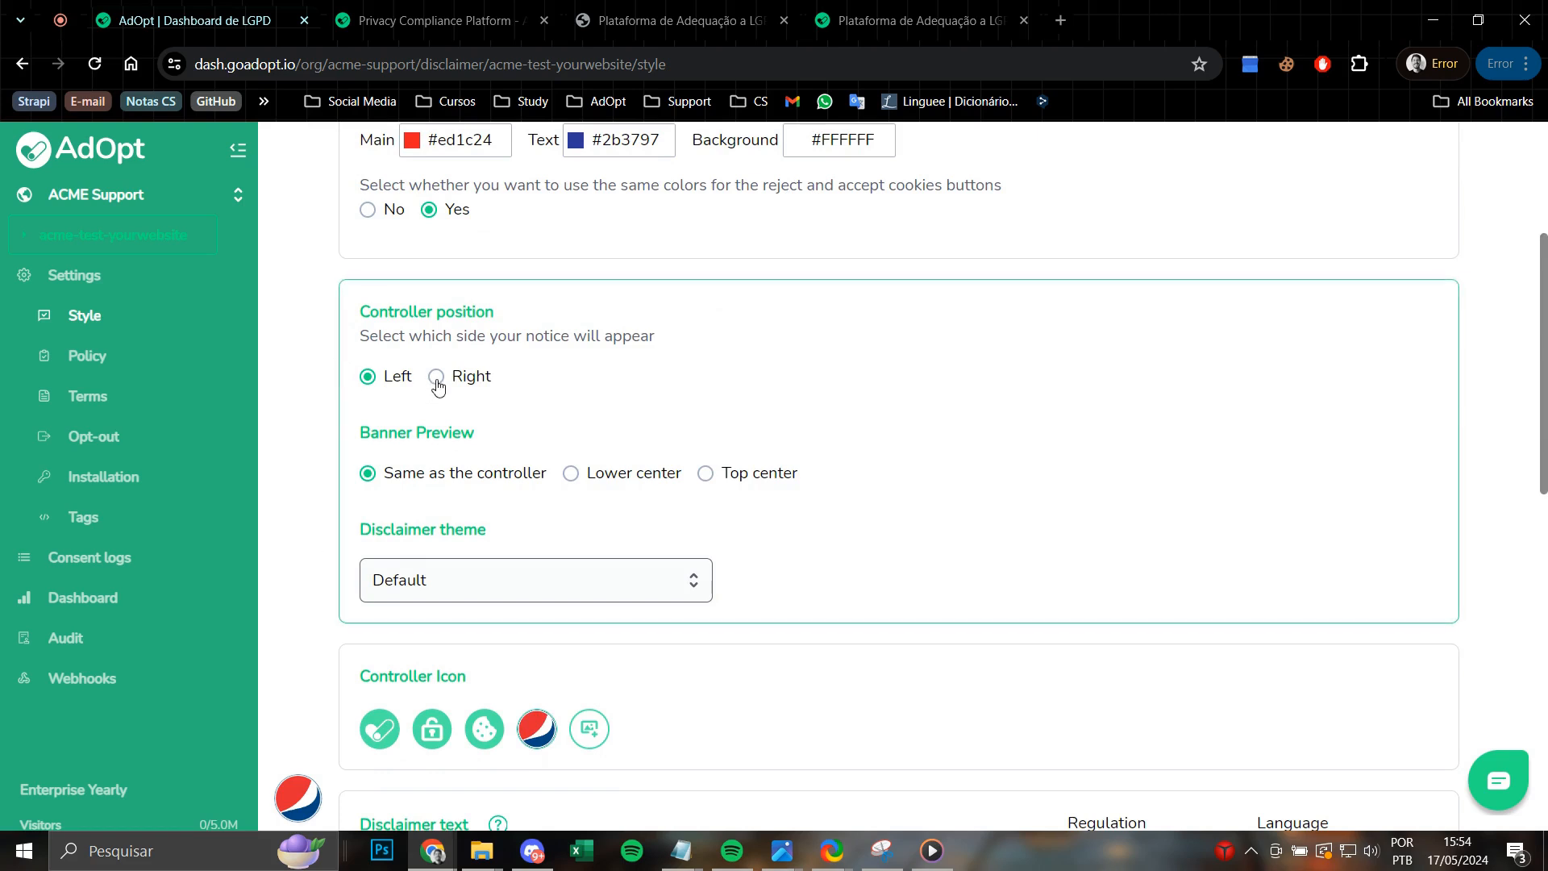
pyautogui.click(436, 376)
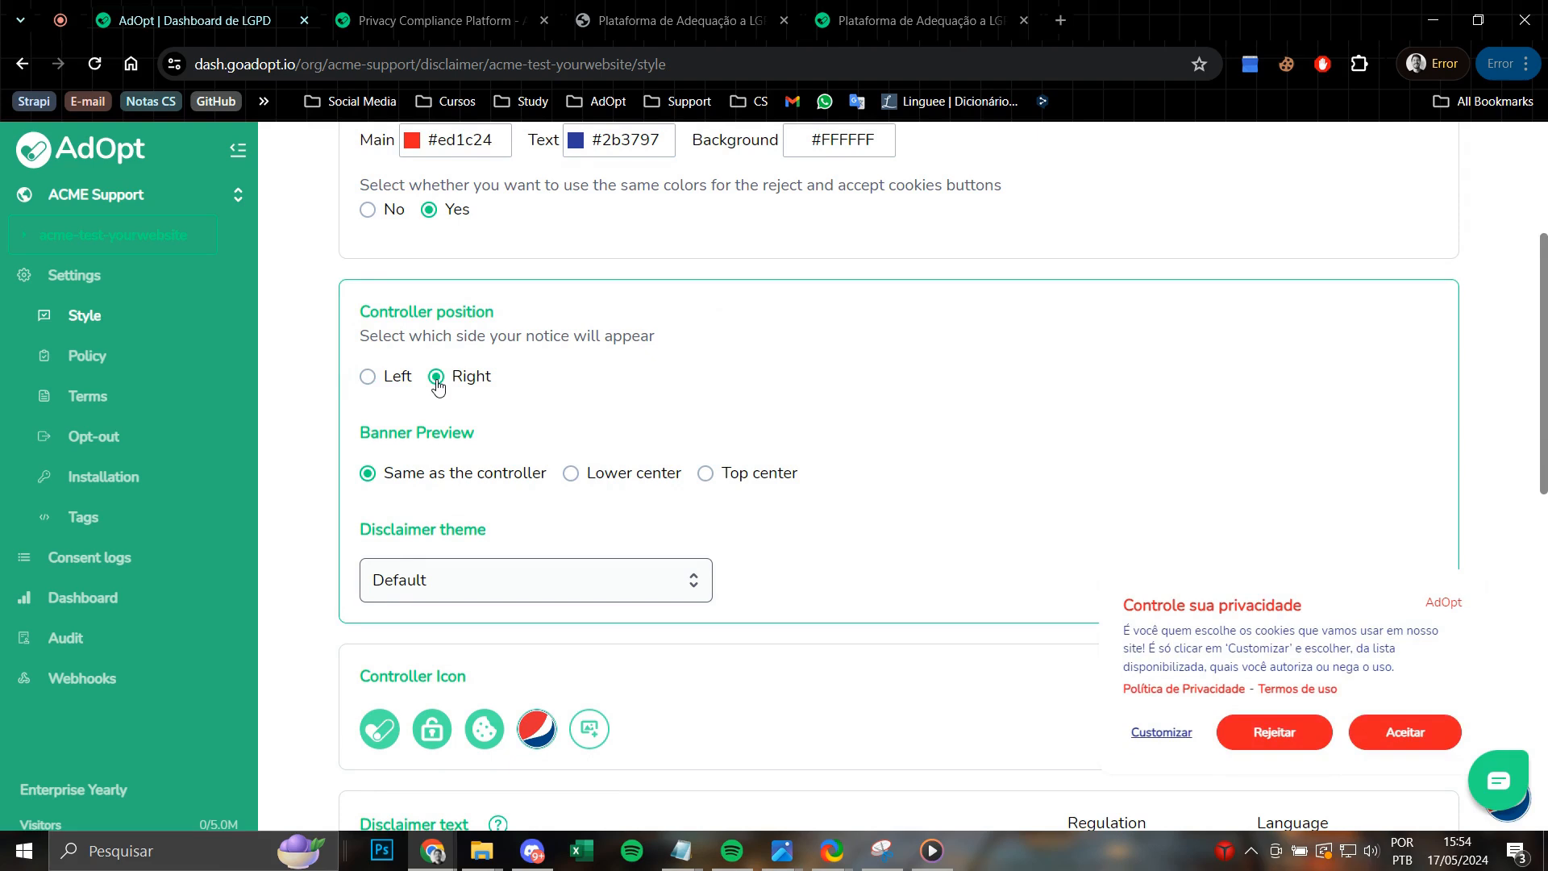
pyautogui.click(368, 376)
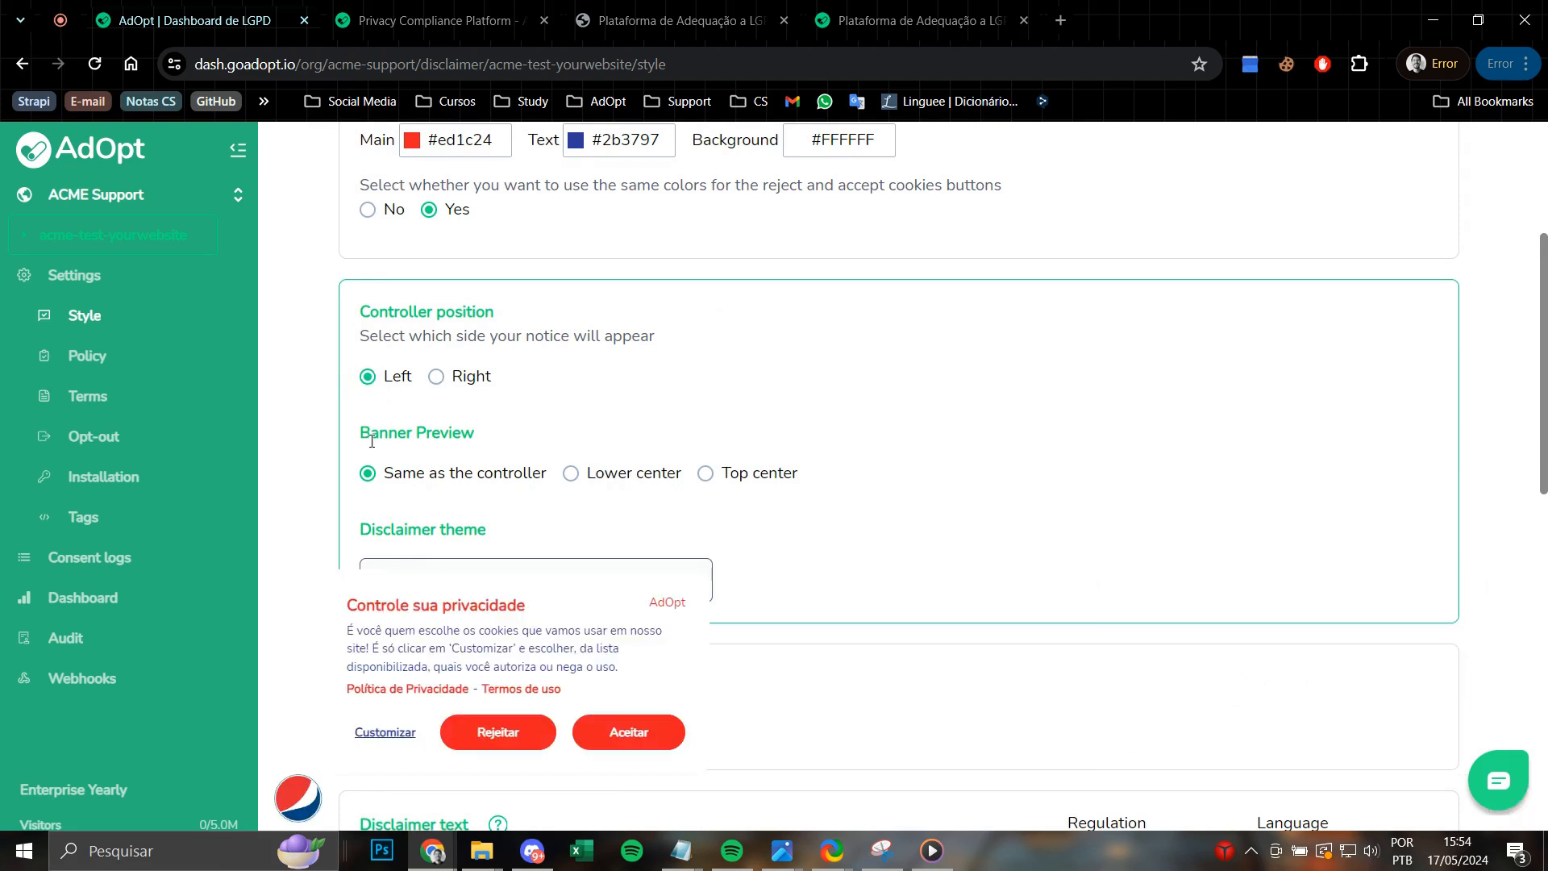
pyautogui.moveTo(573, 479)
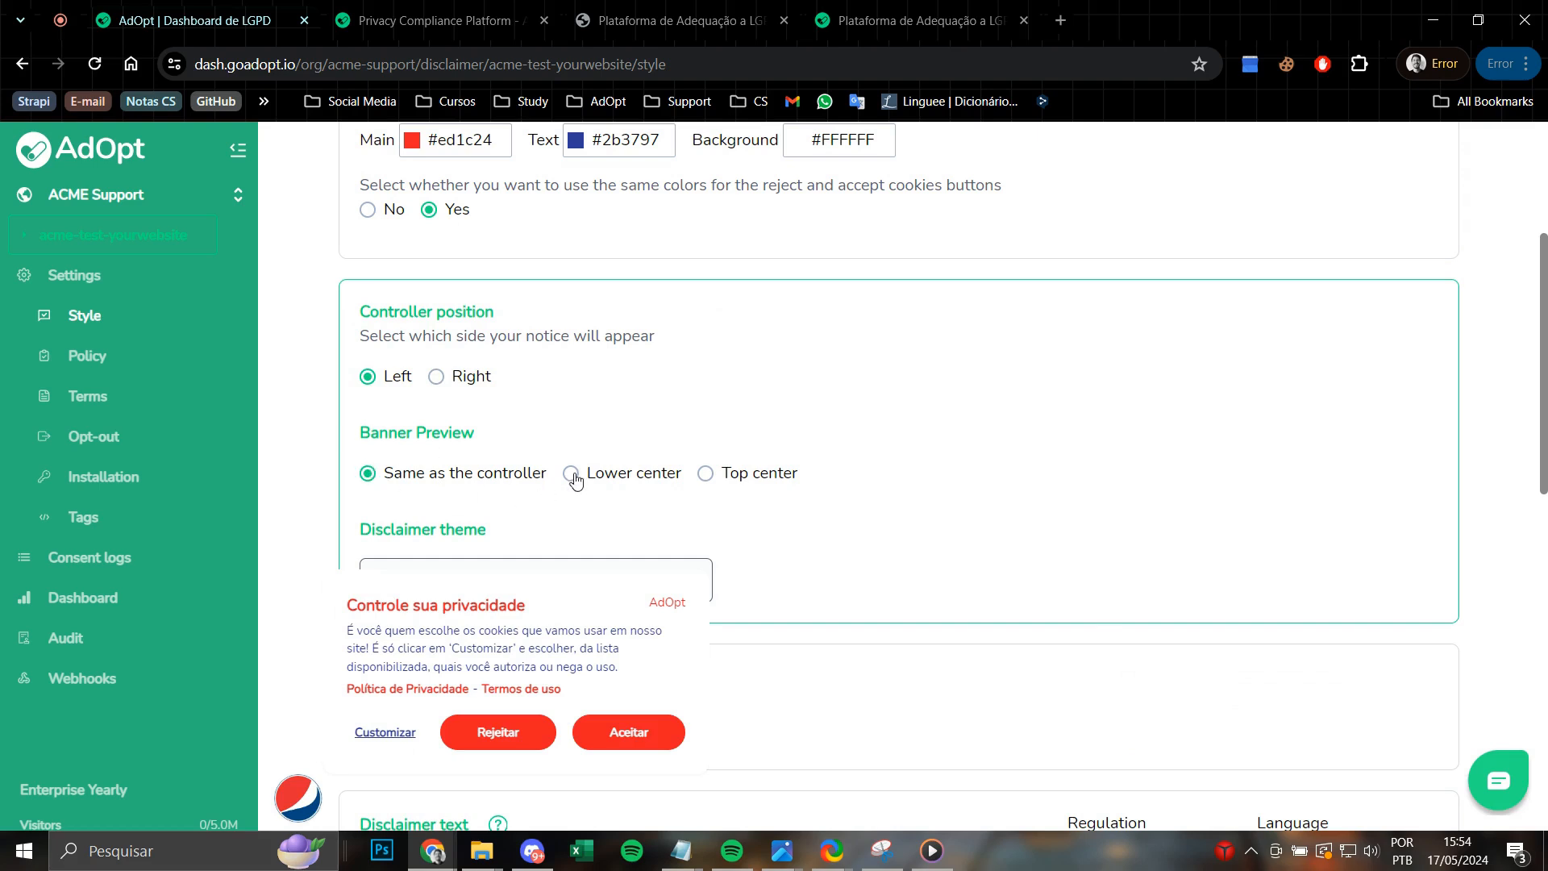
pyautogui.click(570, 473)
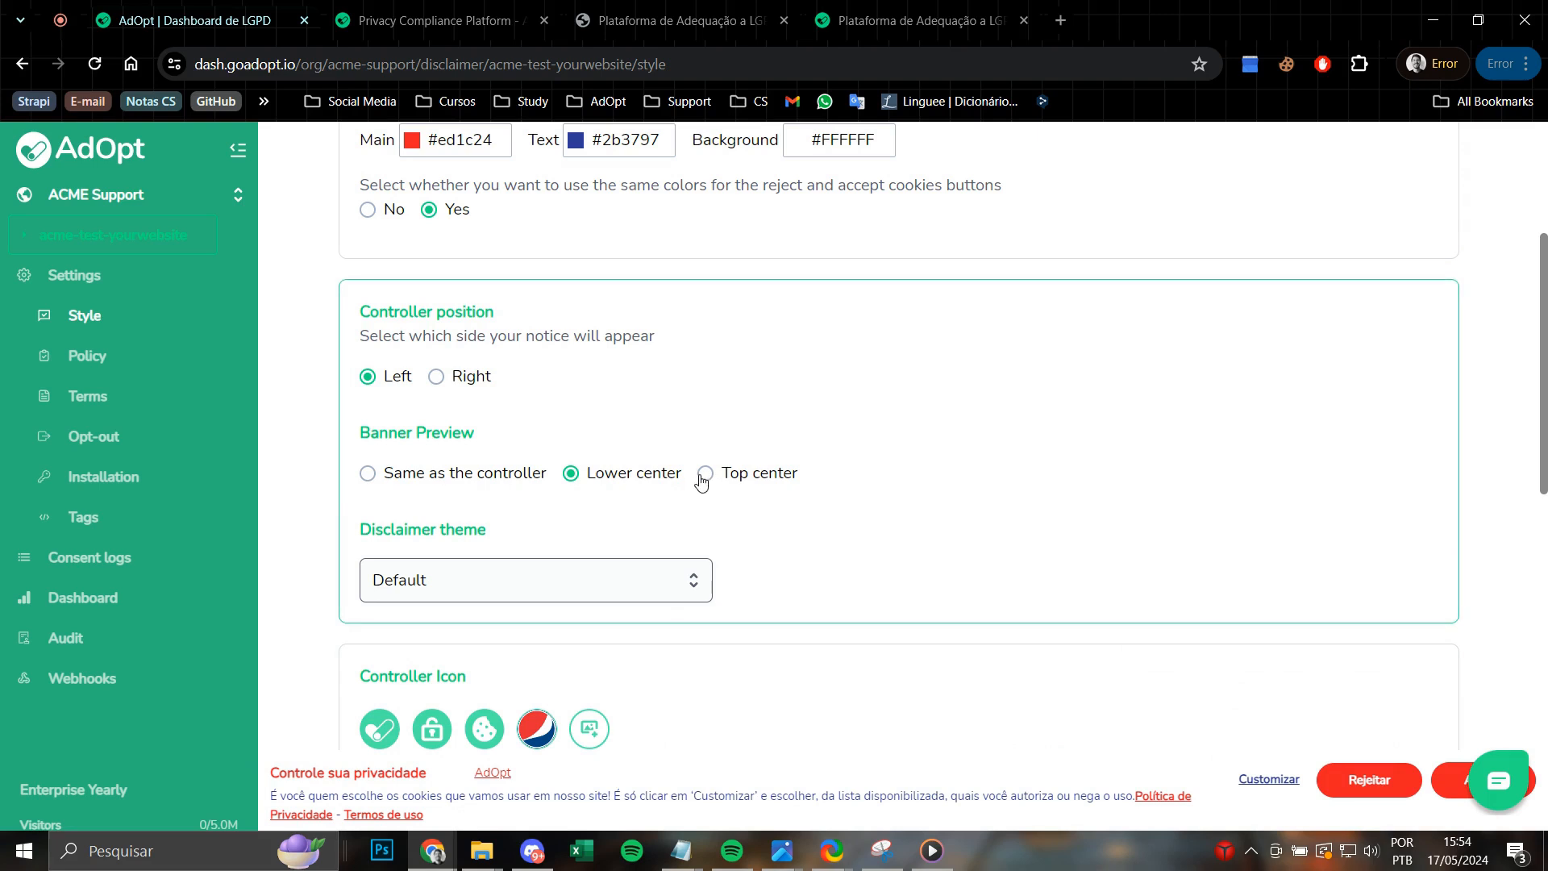
pyautogui.click(705, 473)
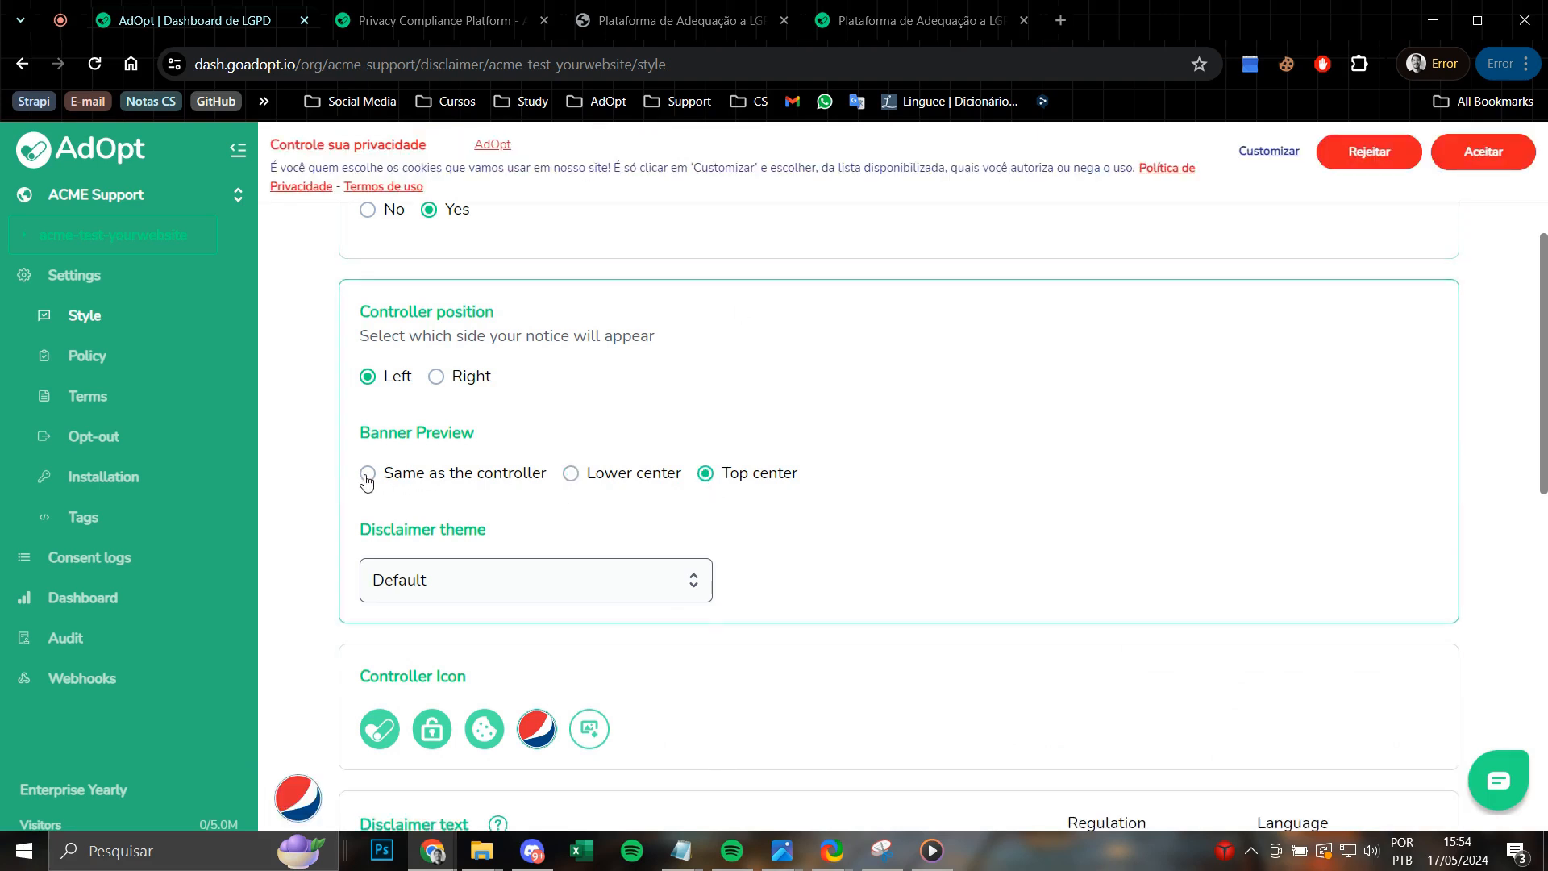
pyautogui.click(367, 474)
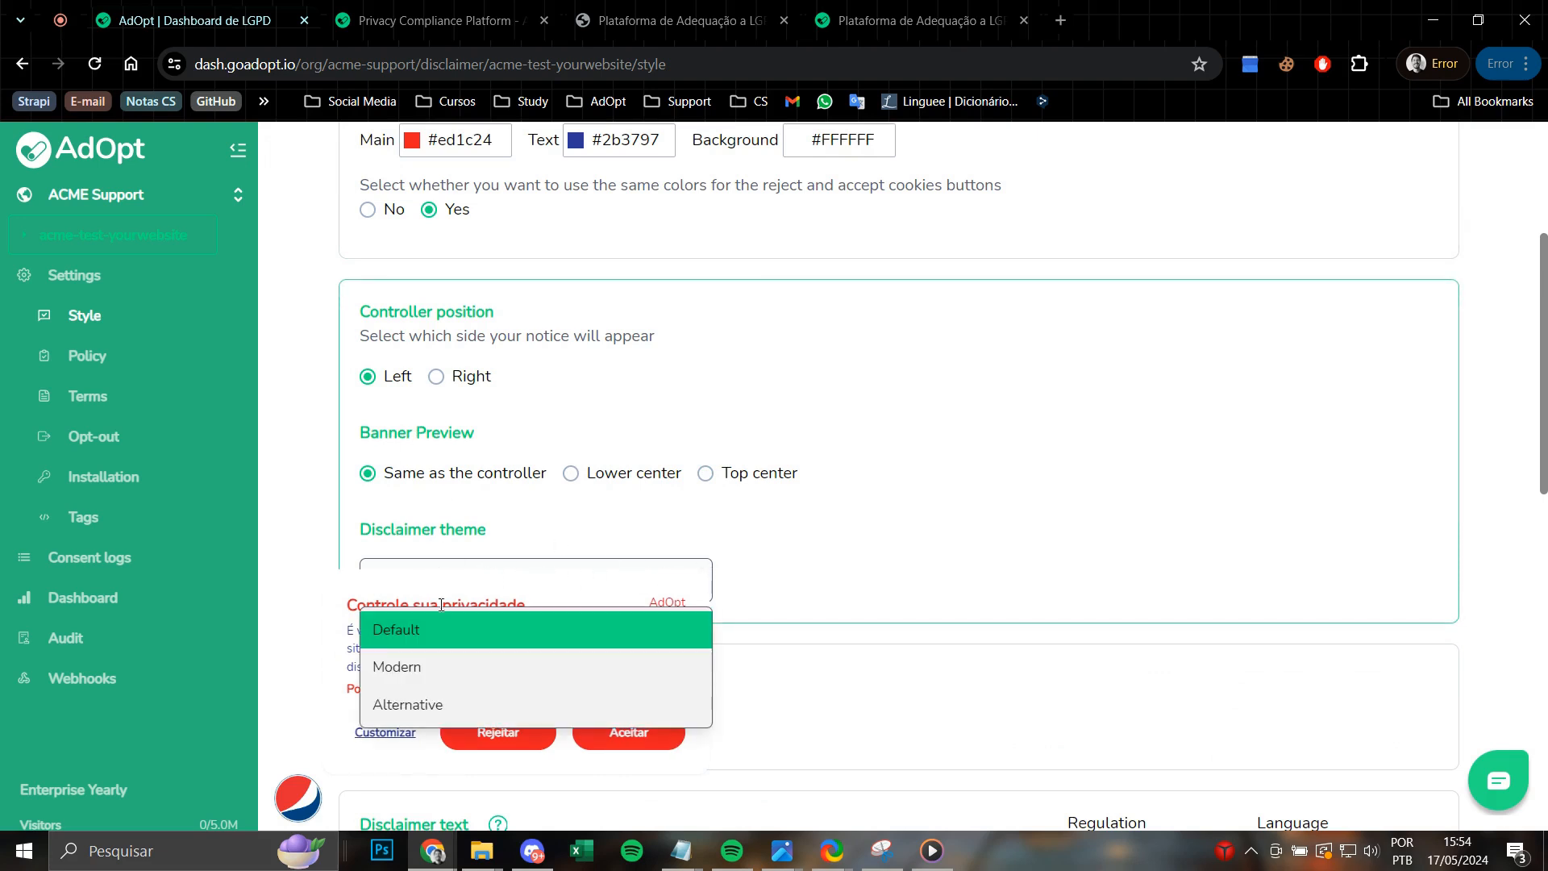
pyautogui.click(396, 667)
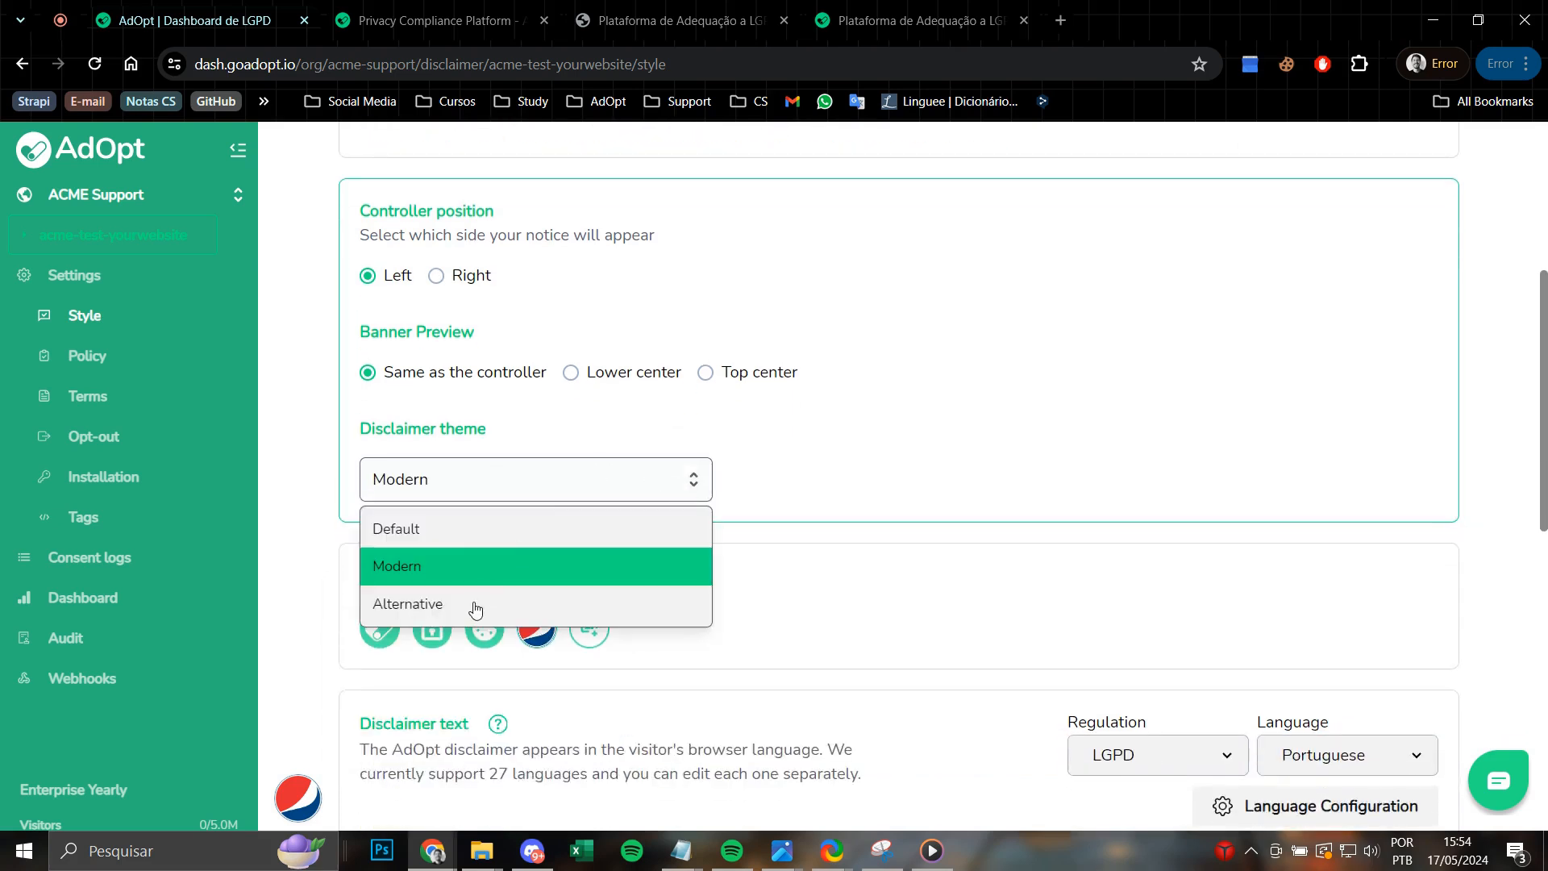
pyautogui.click(406, 603)
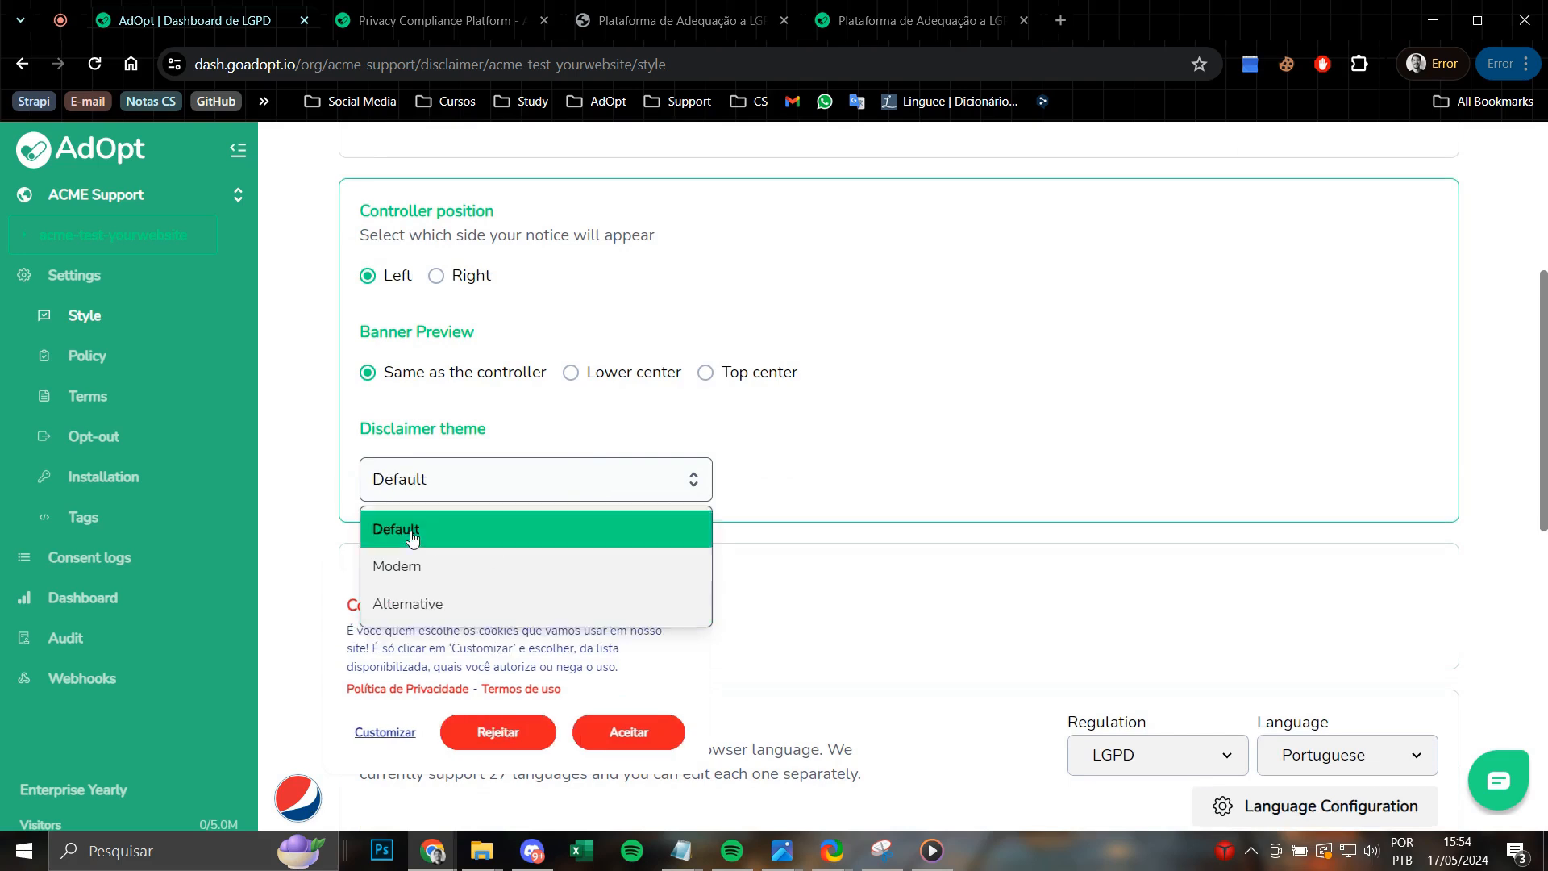
pyautogui.click(395, 529)
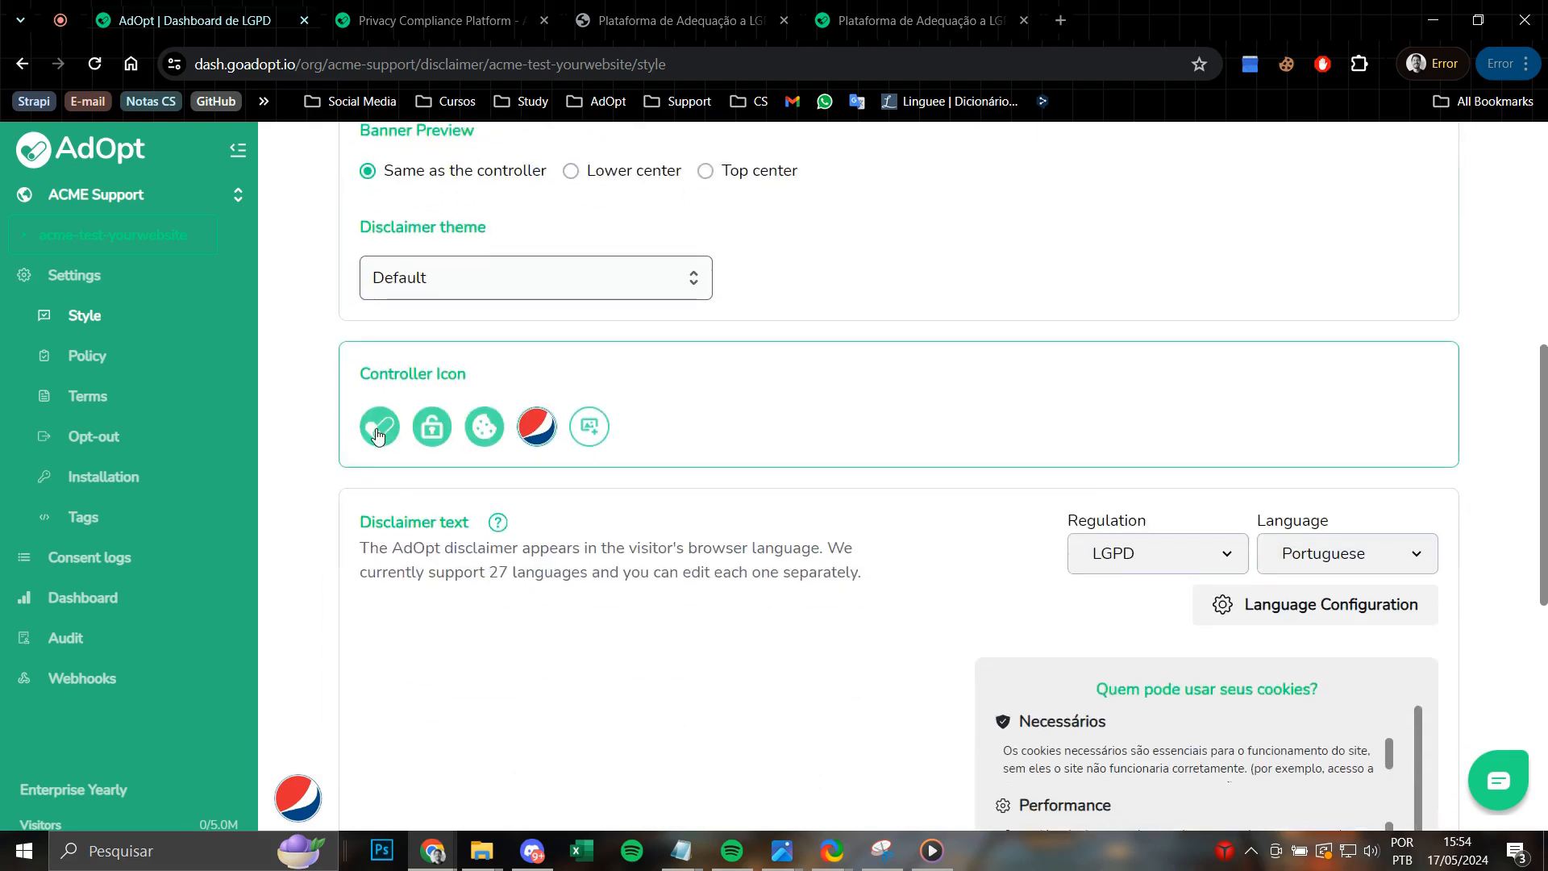
pyautogui.click(379, 427)
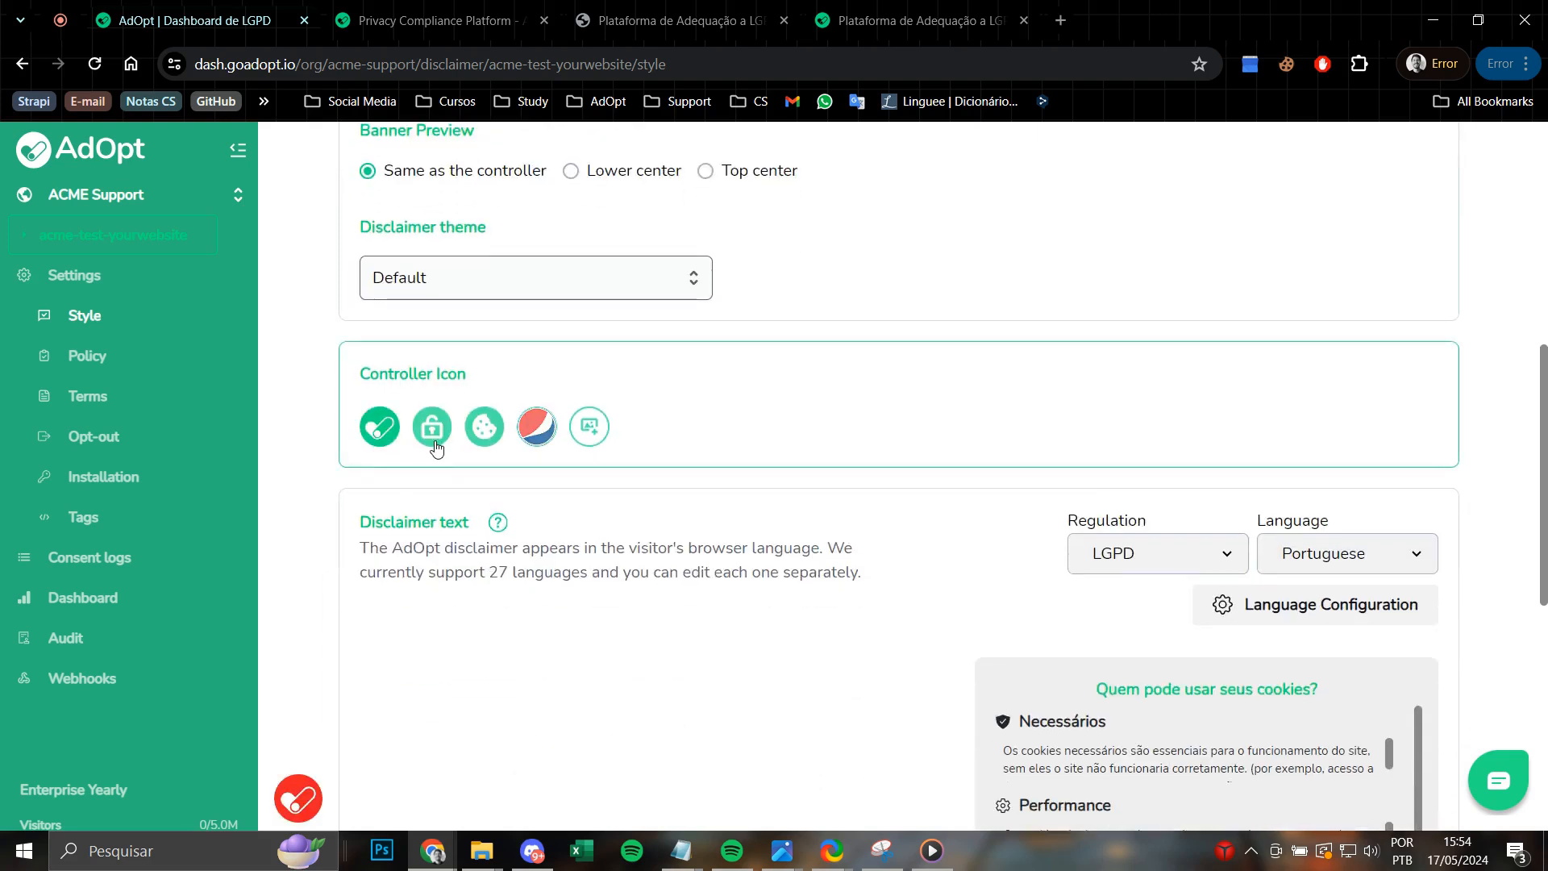
pyautogui.click(431, 426)
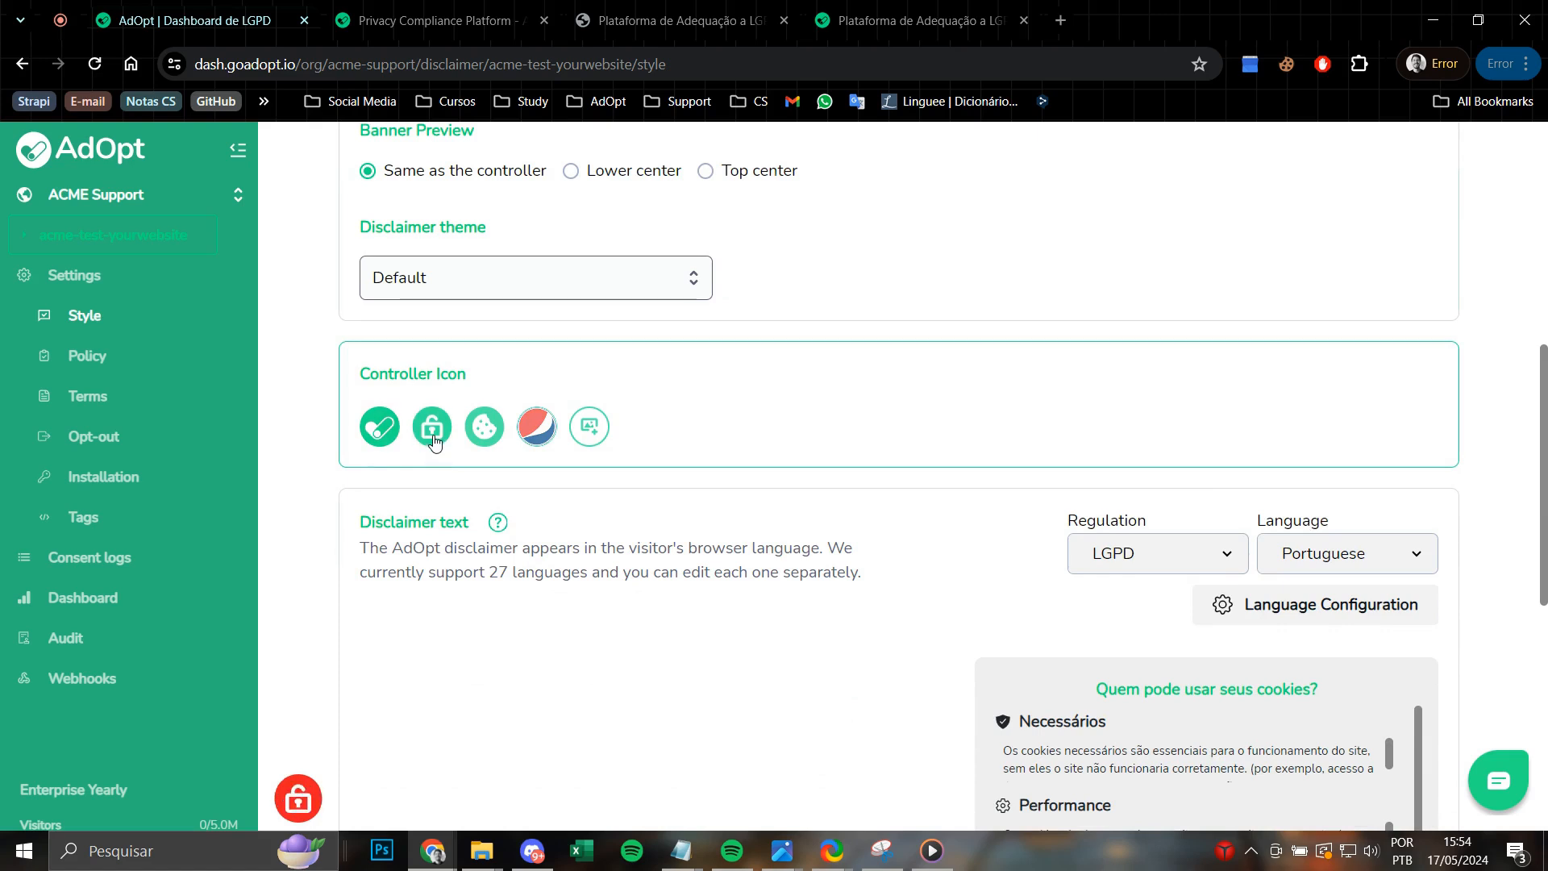
pyautogui.click(483, 427)
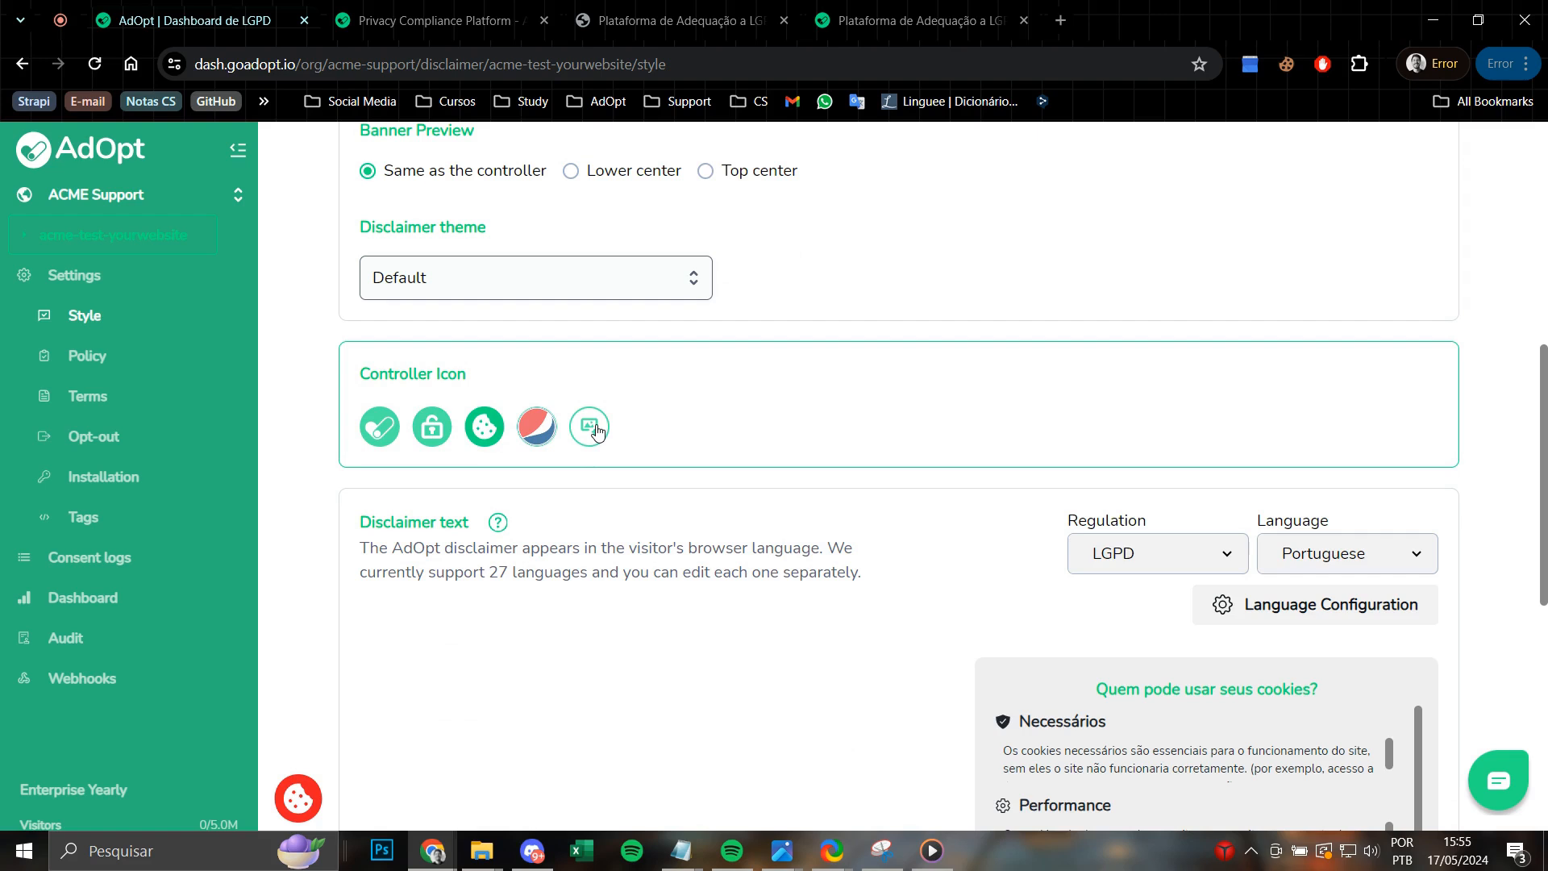
pyautogui.click(535, 426)
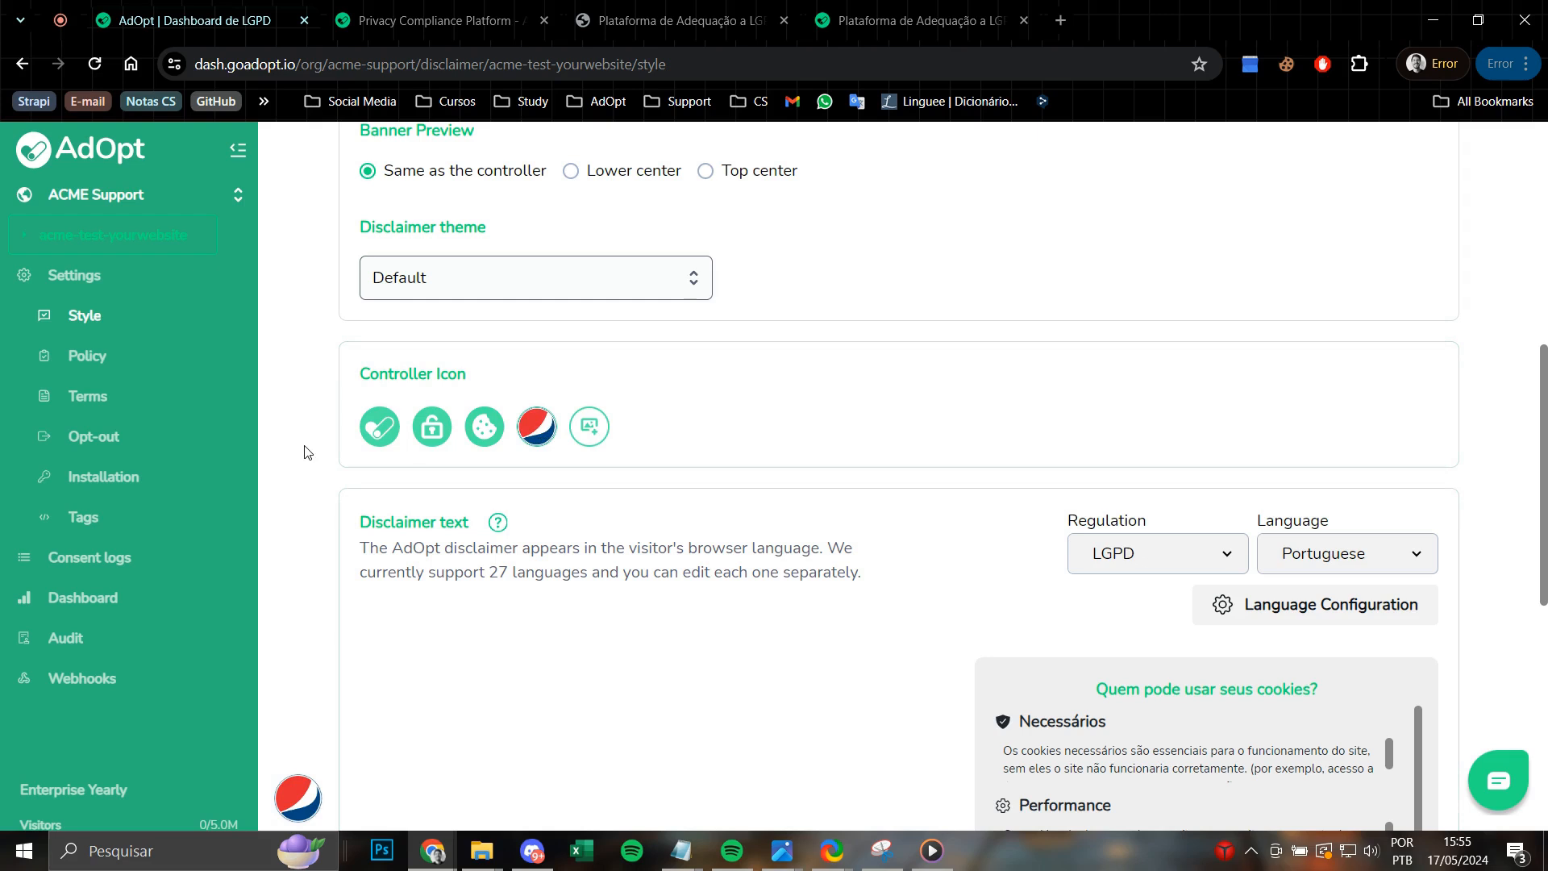
# Switch the disclaimer texts to the GDPR regulation in English.
pyautogui.scroll(-3)
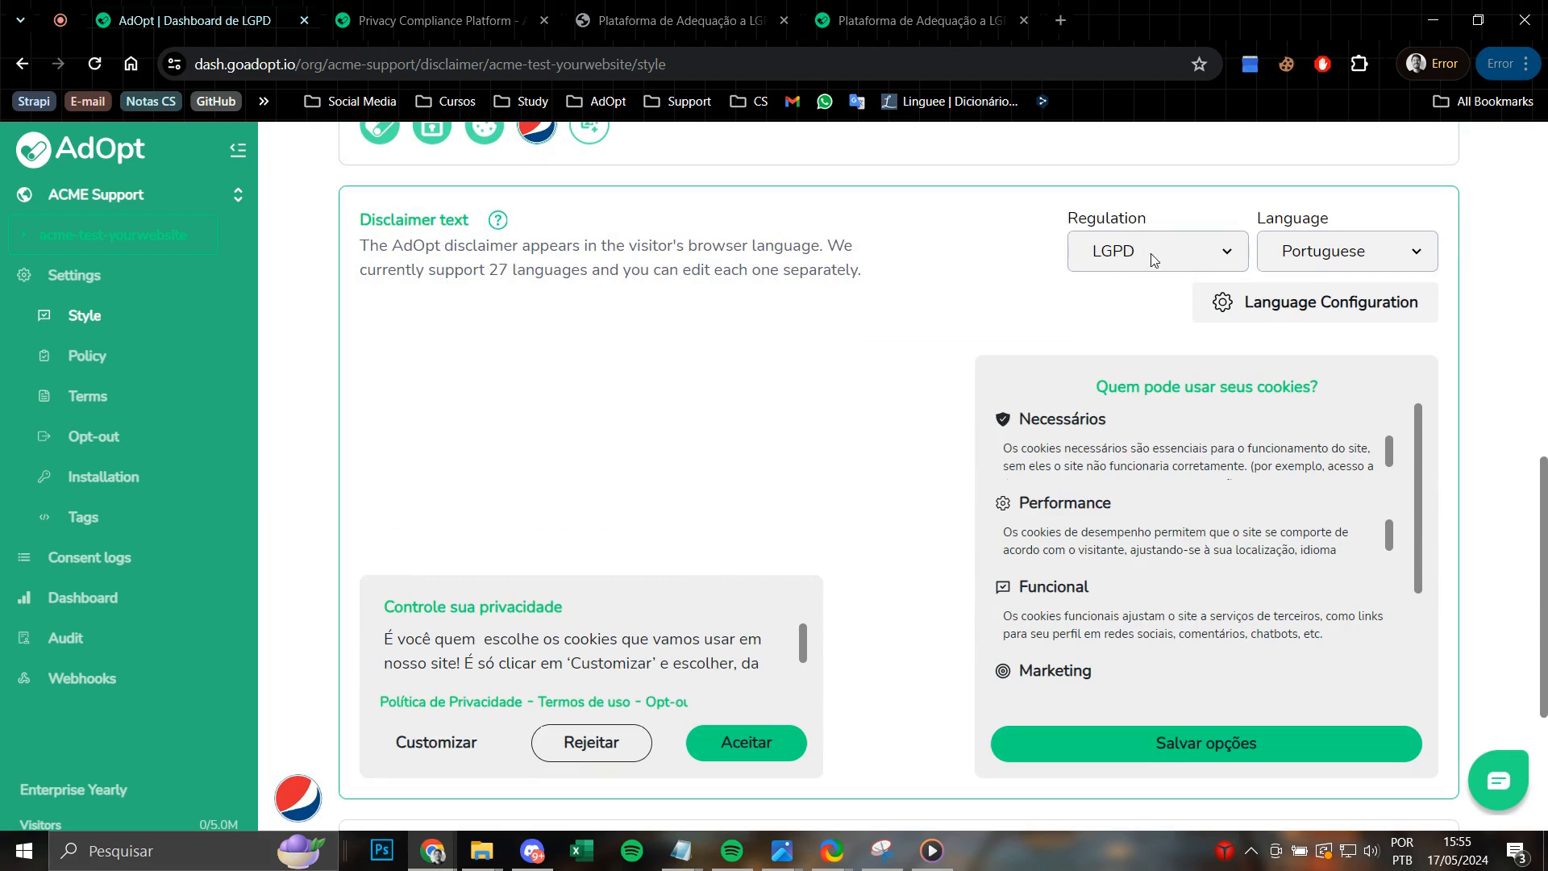
pyautogui.click(1155, 251)
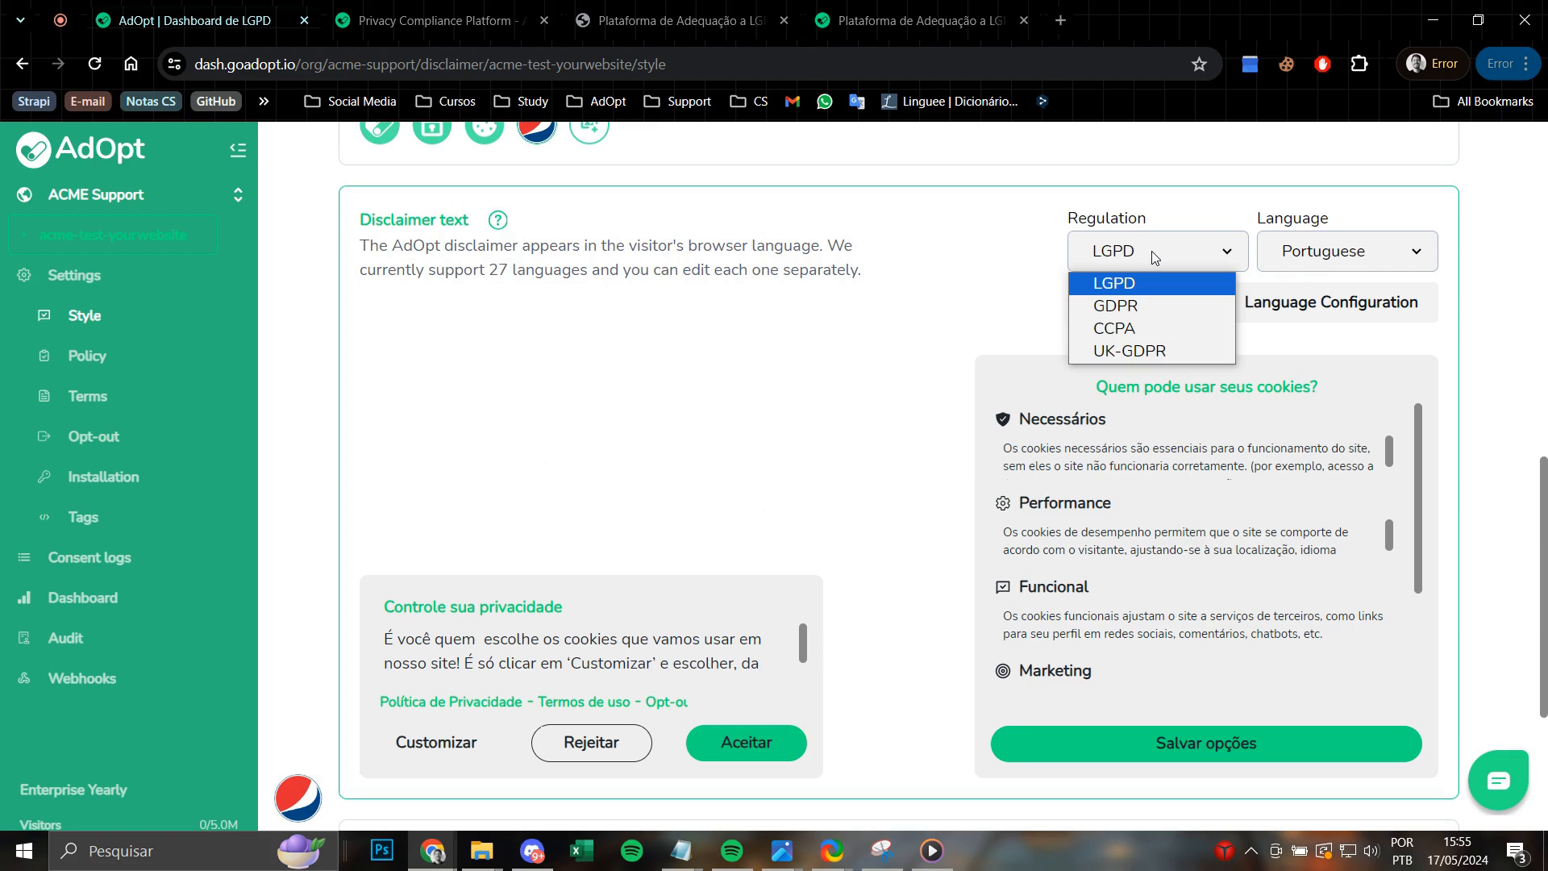
pyautogui.moveTo(1113, 304)
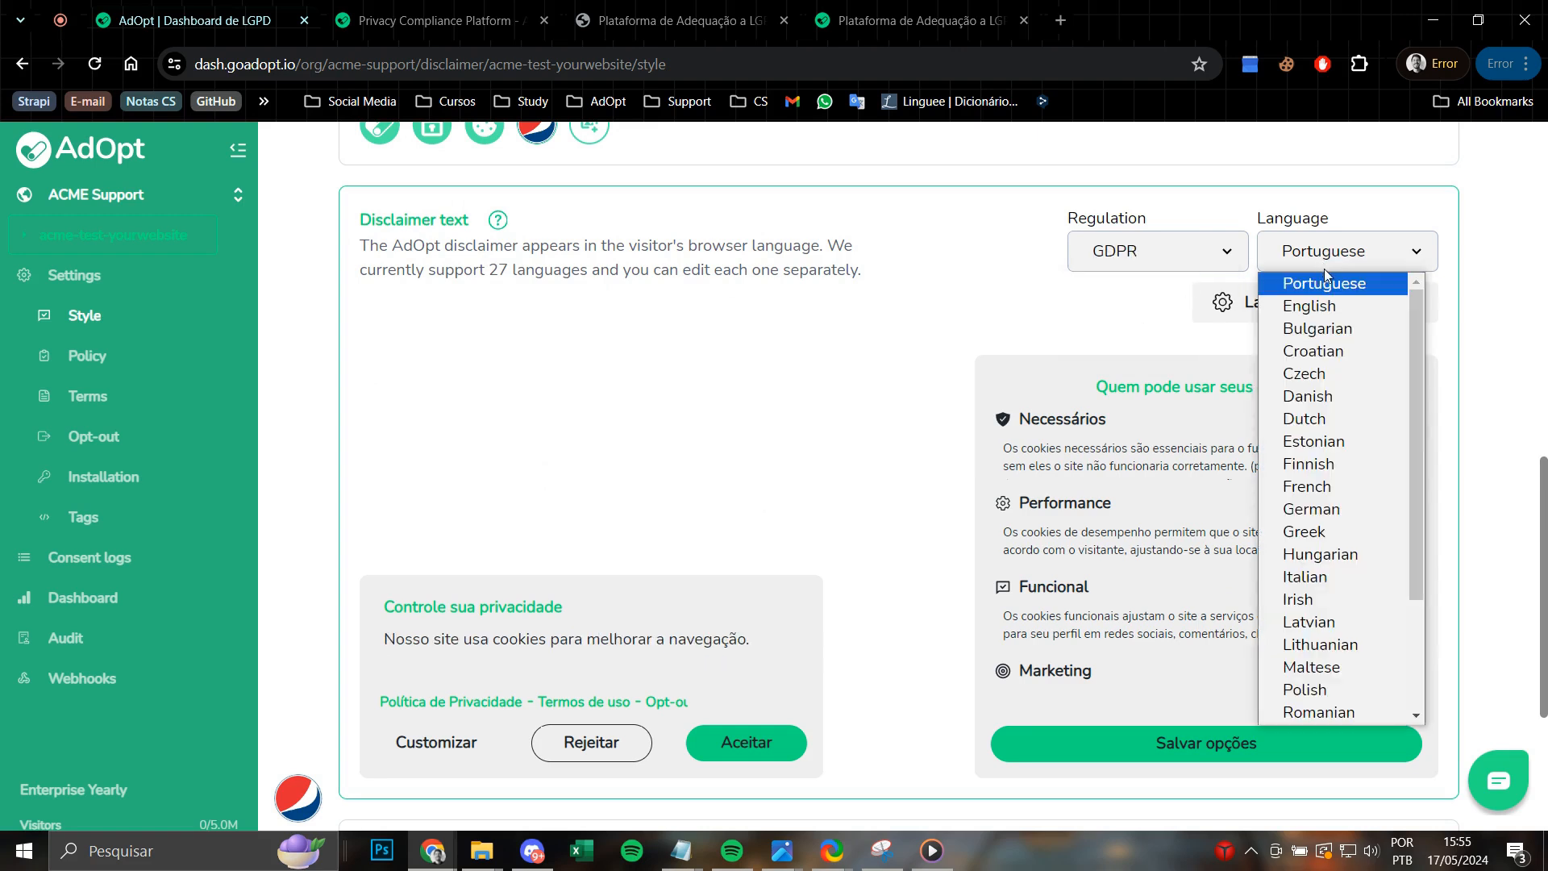
pyautogui.click(1307, 305)
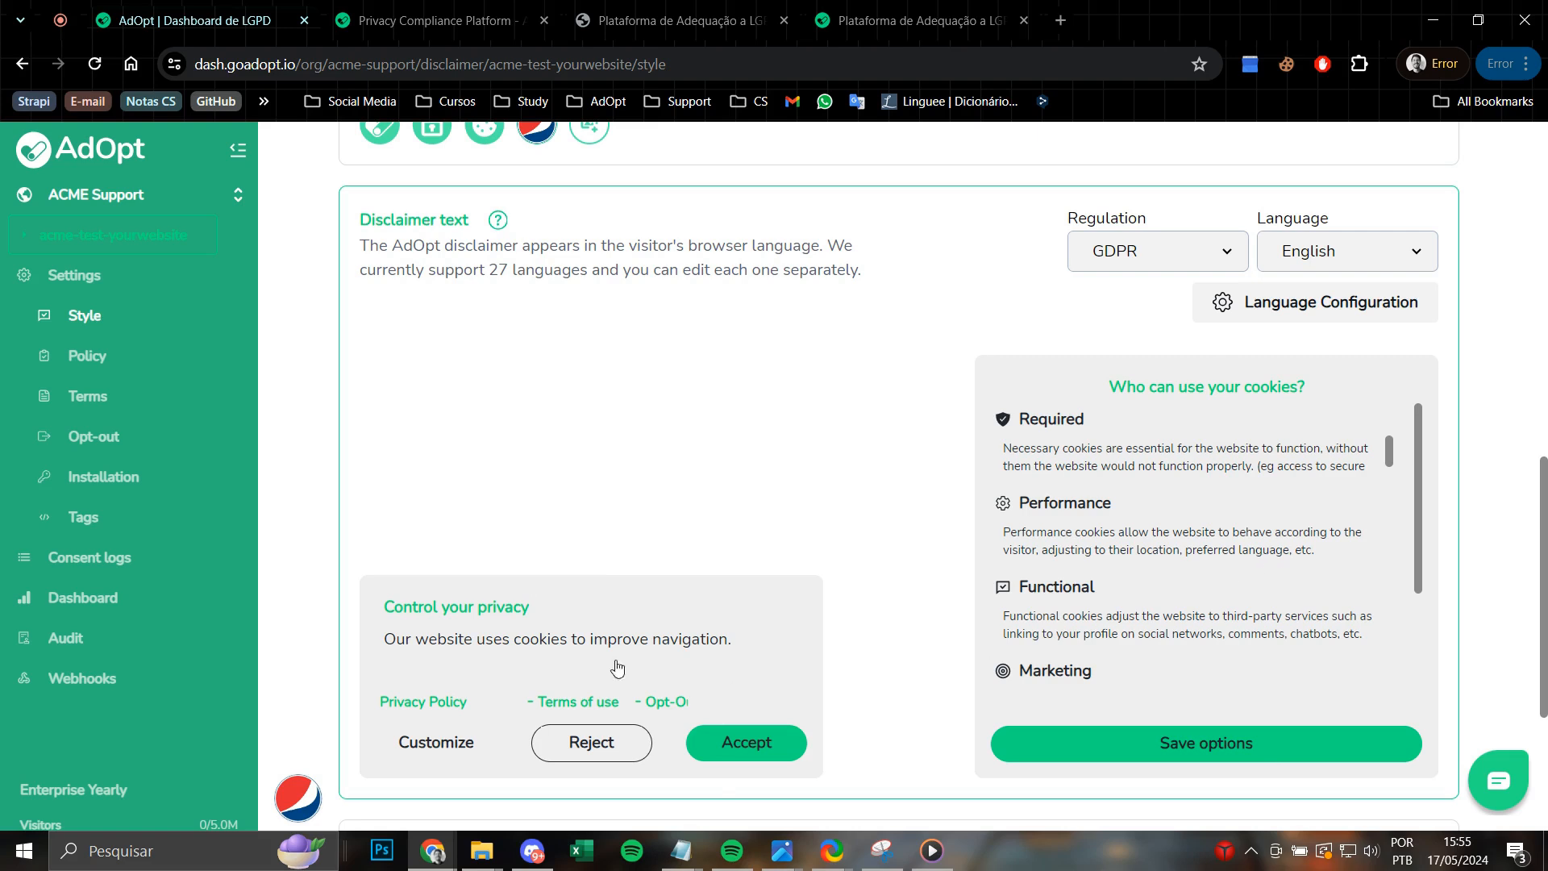
pyautogui.click(454, 606)
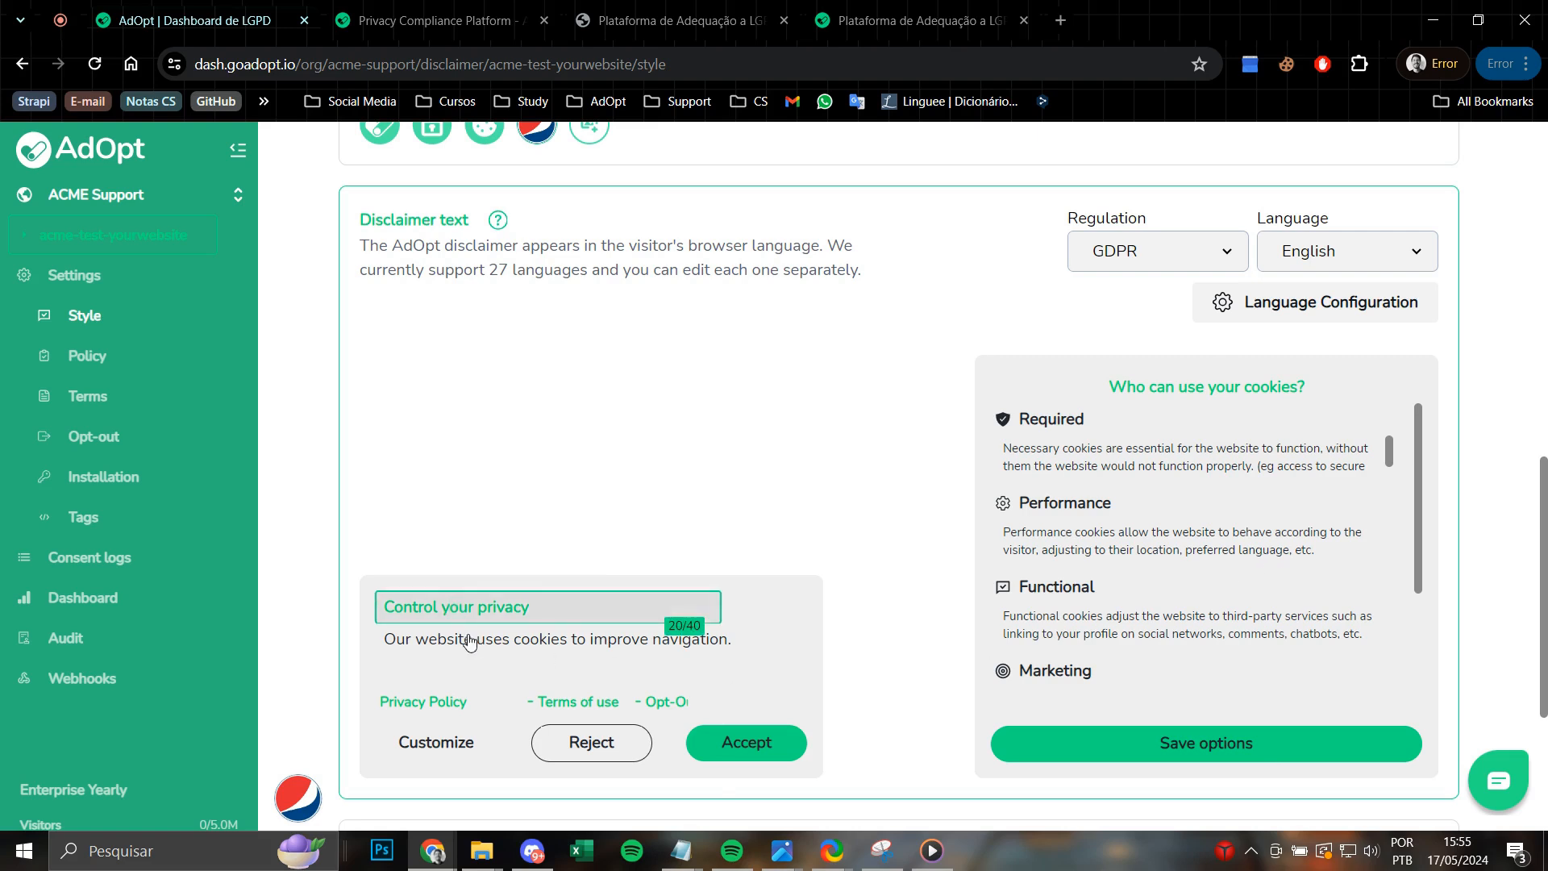
pyautogui.click(589, 650)
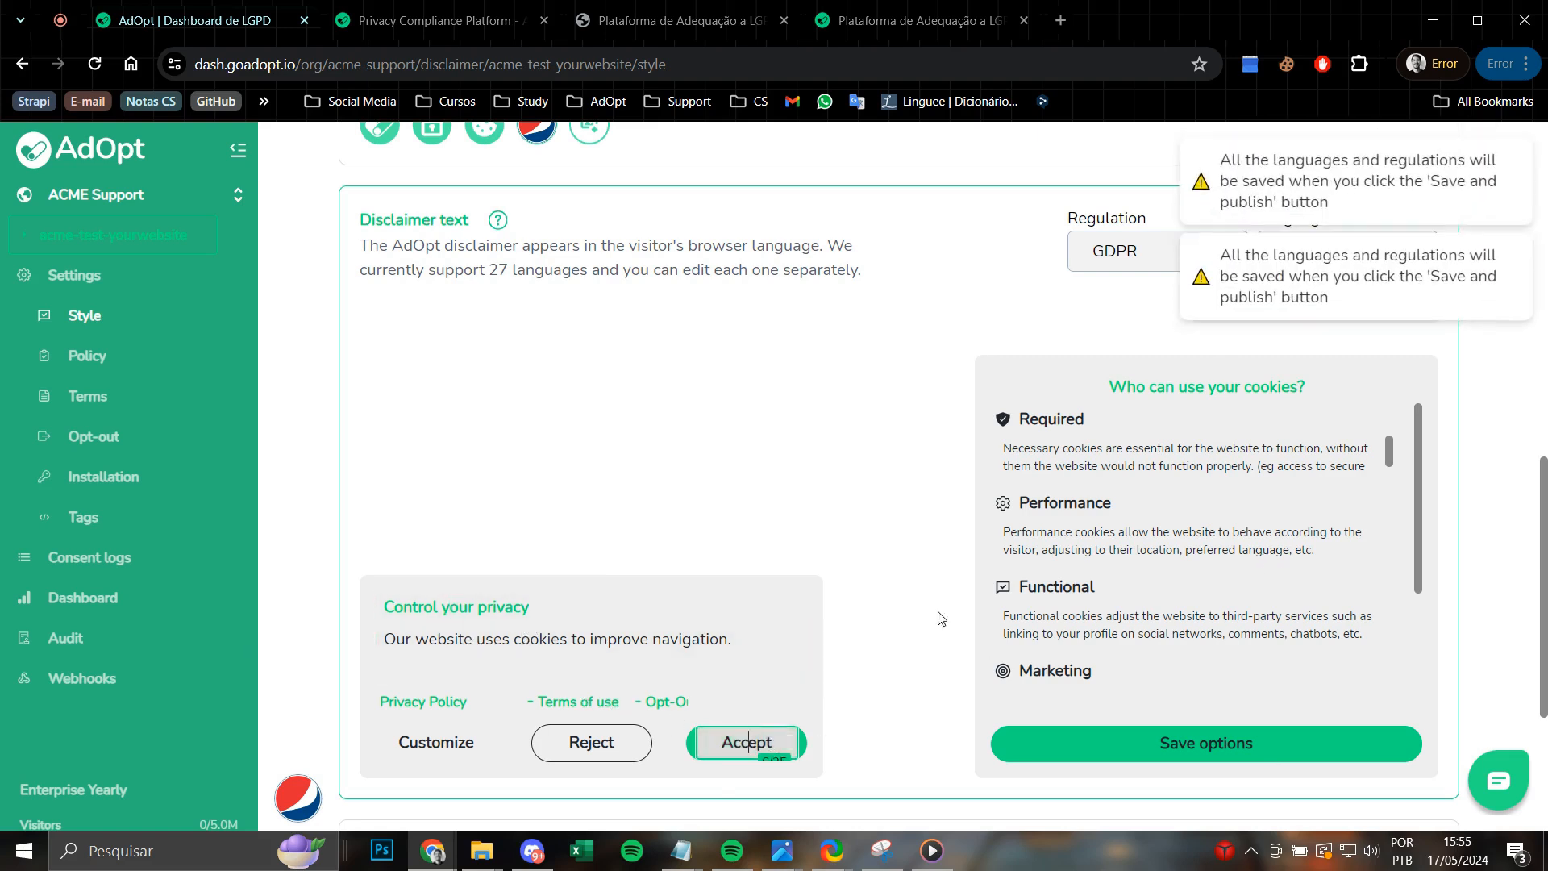
pyautogui.click(1185, 456)
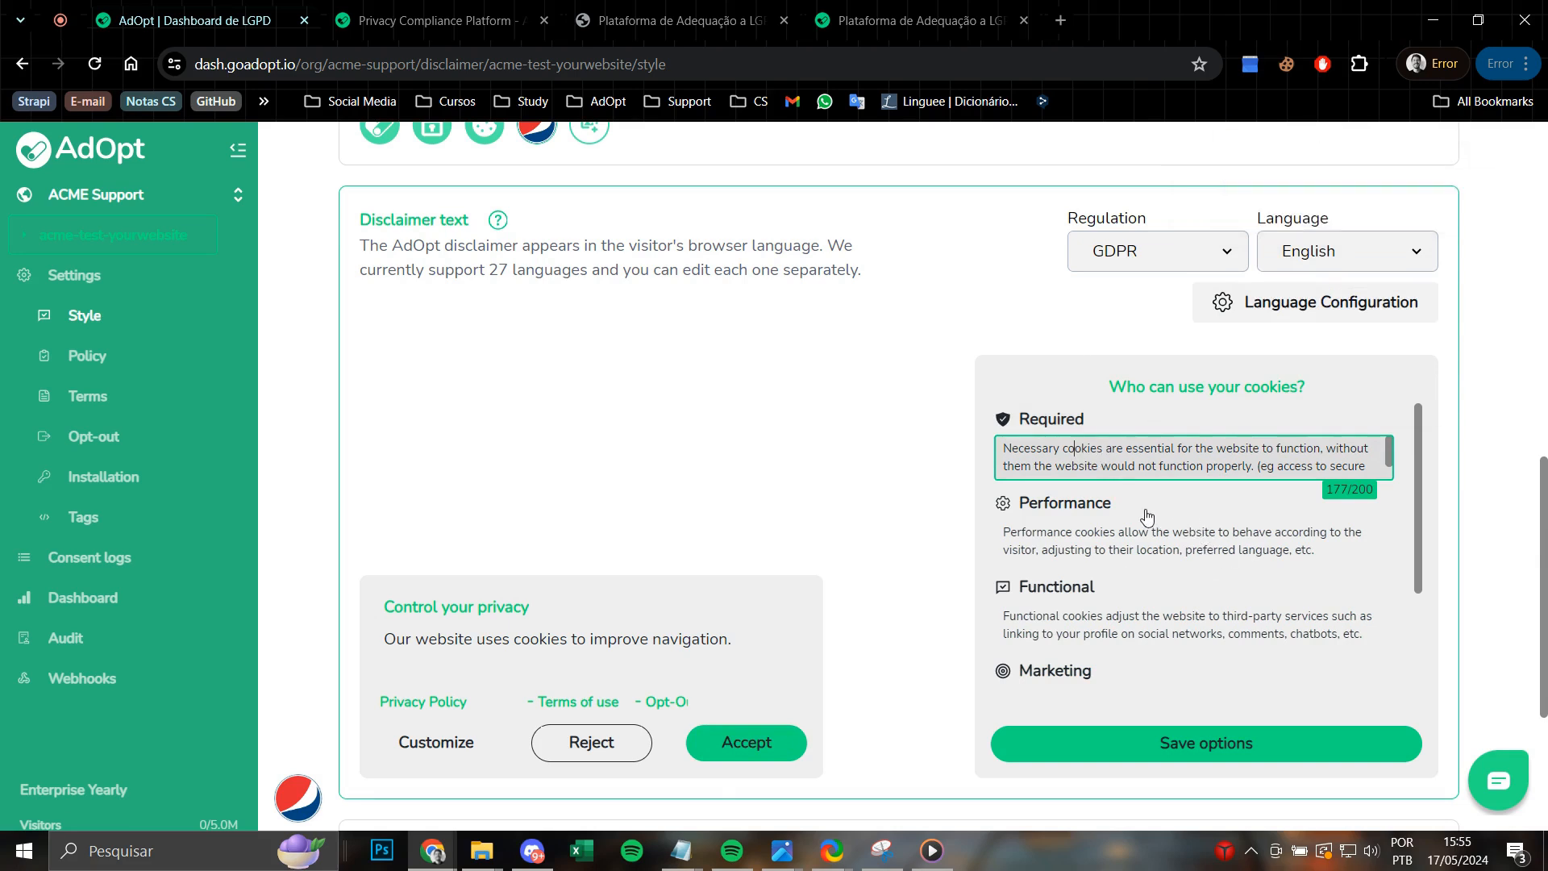
pyautogui.moveTo(1135, 520)
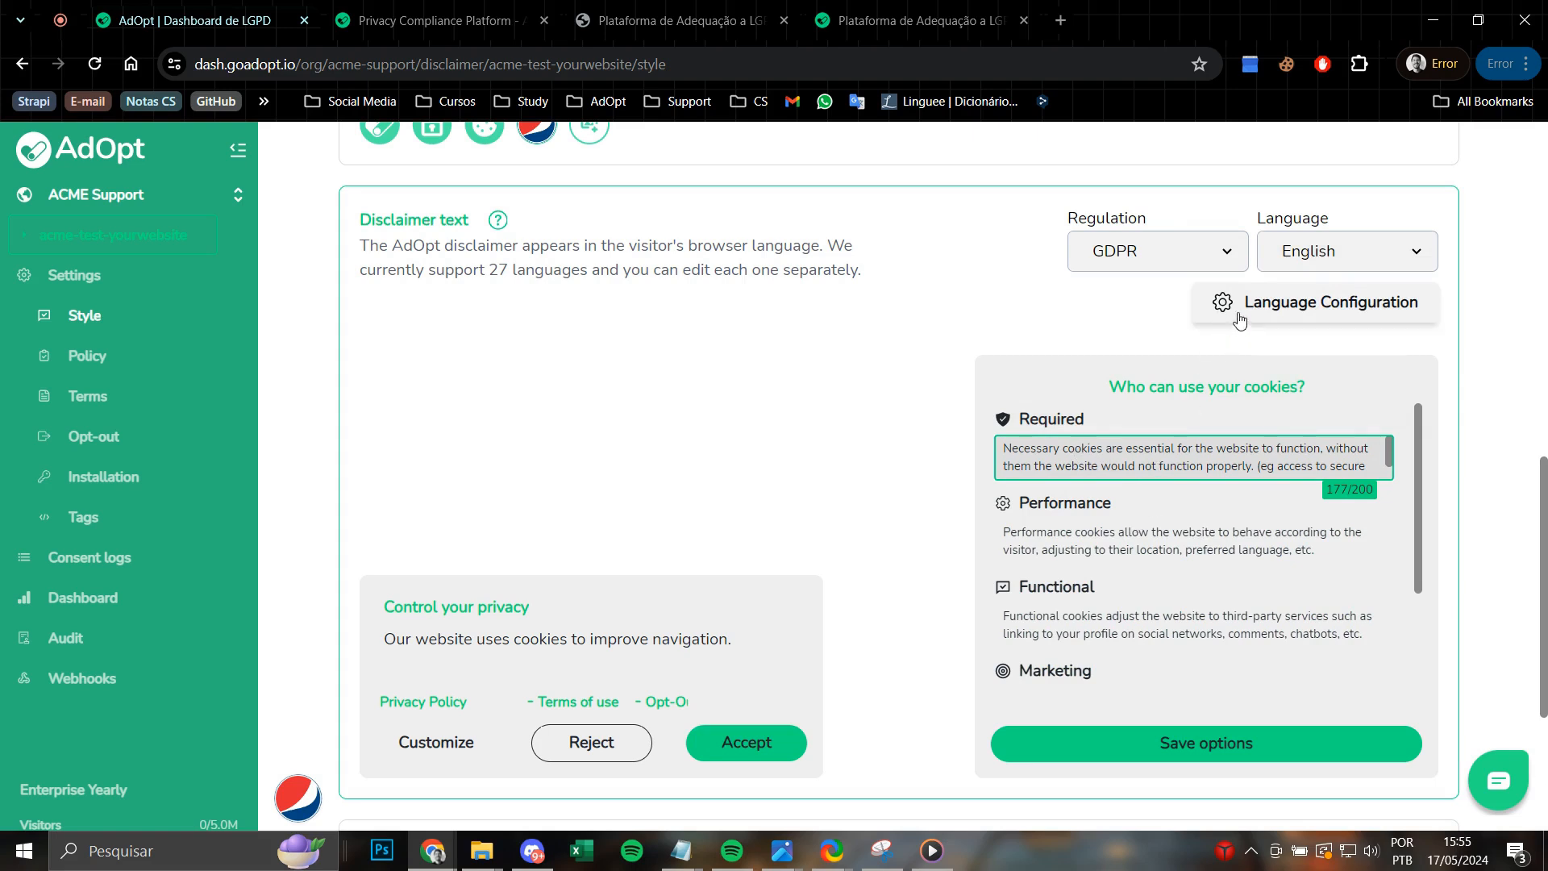
pyautogui.moveTo(1408, 320)
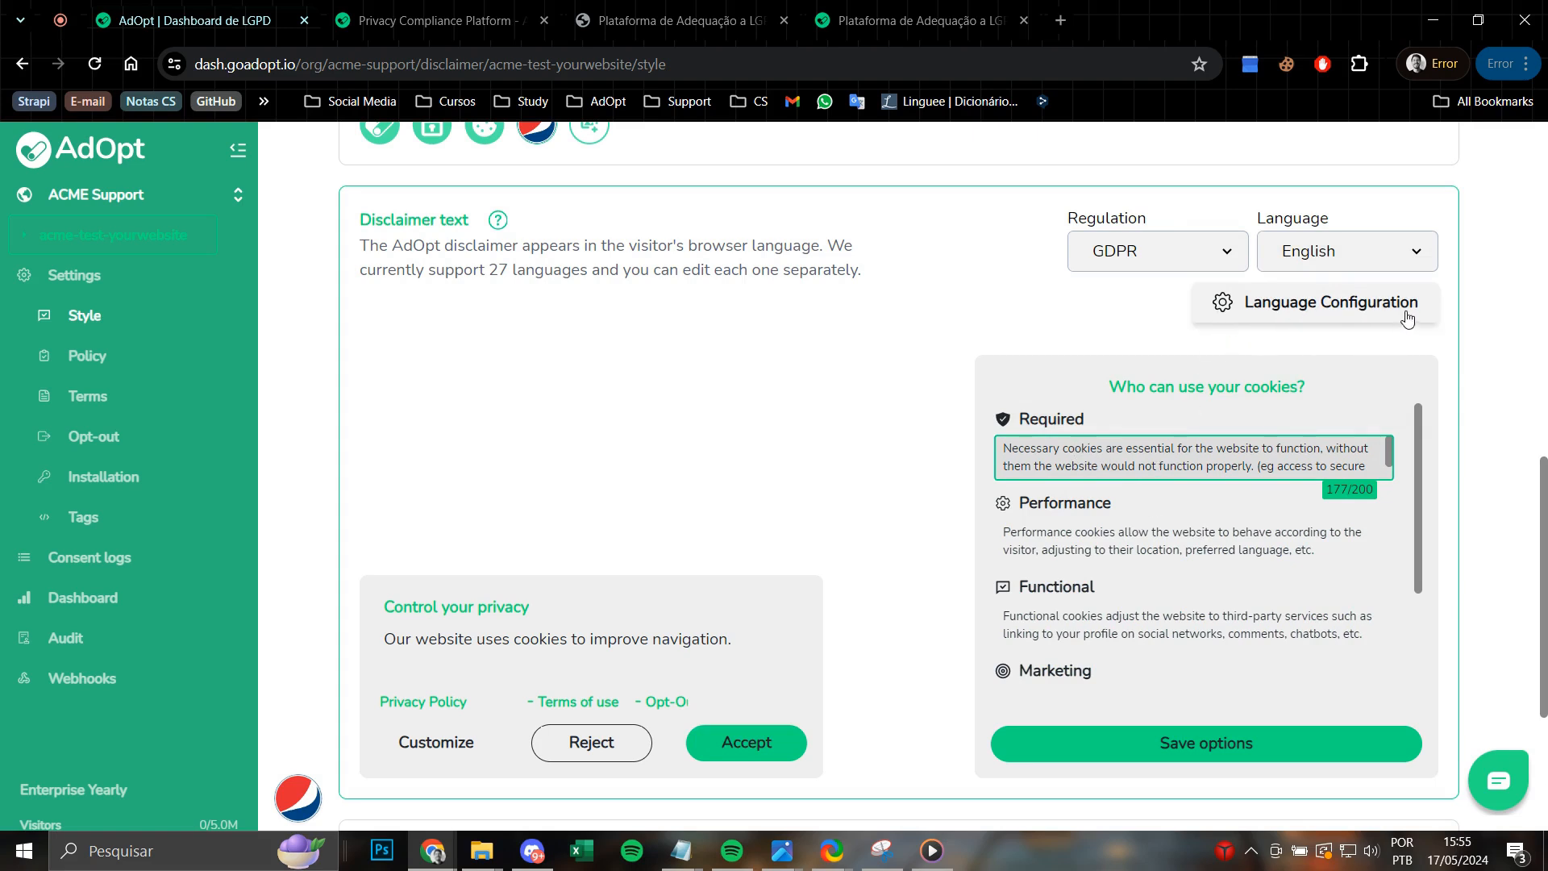
# Set English as the default language, disable several languages including Dutch, and save.
pyautogui.click(1328, 302)
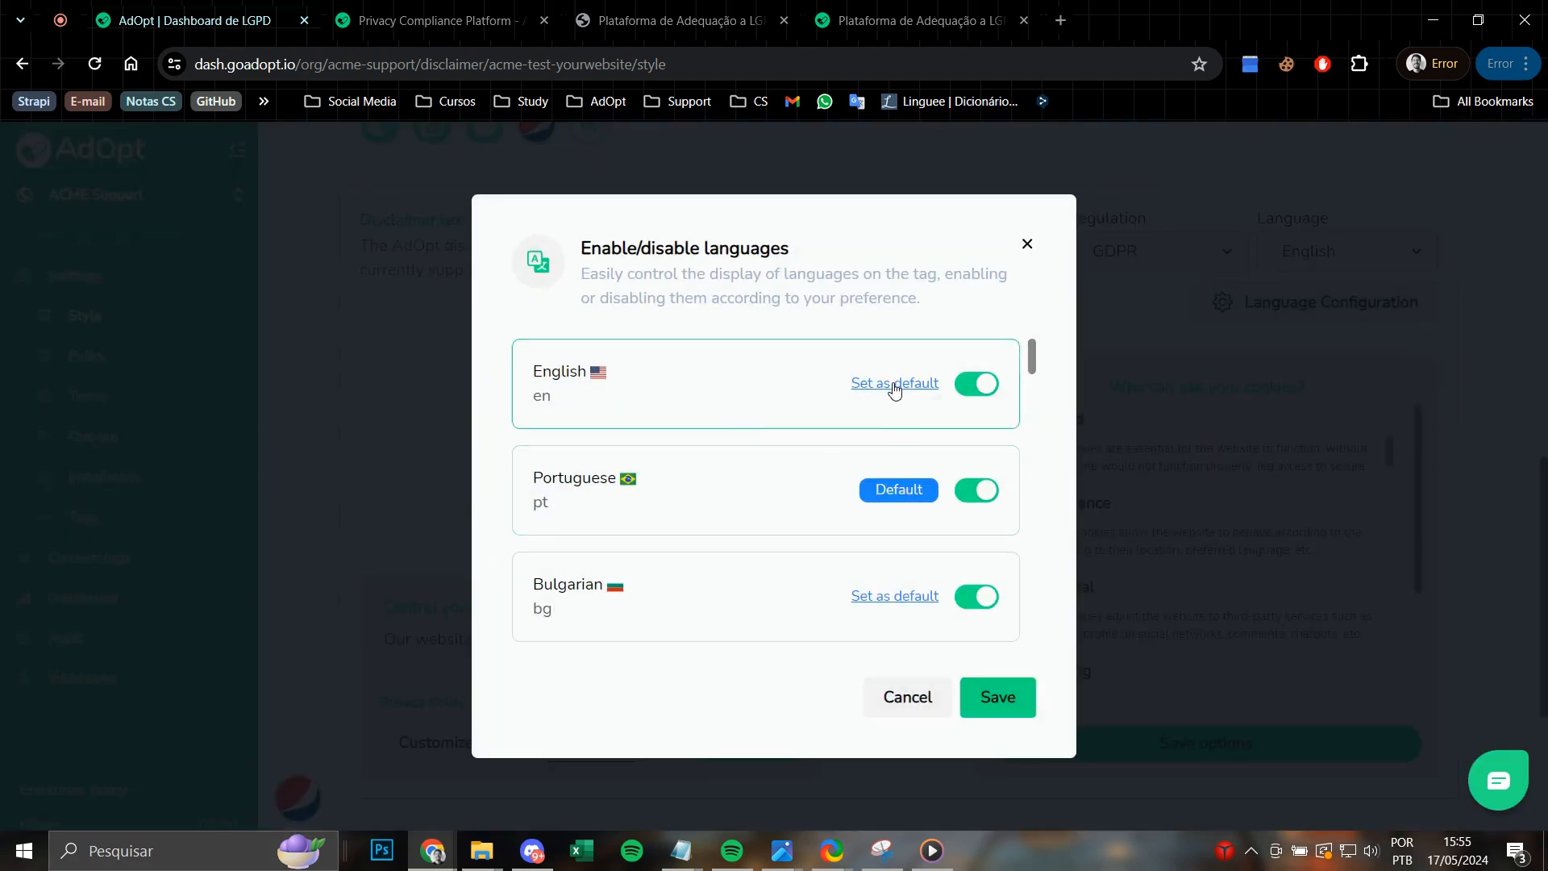
pyautogui.click(893, 383)
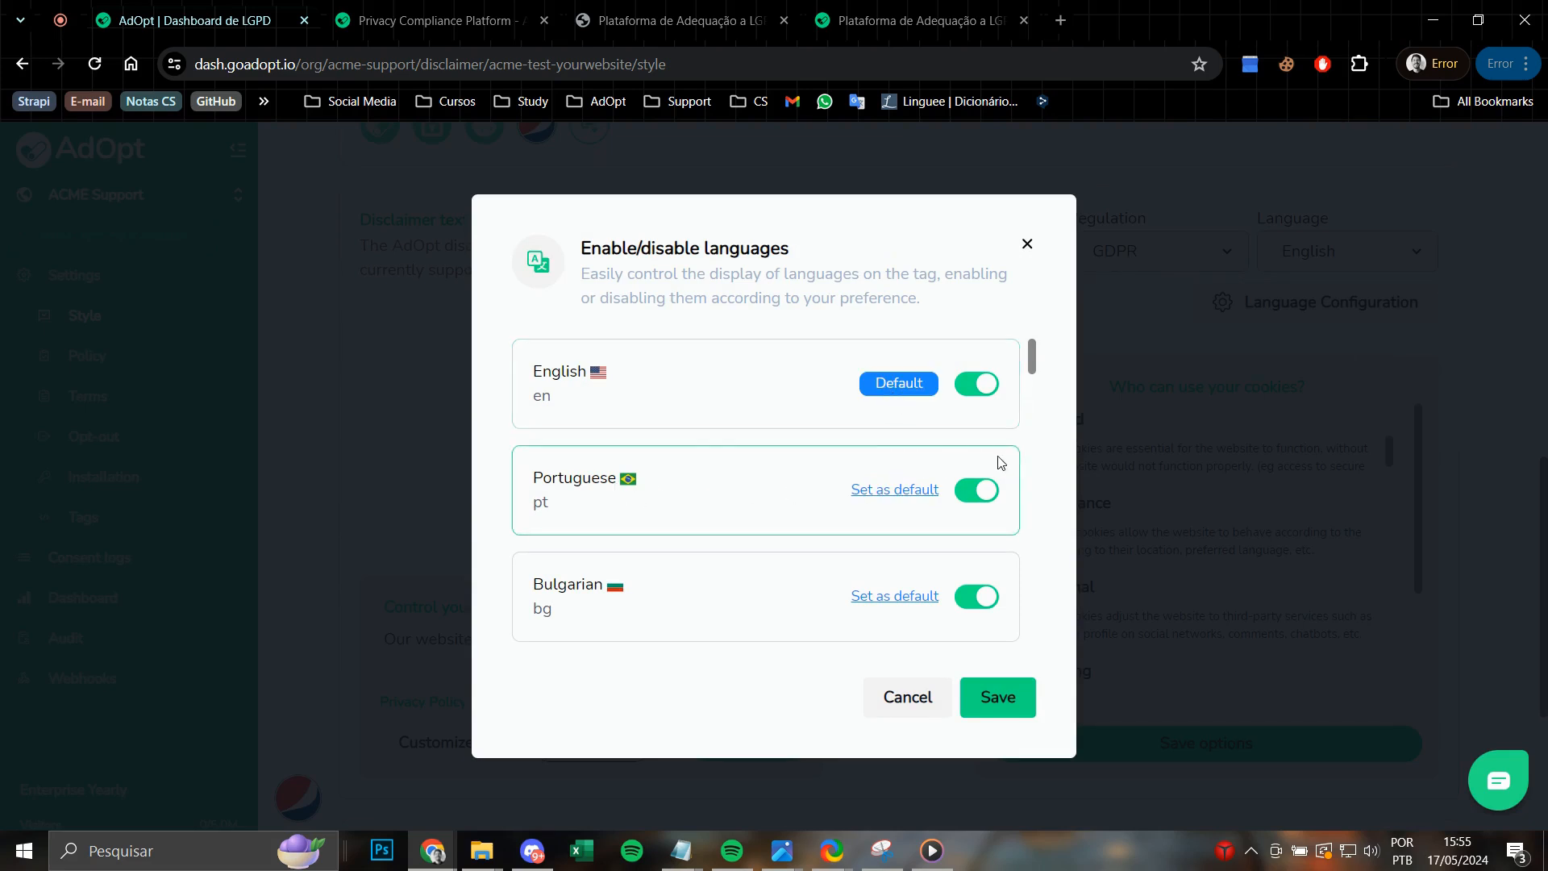
pyautogui.scroll(-3)
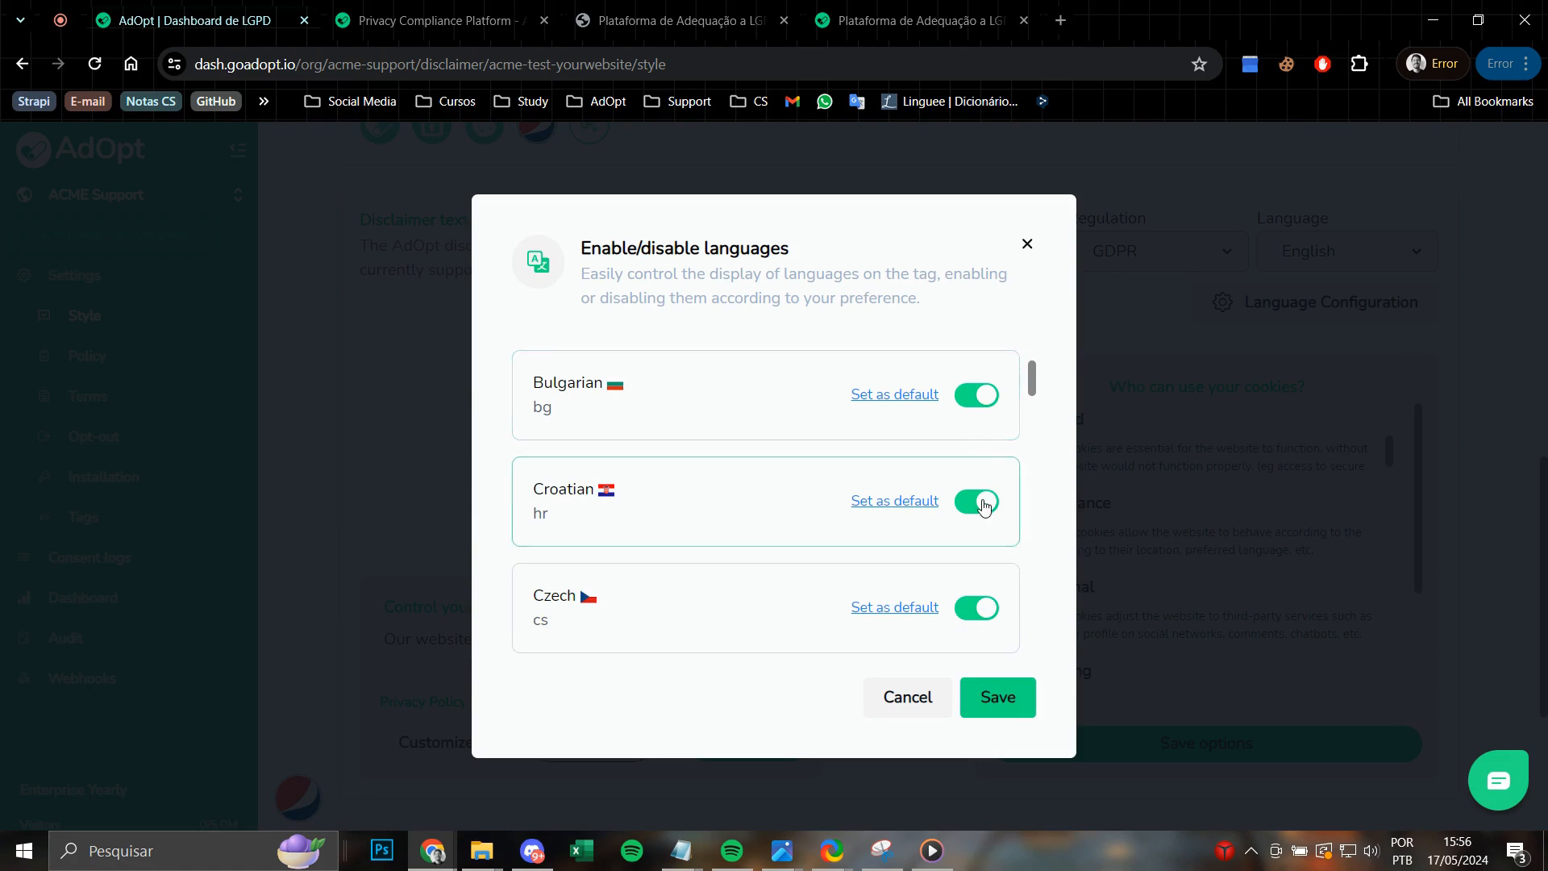
pyautogui.click(975, 501)
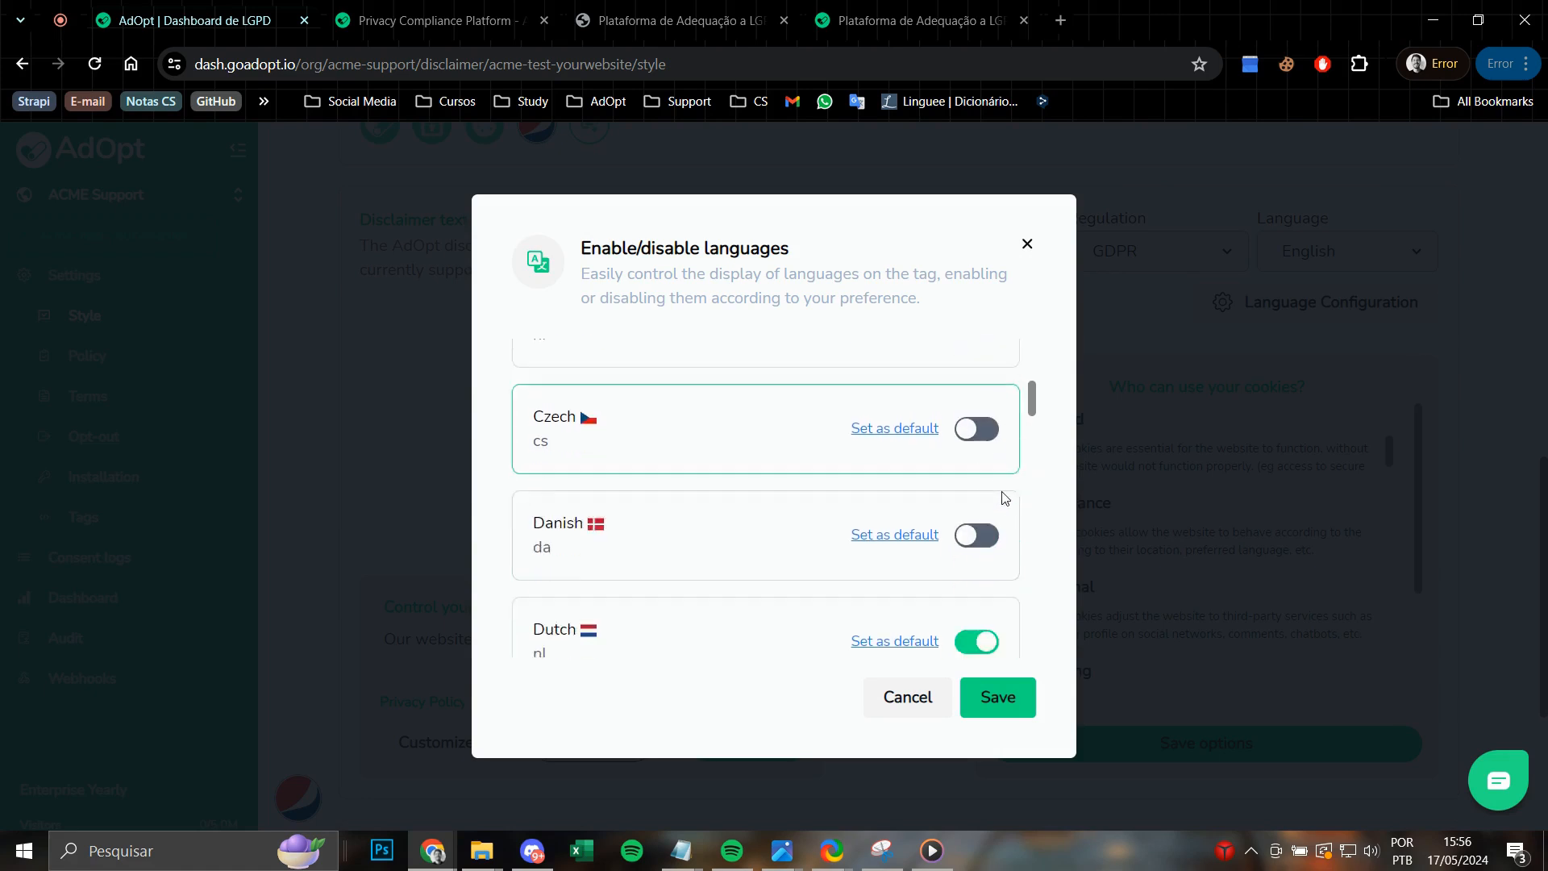
pyautogui.click(975, 640)
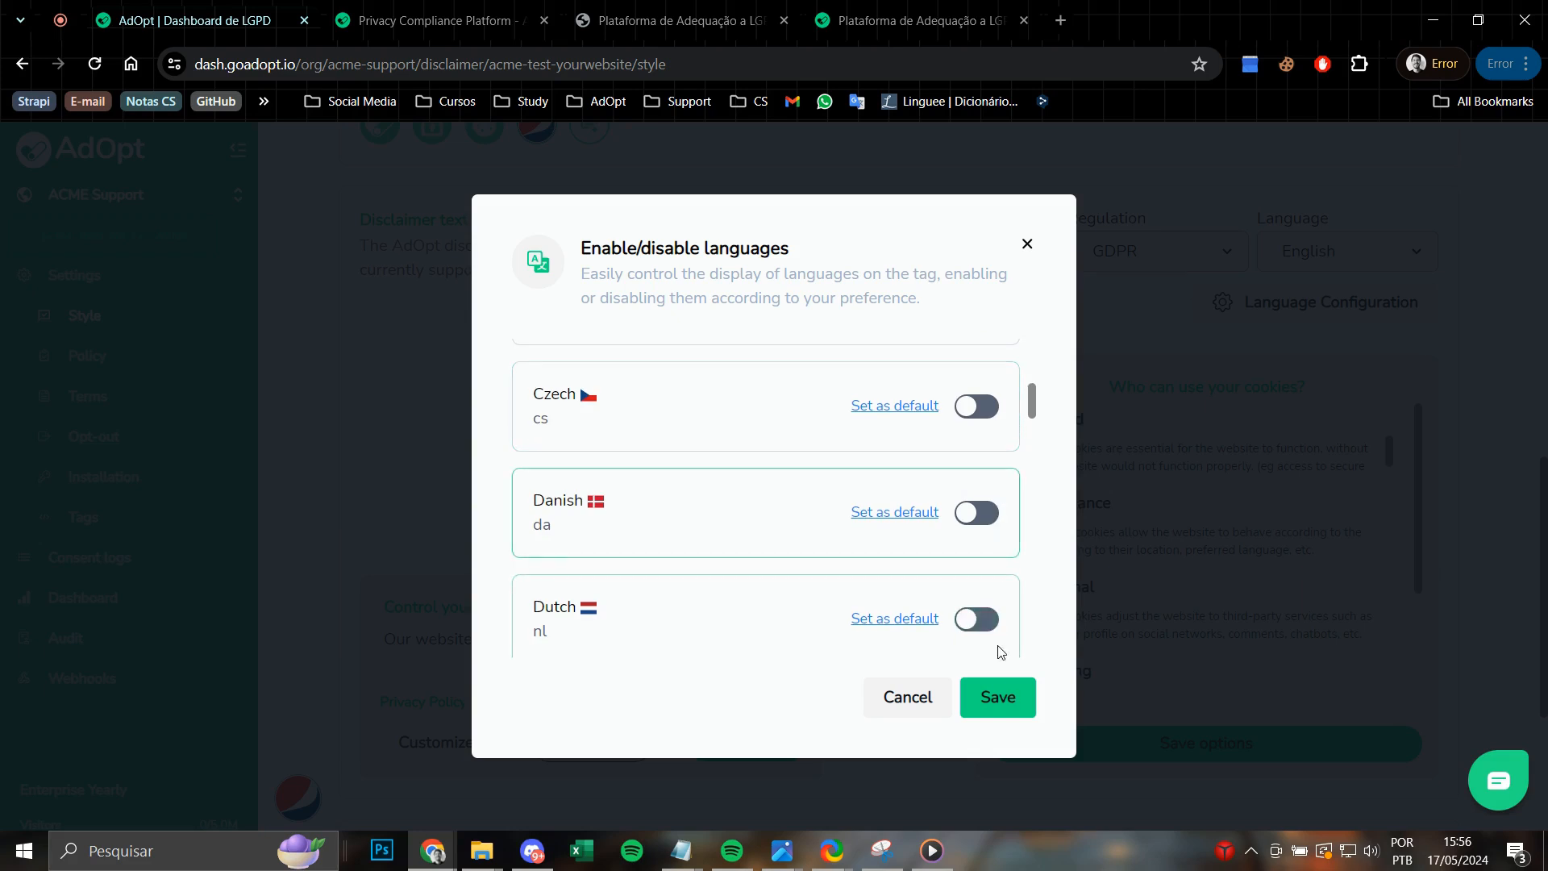
pyautogui.click(996, 697)
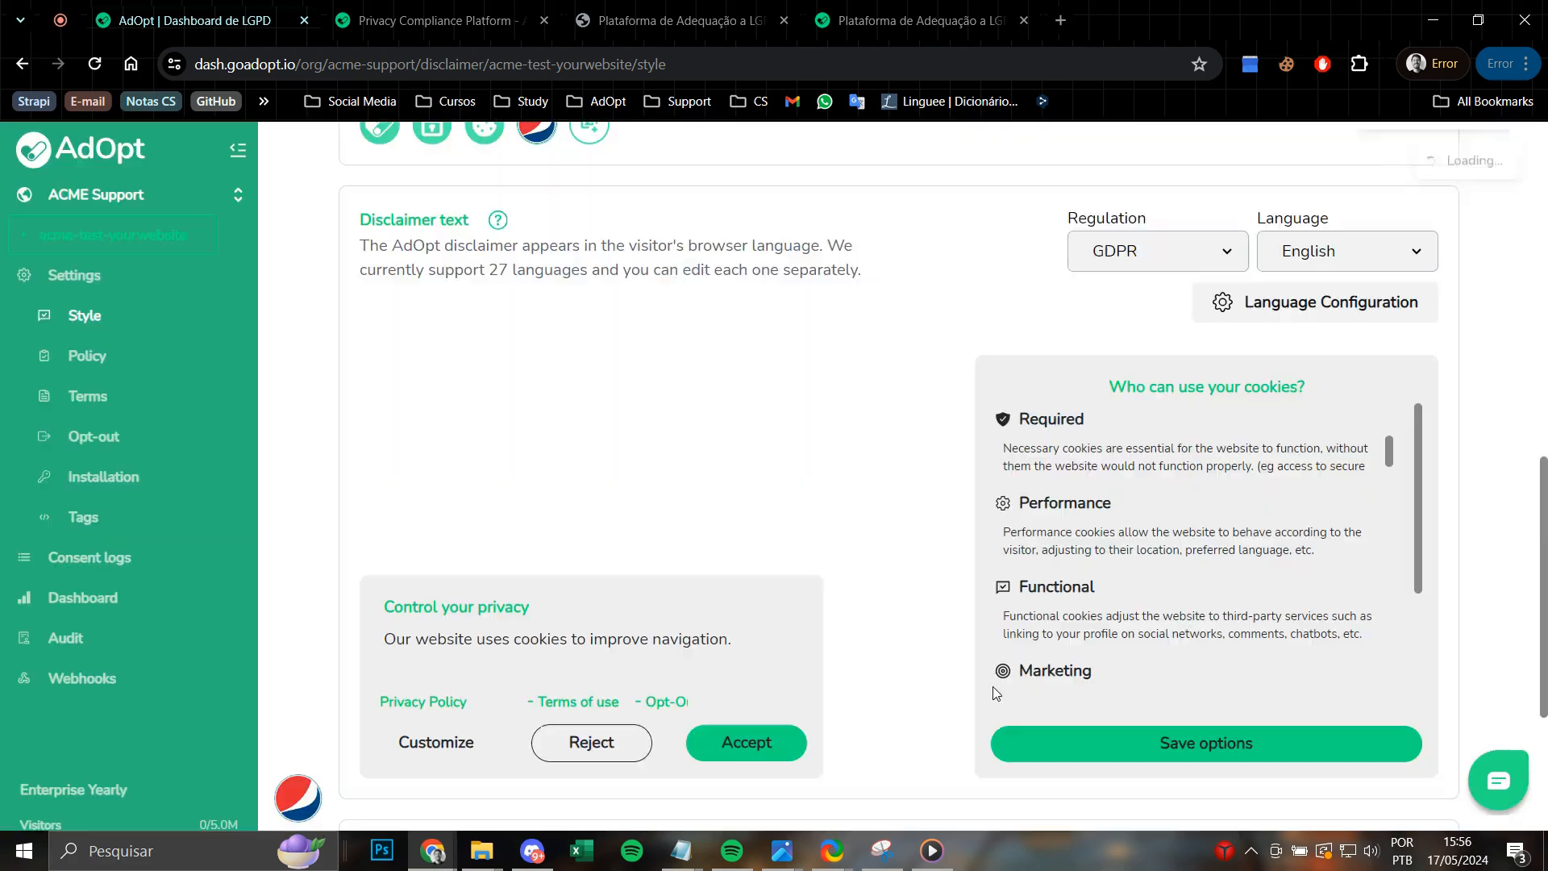
# Scroll down to the CSS Class overrides section, still set to No.
pyautogui.click(1203, 742)
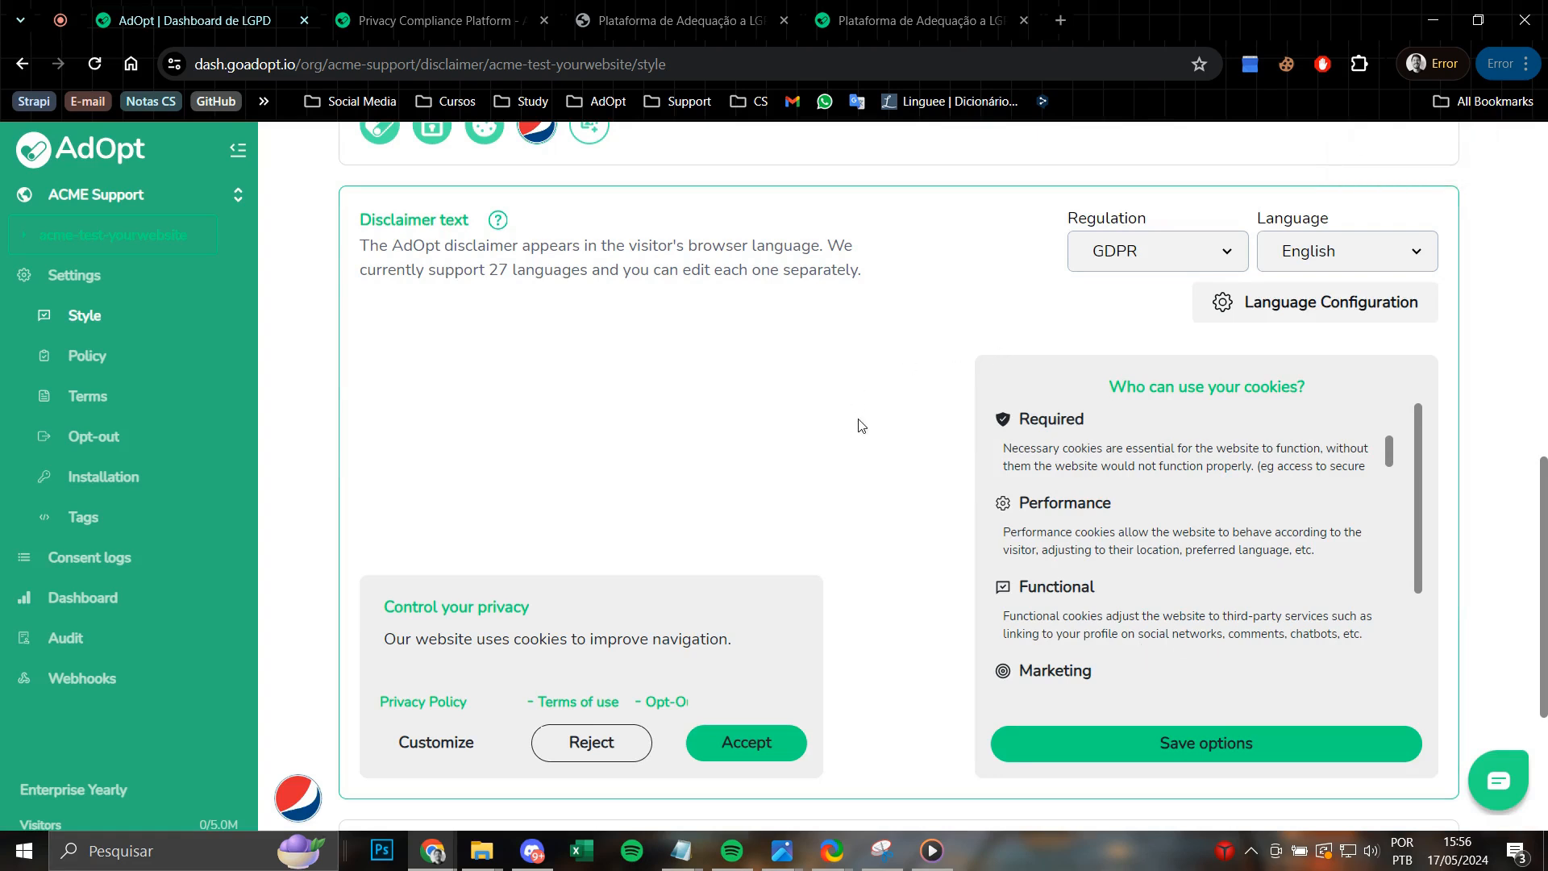
pyautogui.scroll(-3)
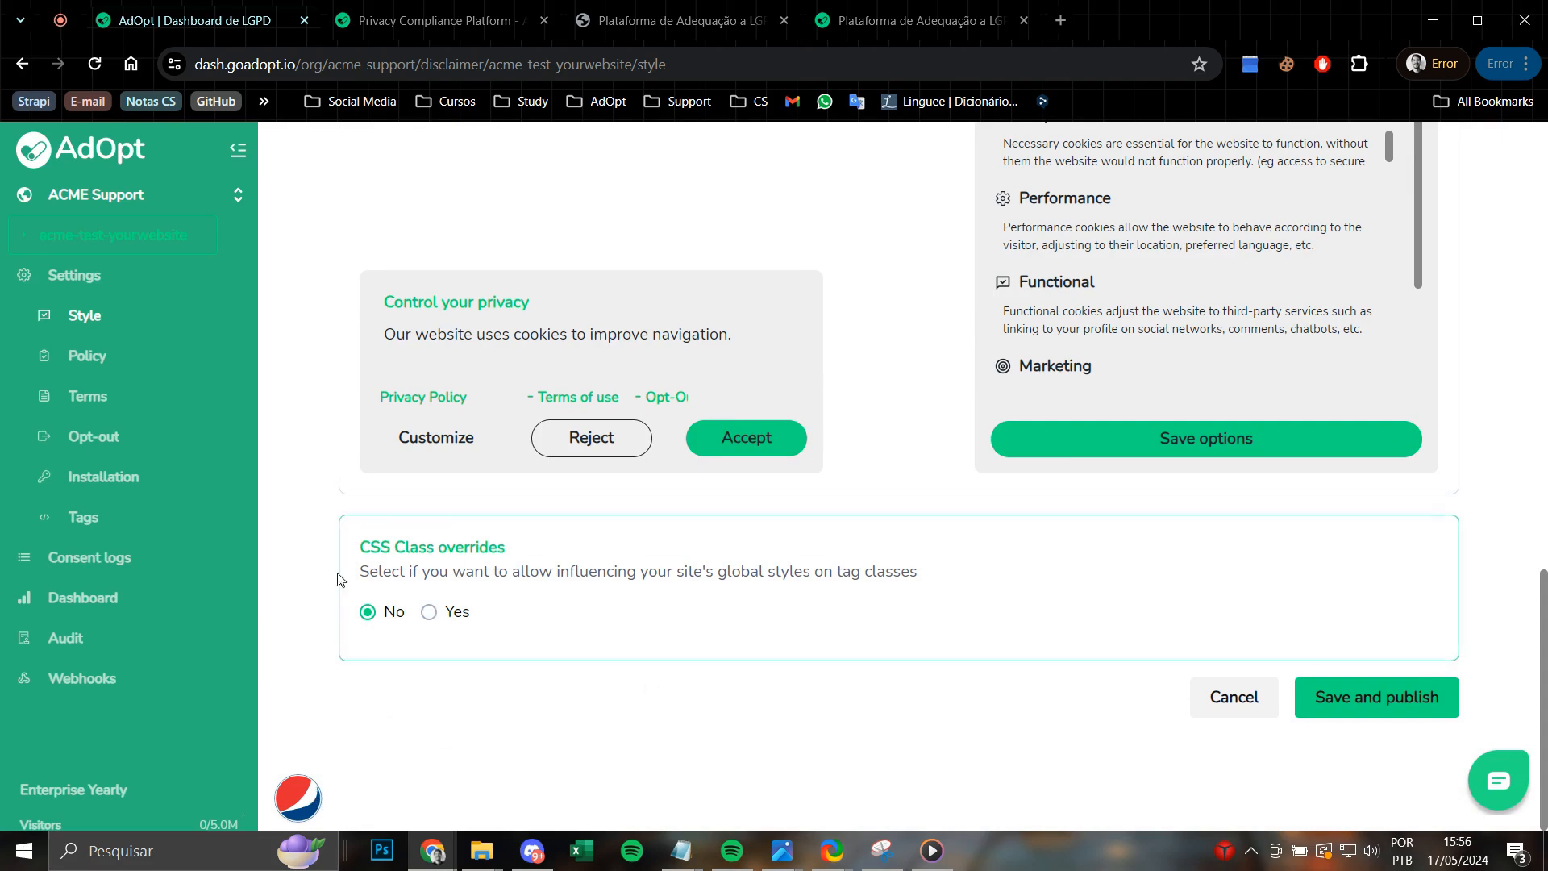
# Set CSS Class overrides to Yes.
pyautogui.click(430, 611)
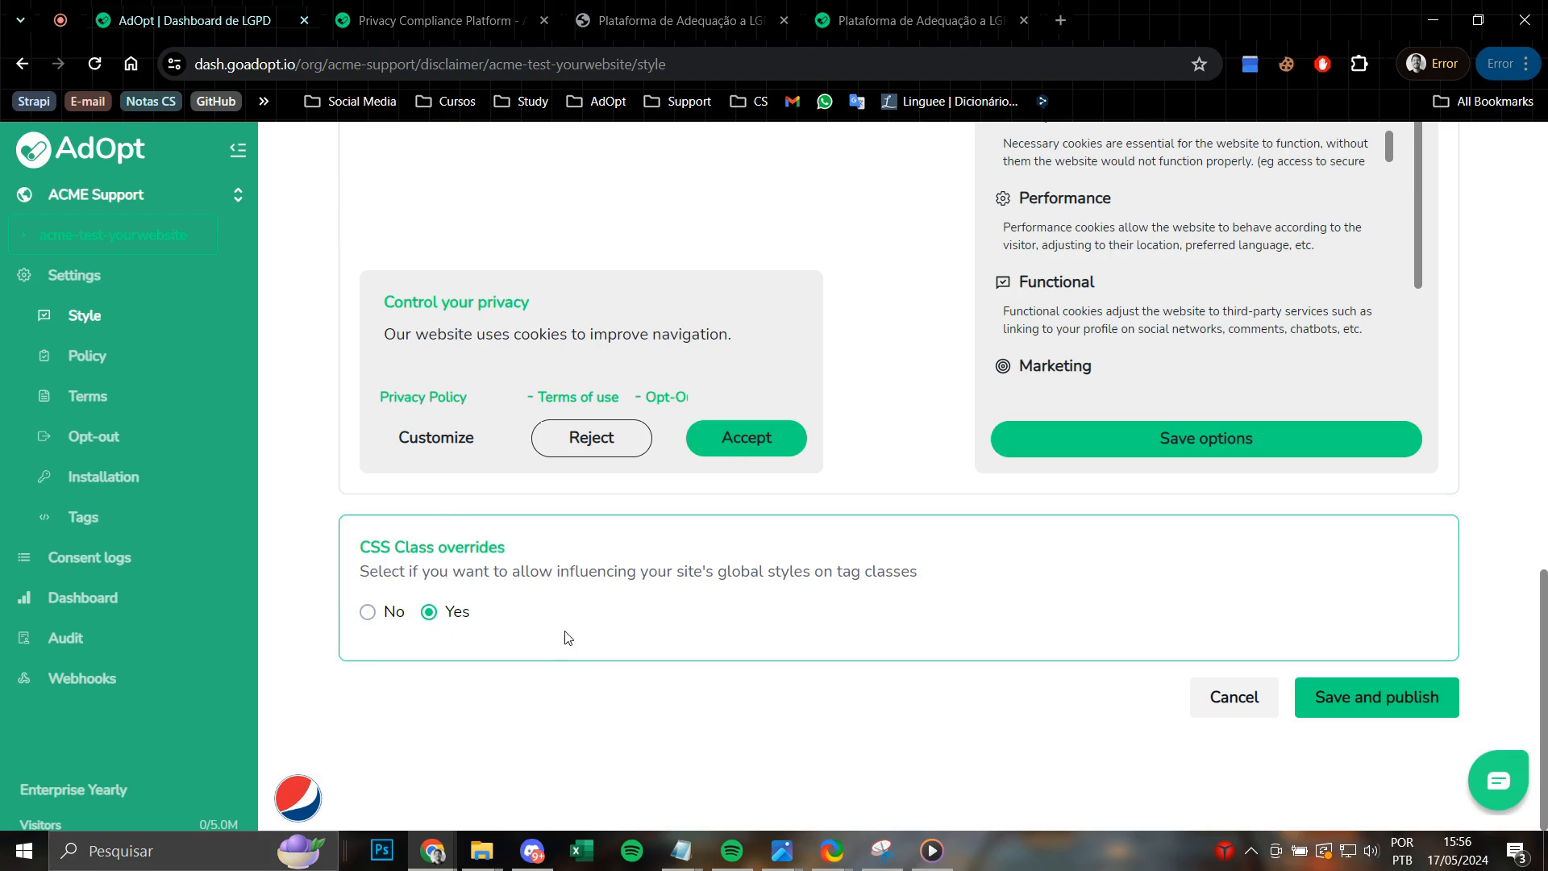
pyautogui.moveTo(366, 742)
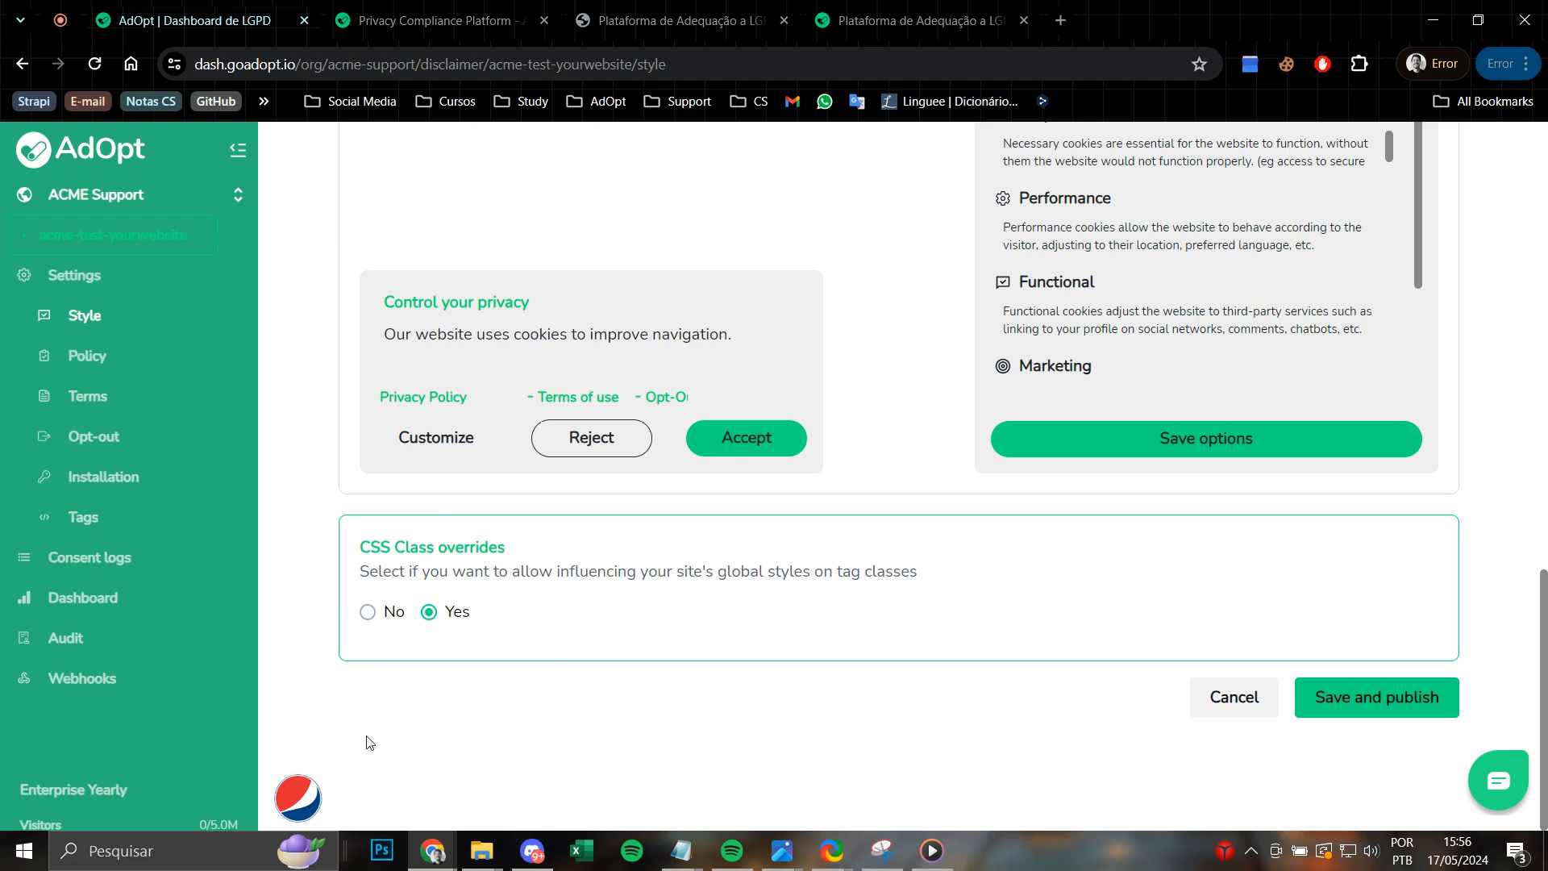
pyautogui.moveTo(583, 620)
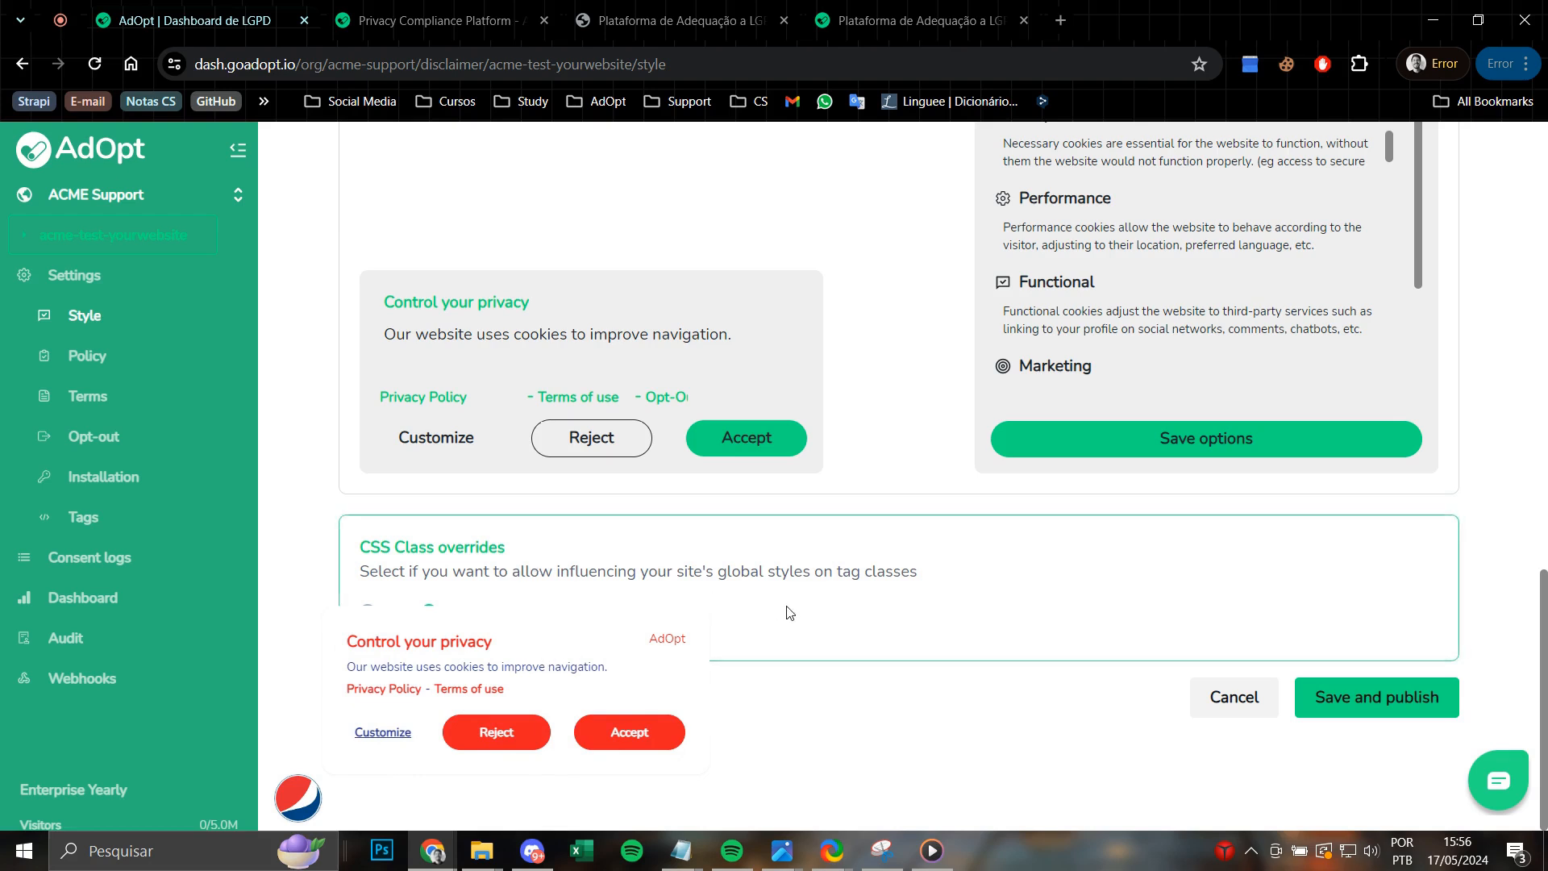
pyautogui.moveTo(839, 615)
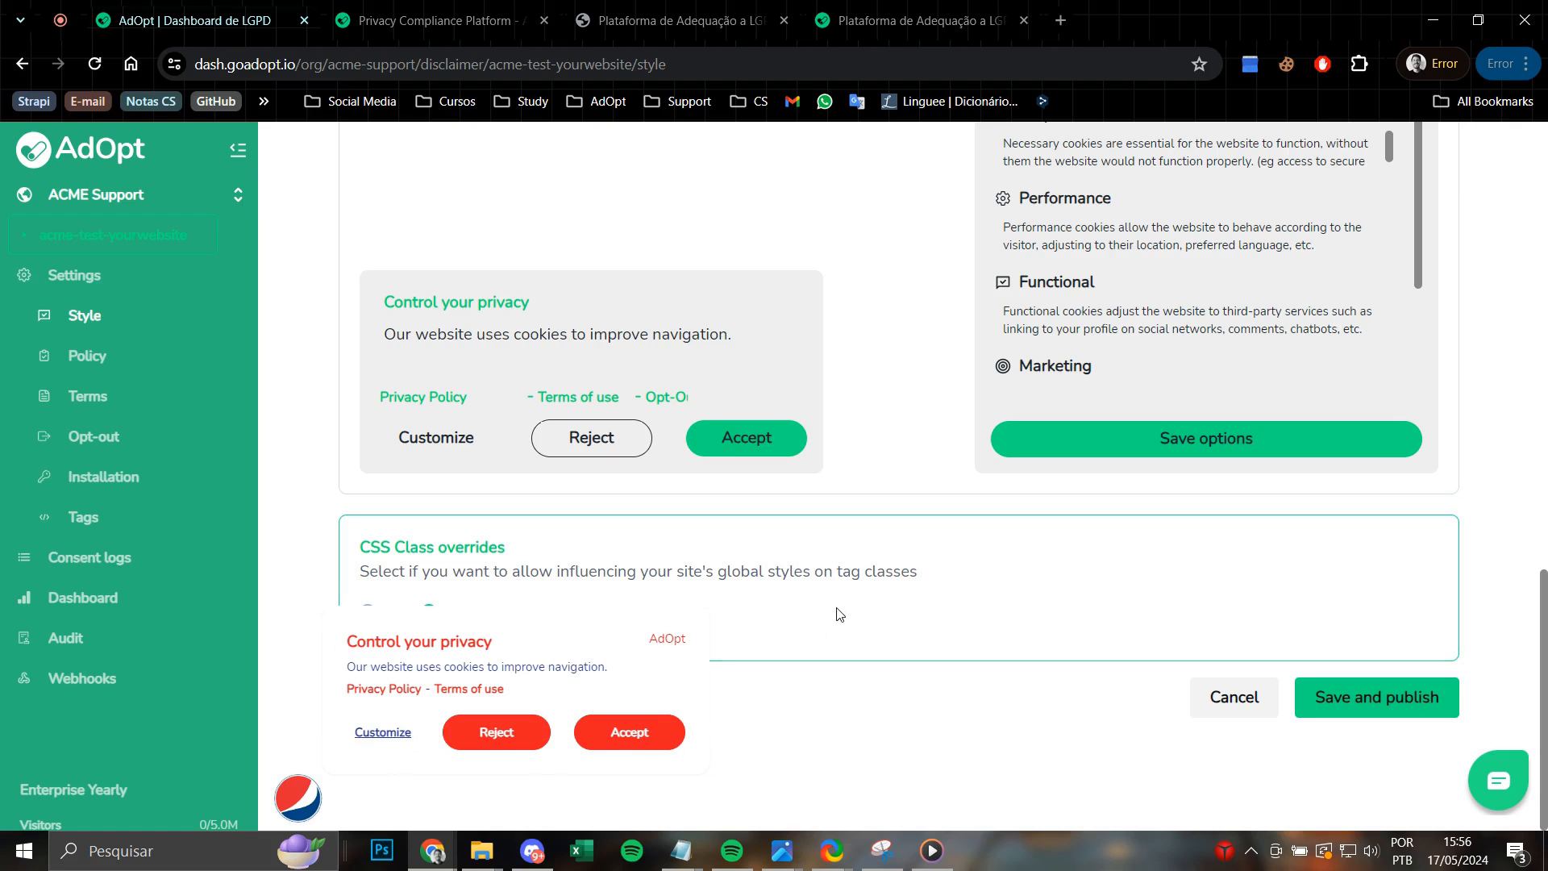
pyautogui.moveTo(560, 641)
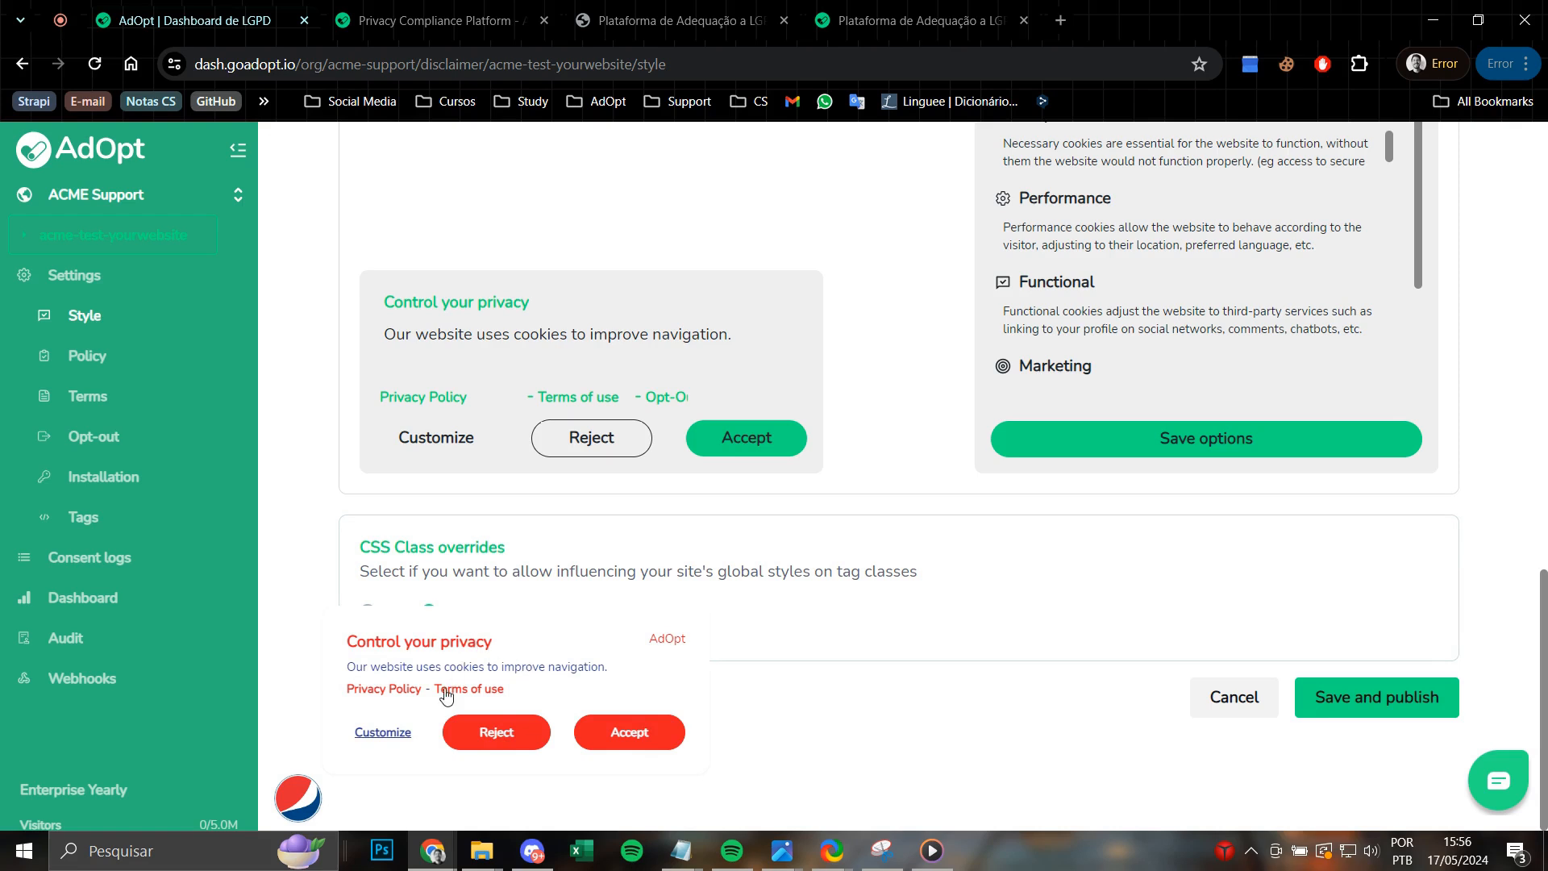
pyautogui.moveTo(510, 639)
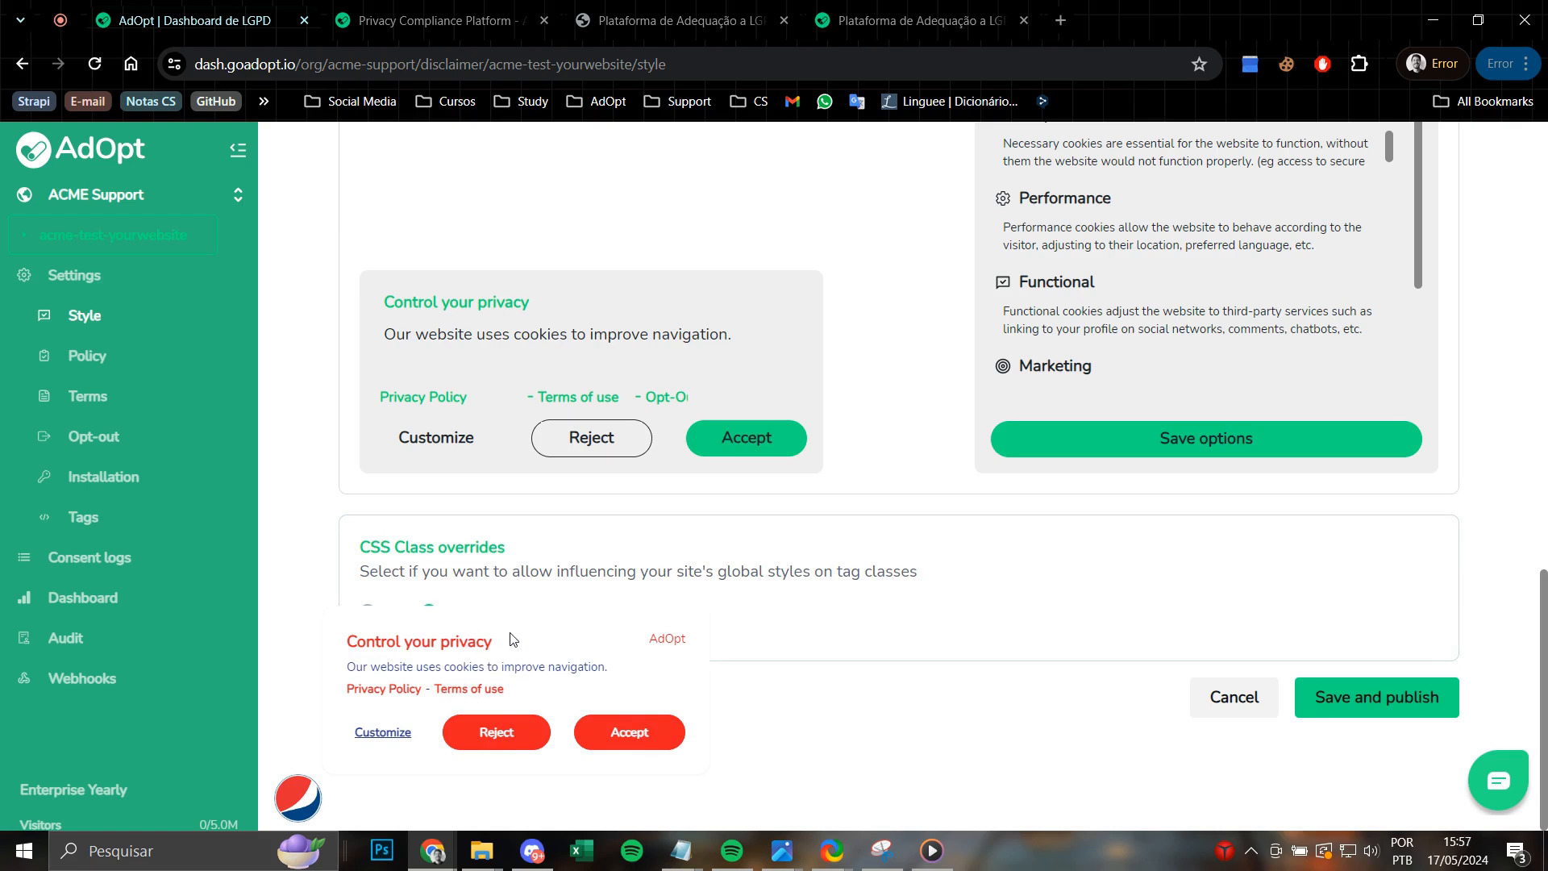
pyautogui.moveTo(536, 721)
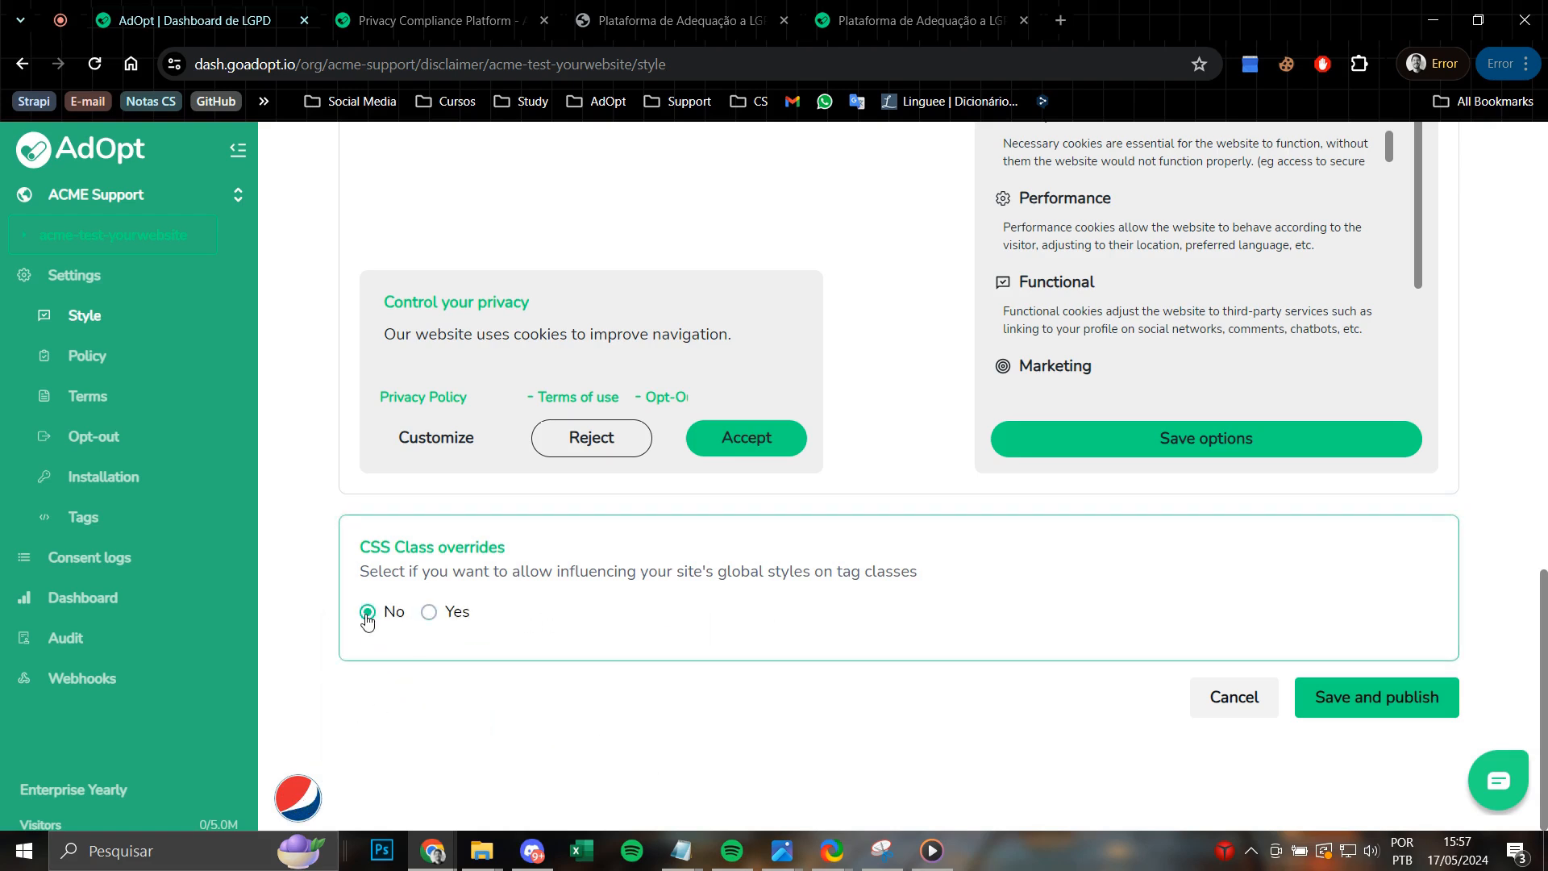
pyautogui.moveTo(1355, 651)
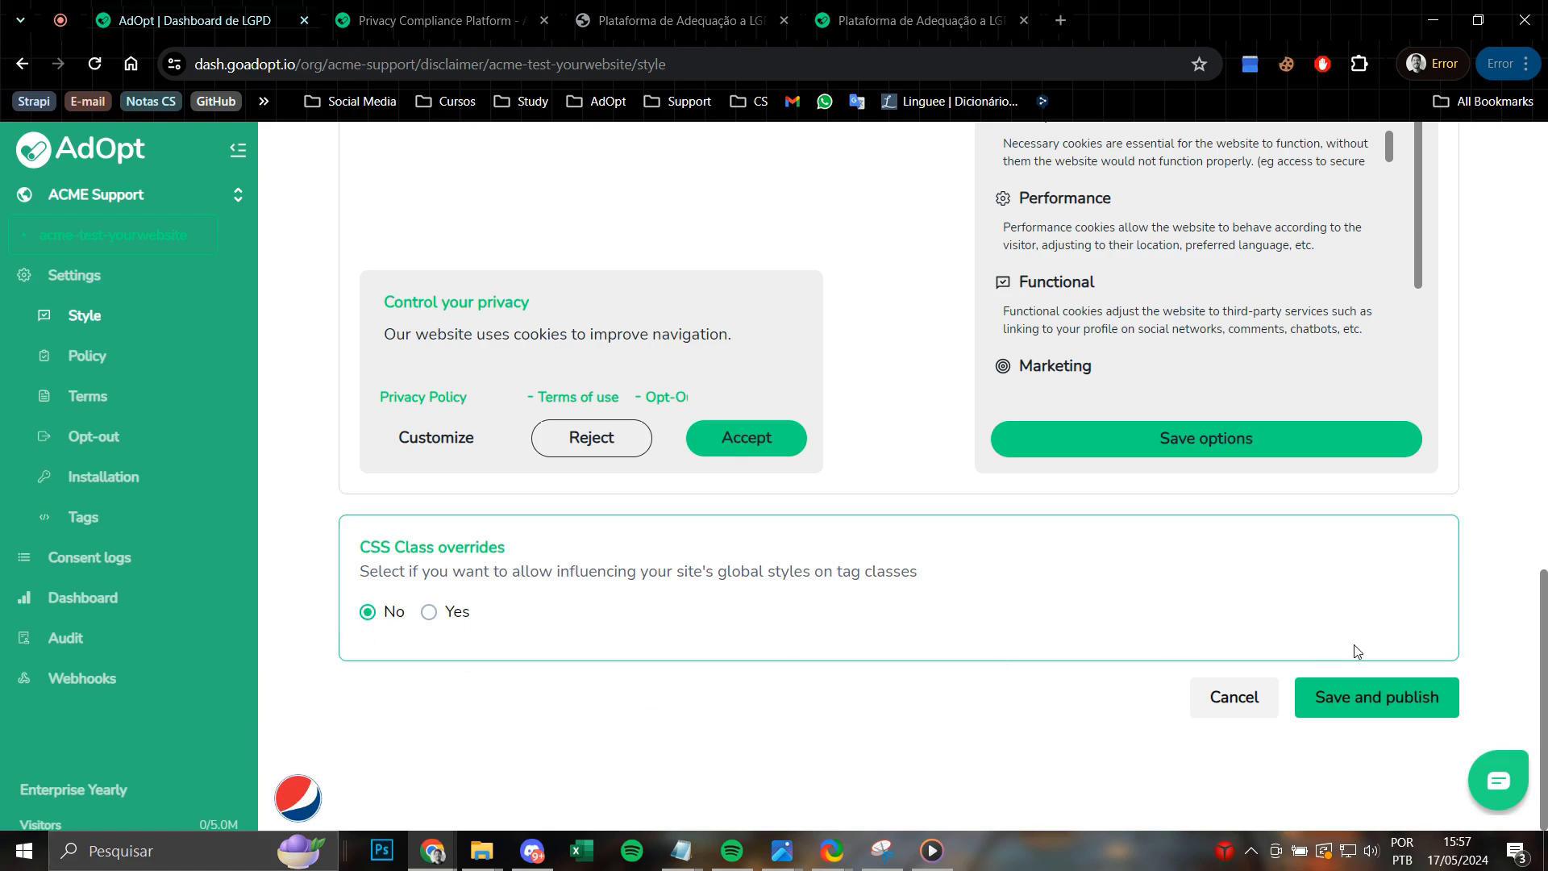
pyautogui.moveTo(1376, 697)
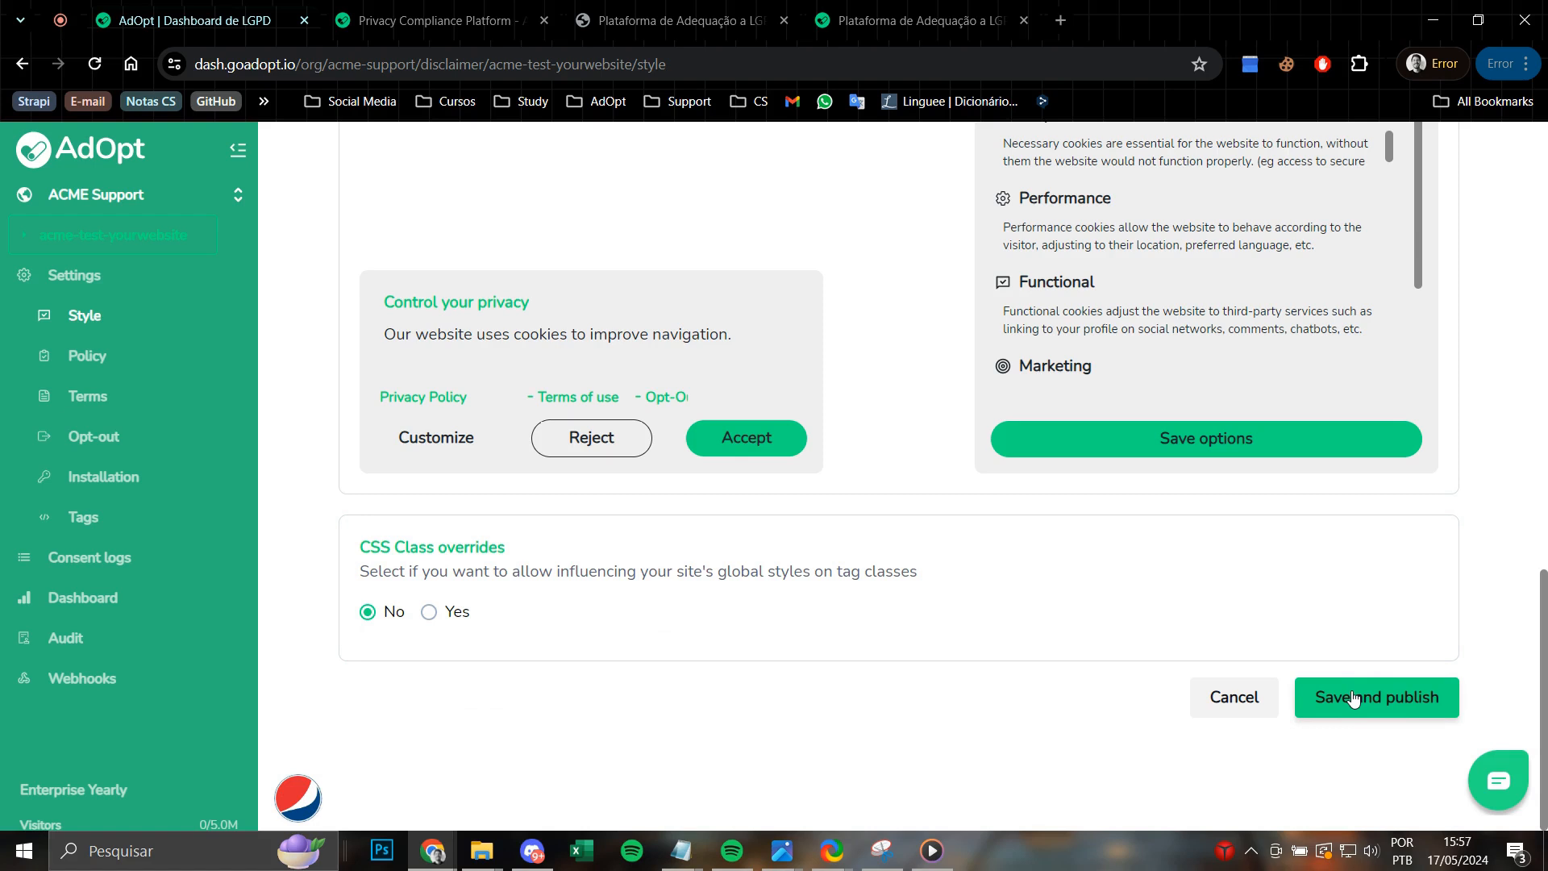
# Save and publish the Style settings and show the account avatar options.
pyautogui.click(1376, 697)
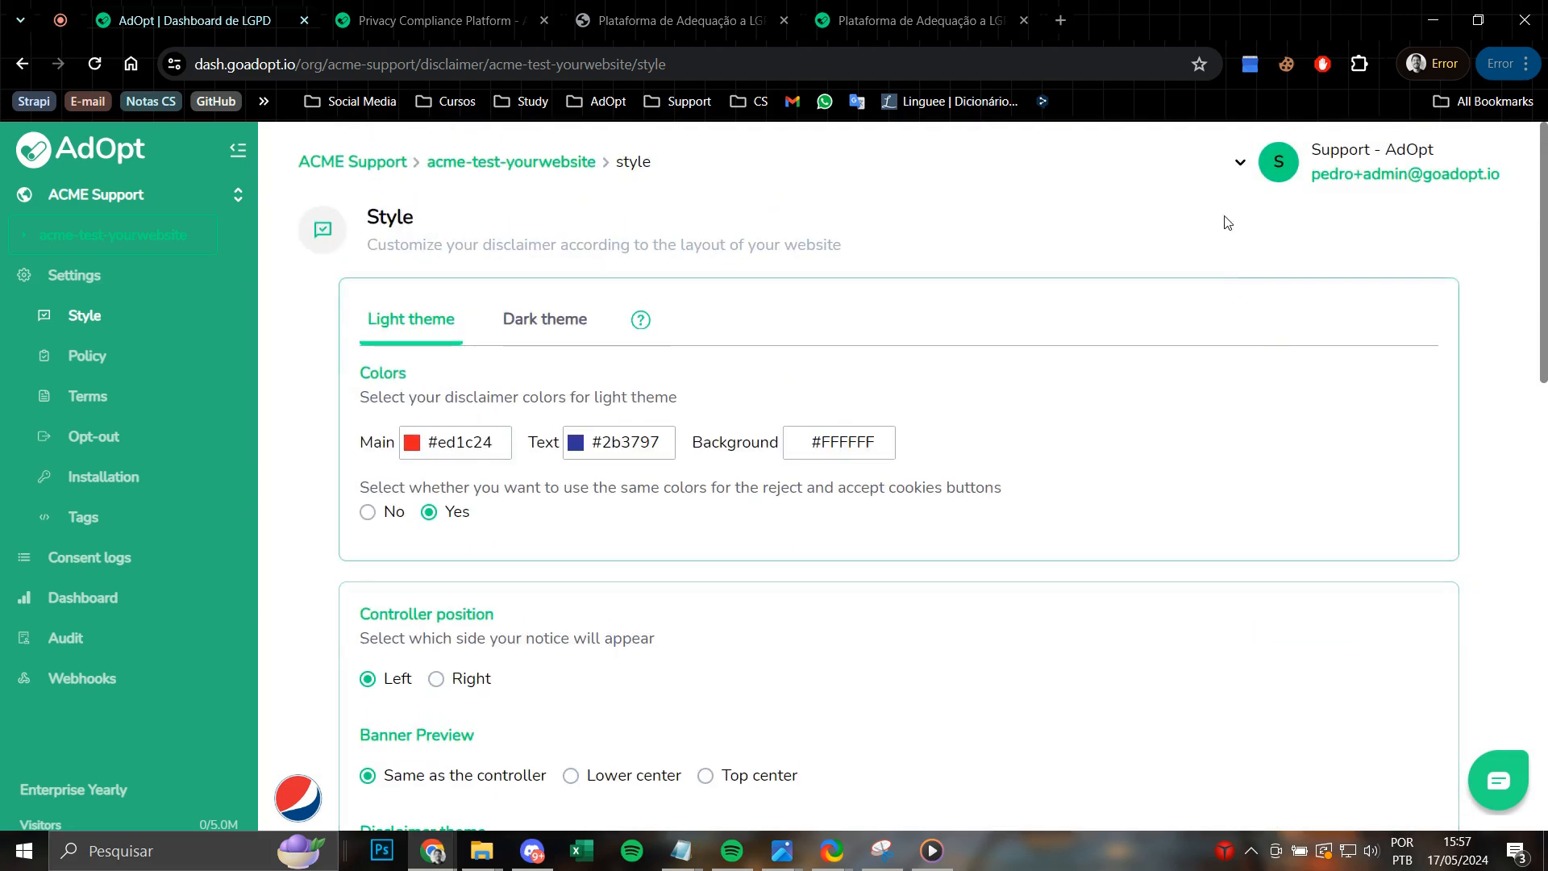
pyautogui.click(1240, 163)
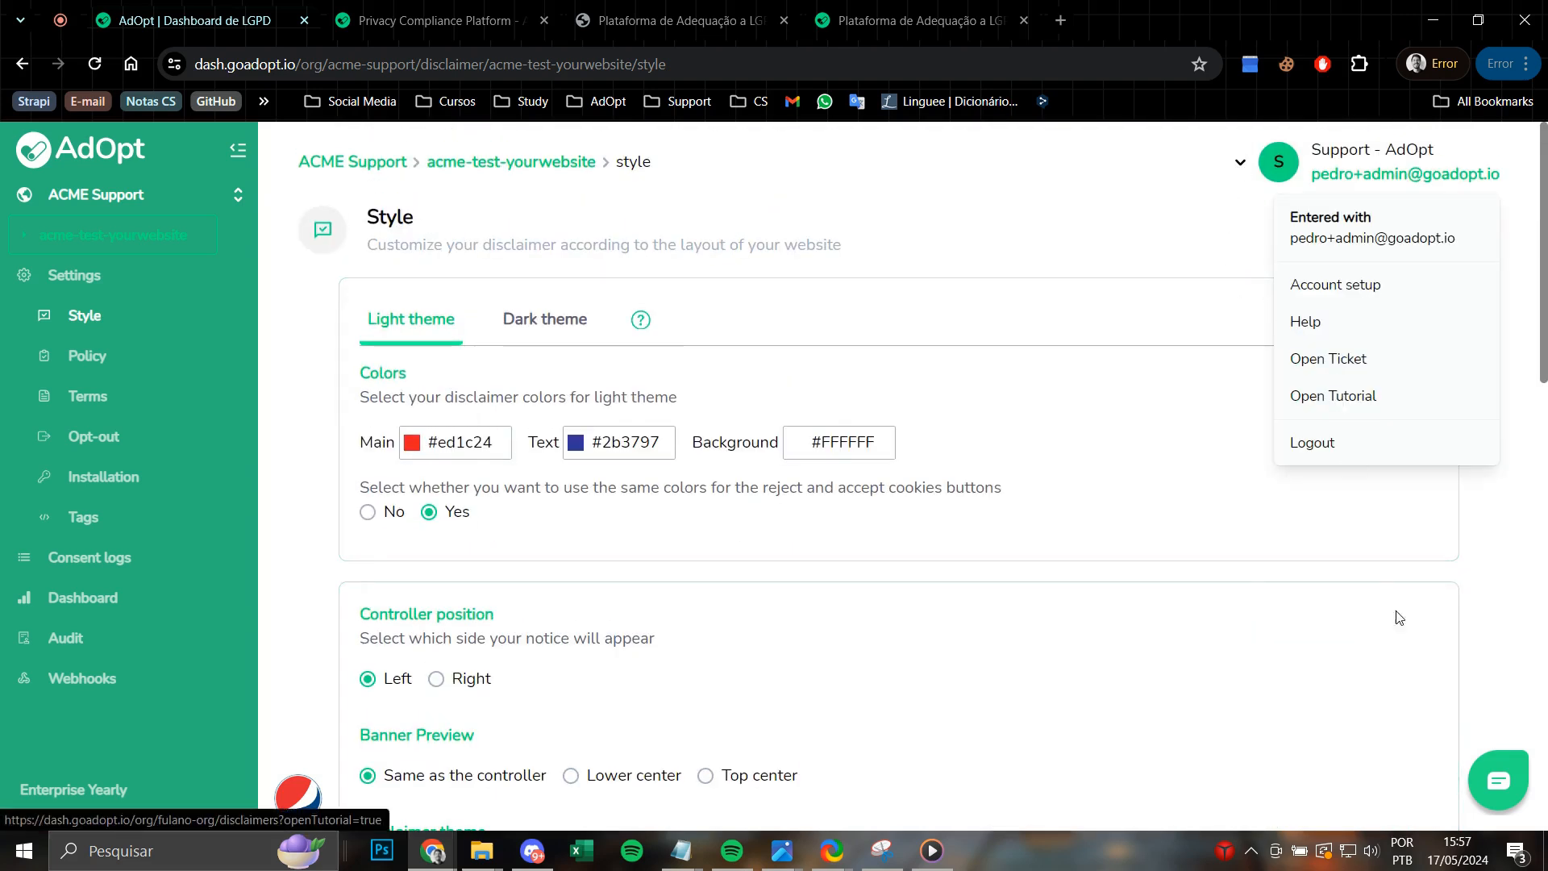